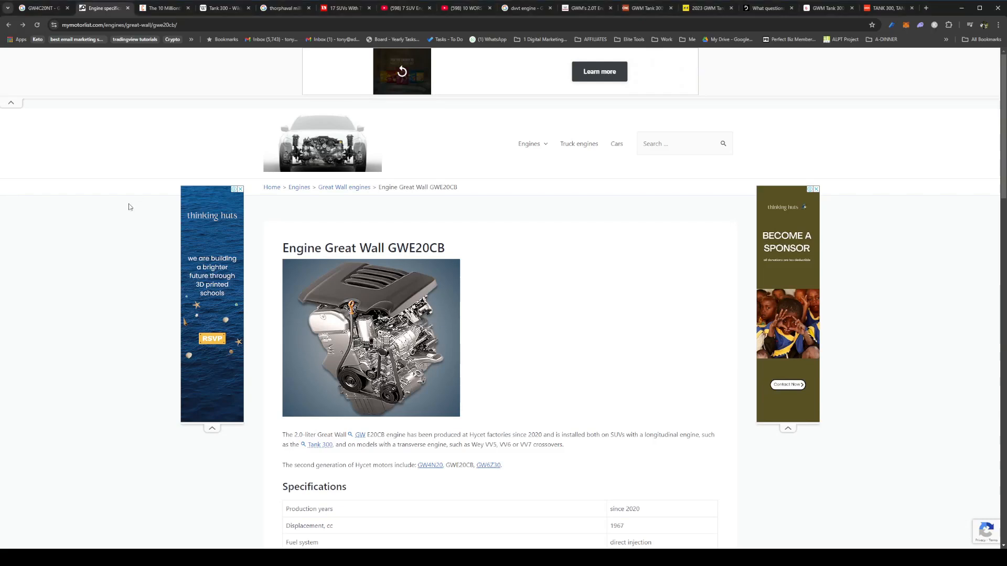
mouse_move(121, 408)
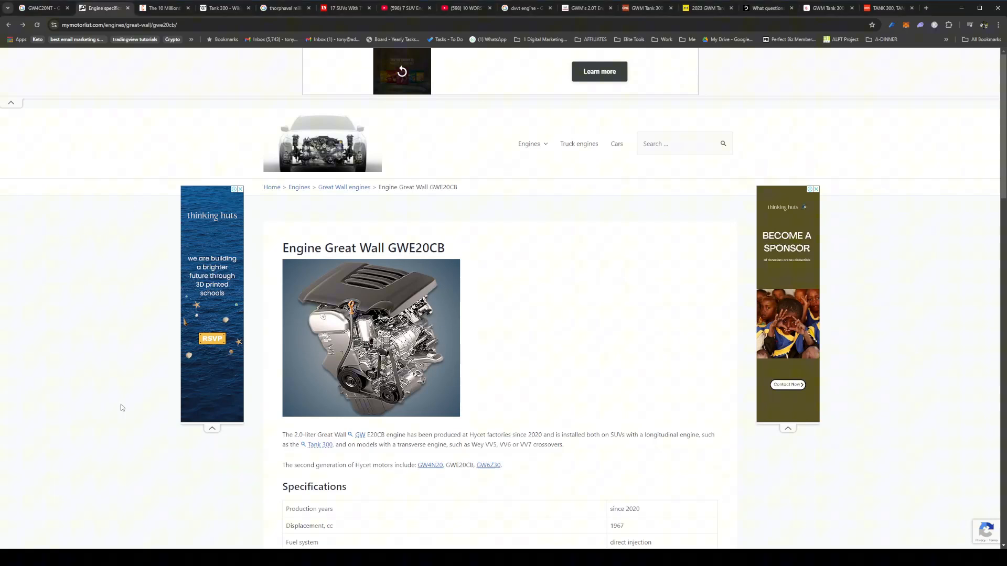
mouse_move(583, 331)
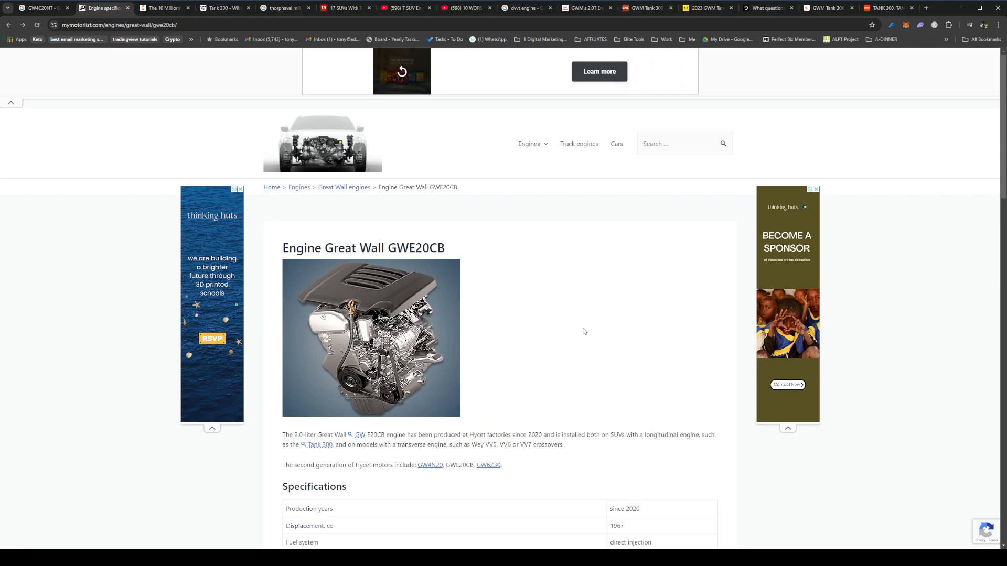
mouse_move(584, 315)
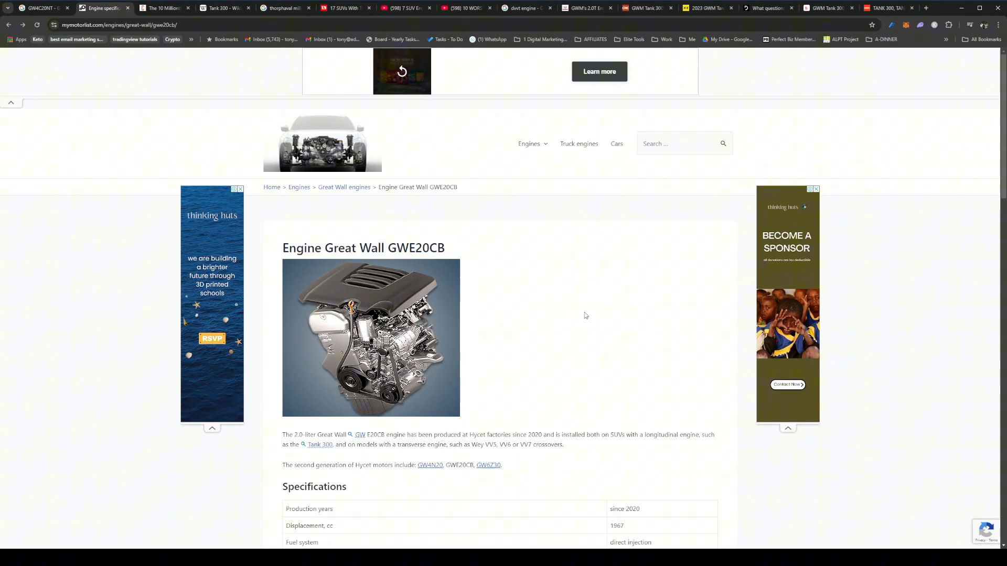
mouse_move(492, 226)
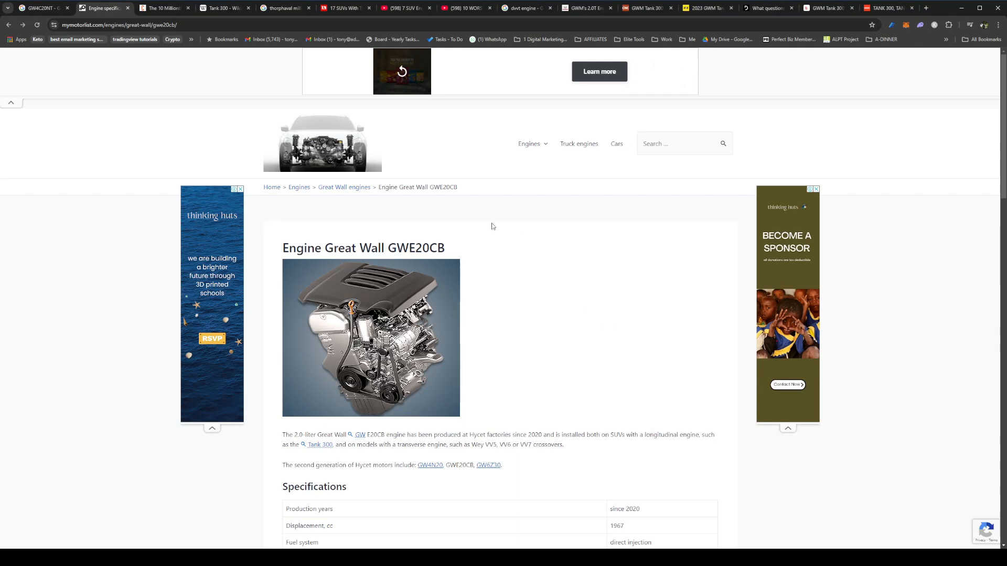
mouse_move(747, 416)
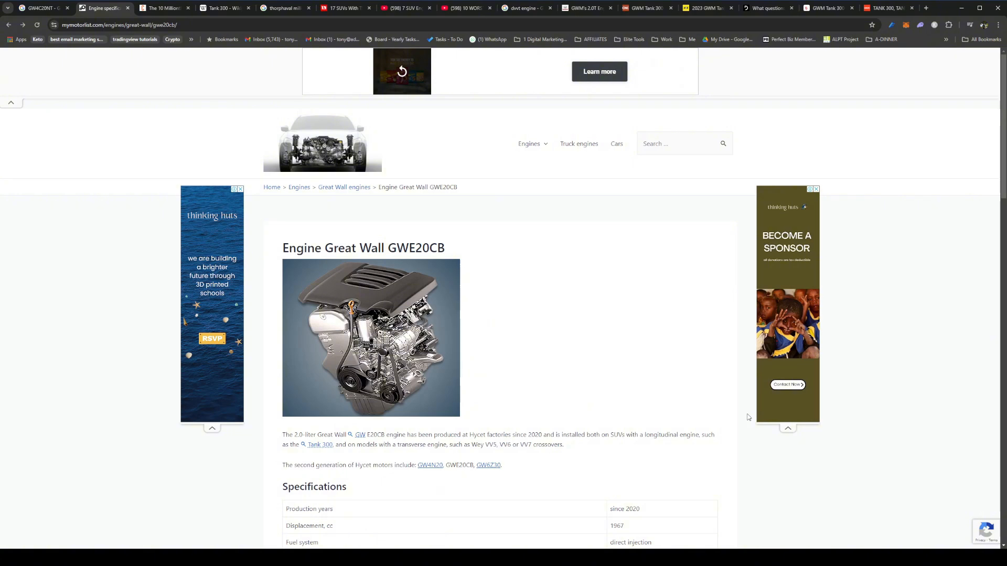
mouse_move(382, 244)
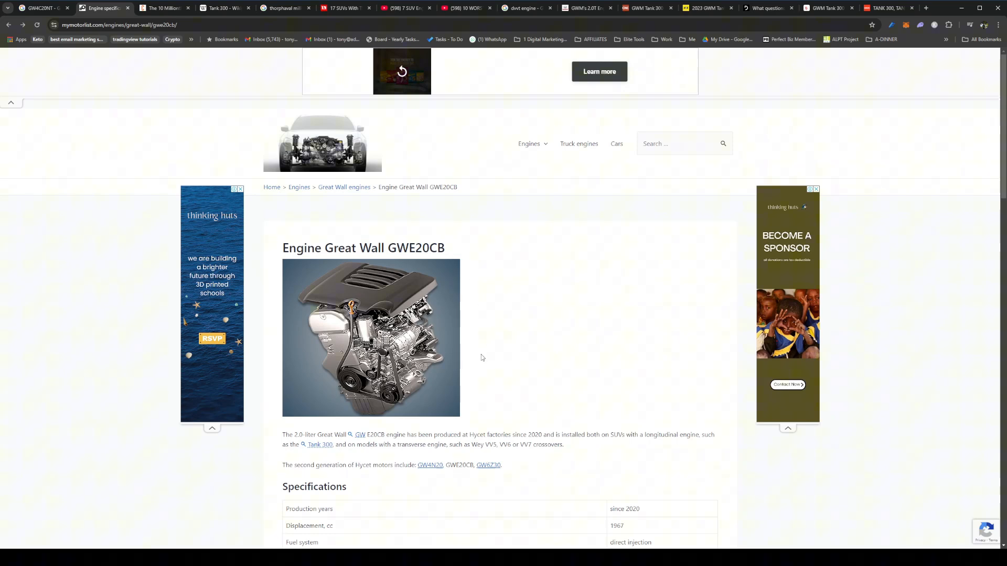
Scroll to the GWE20CB specs: DOHC, chain timing drive, DVVT, twin-scroll turbo, 5W-30 oil
scroll("down", 3)
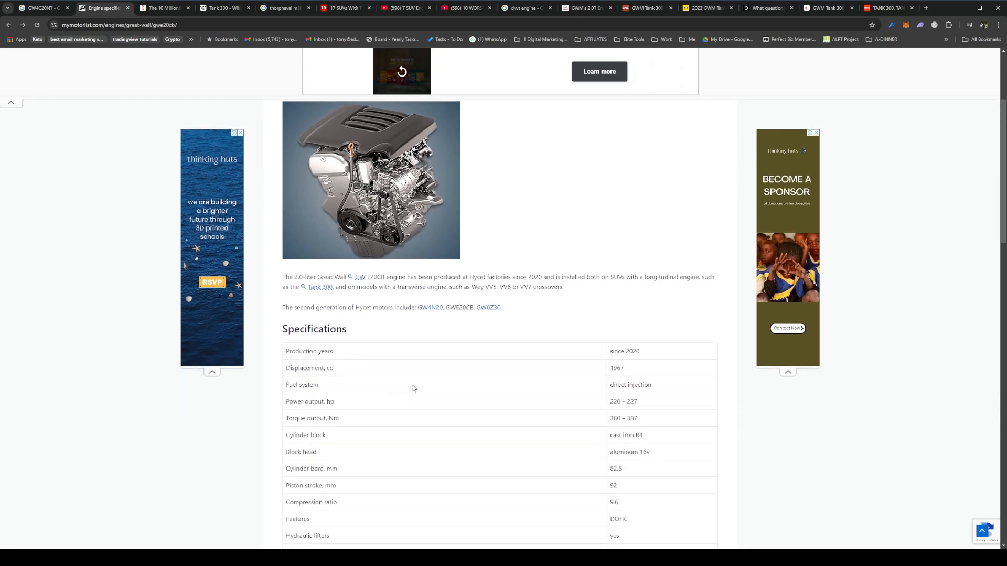
scroll("down", 3)
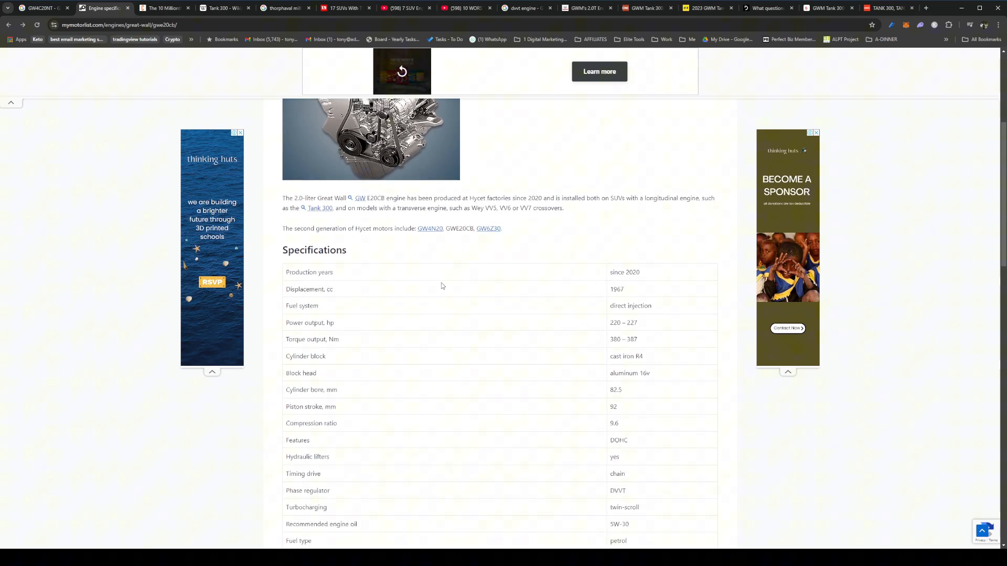
mouse_move(644, 286)
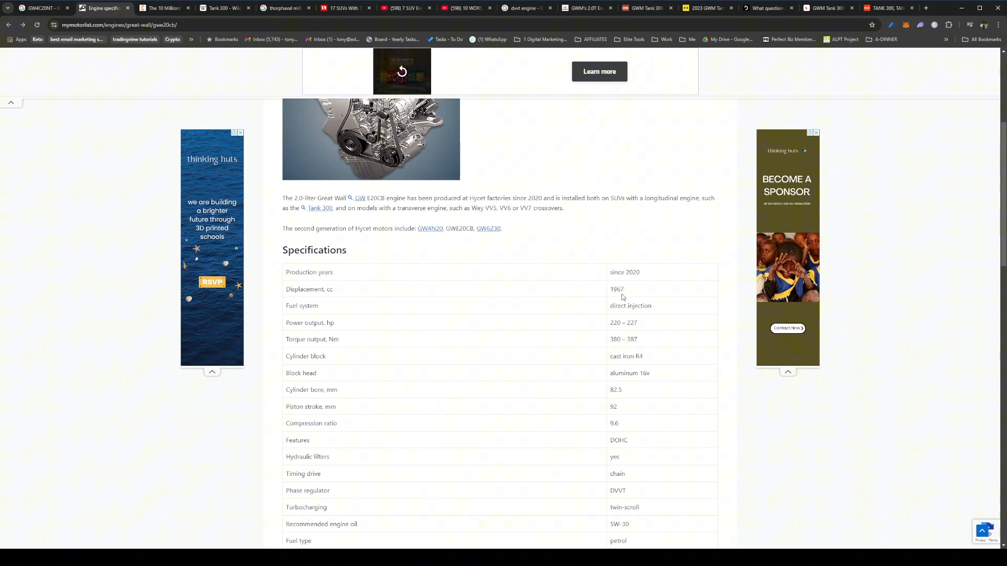
mouse_move(628, 321)
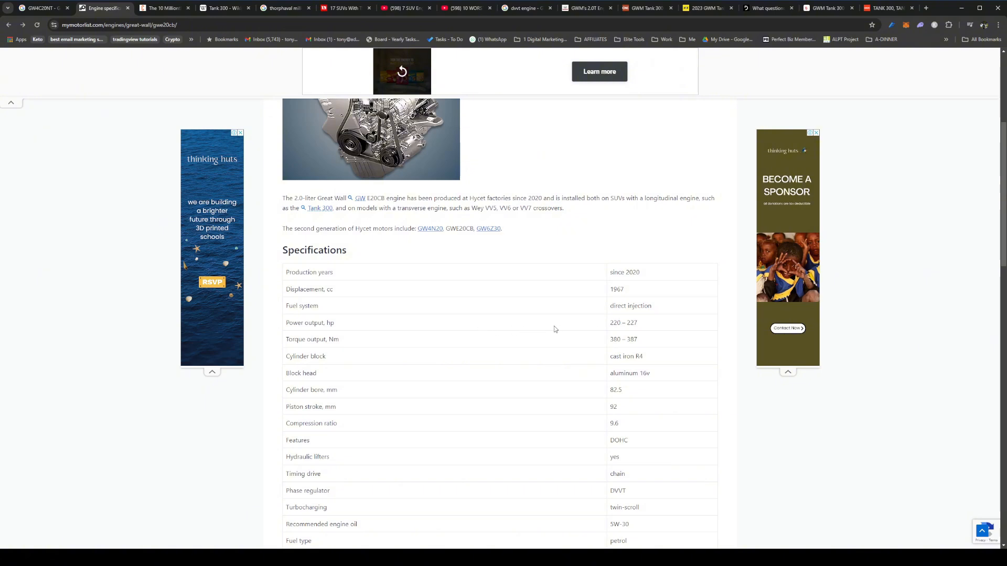
mouse_move(506, 337)
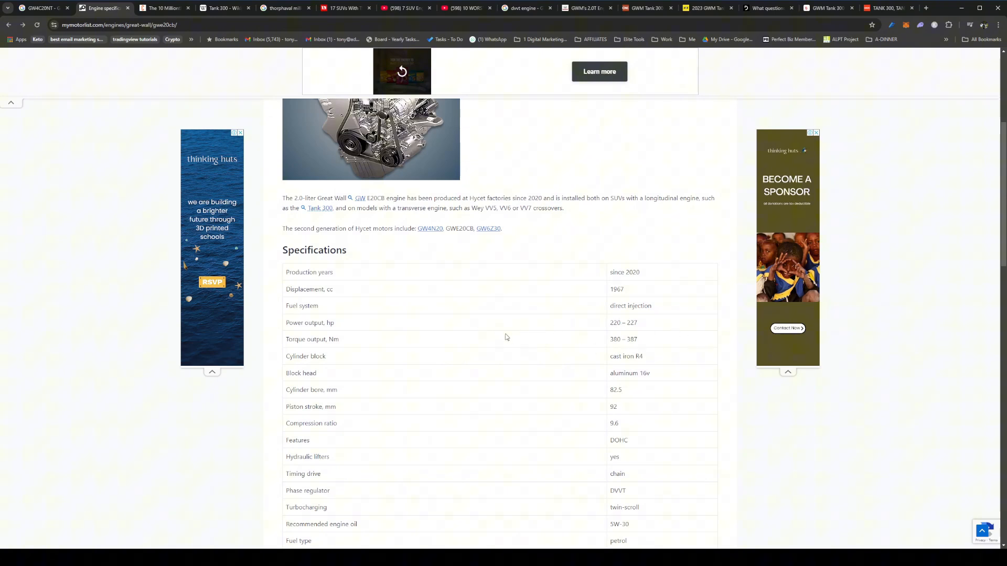
mouse_move(561, 329)
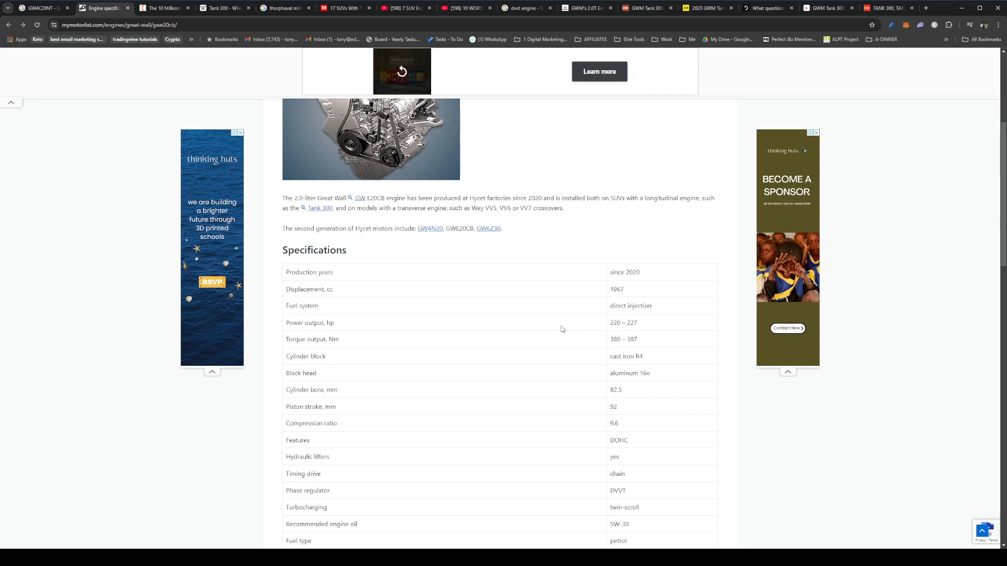
mouse_move(580, 322)
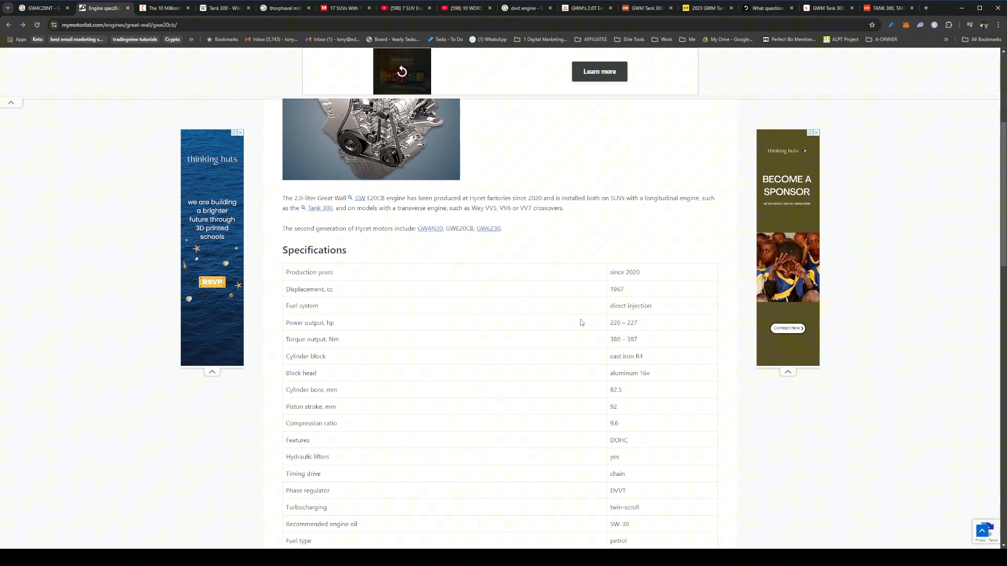
mouse_move(486, 370)
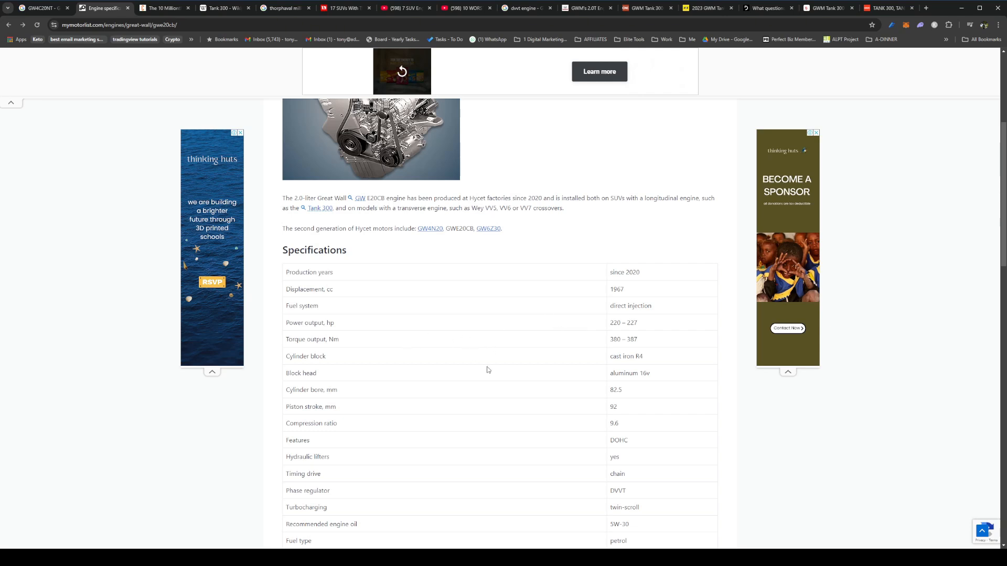
mouse_move(501, 360)
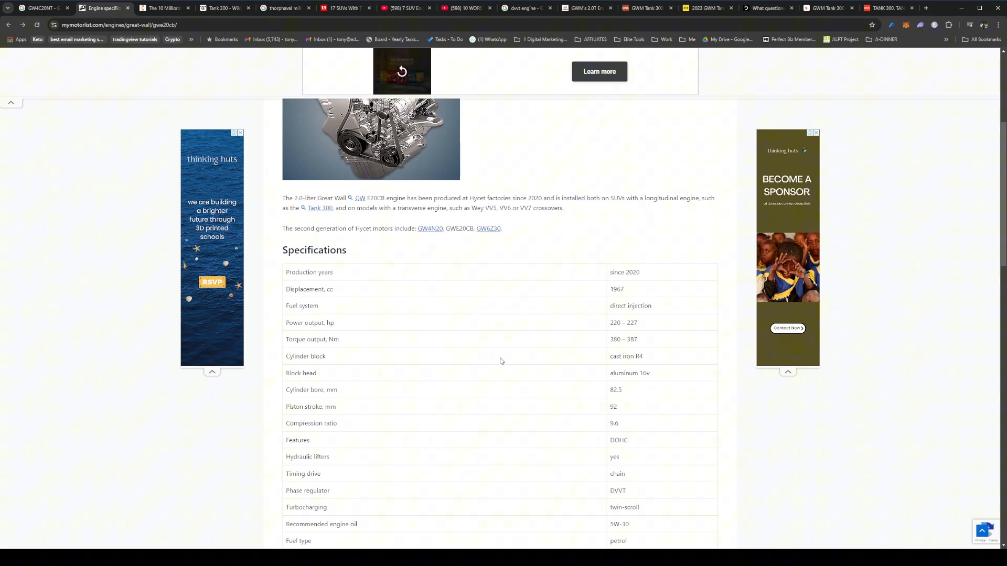
mouse_move(604, 351)
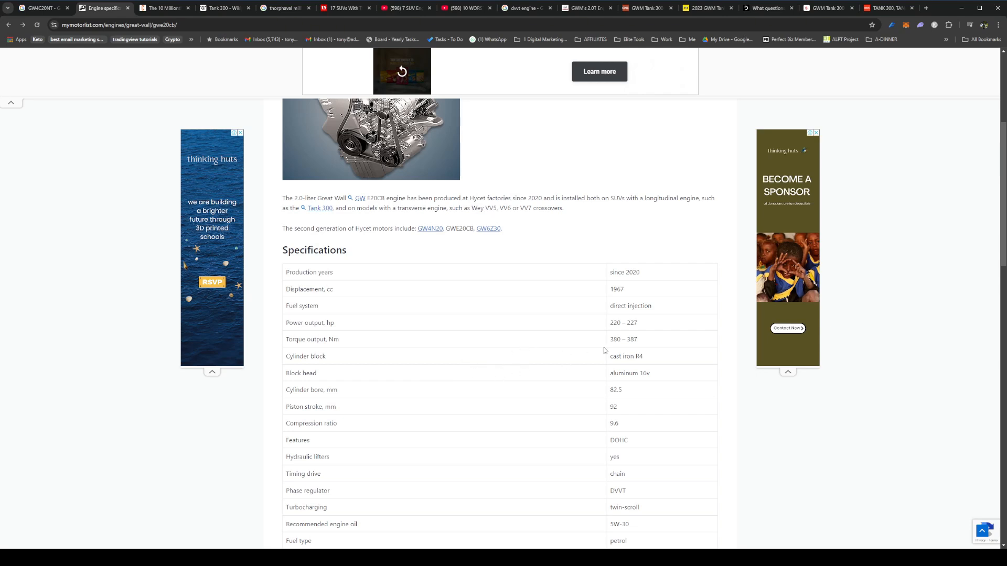
Scroll to GWE20CB consumption (11.9/8.0/10.7 L/100 km), ~250,000 km lifespan and fitted models
scroll("down", 3)
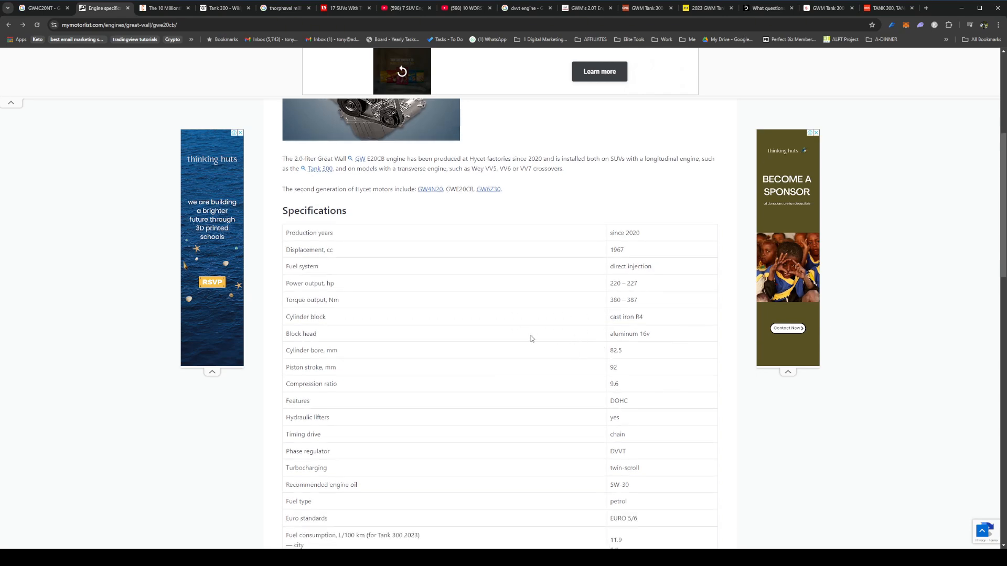
mouse_move(602, 375)
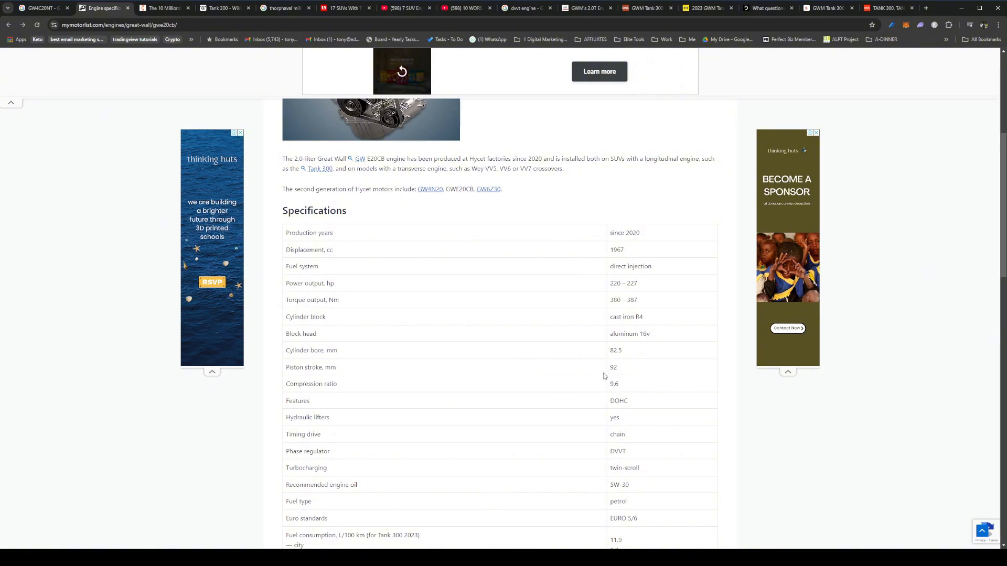
scroll("down", 3)
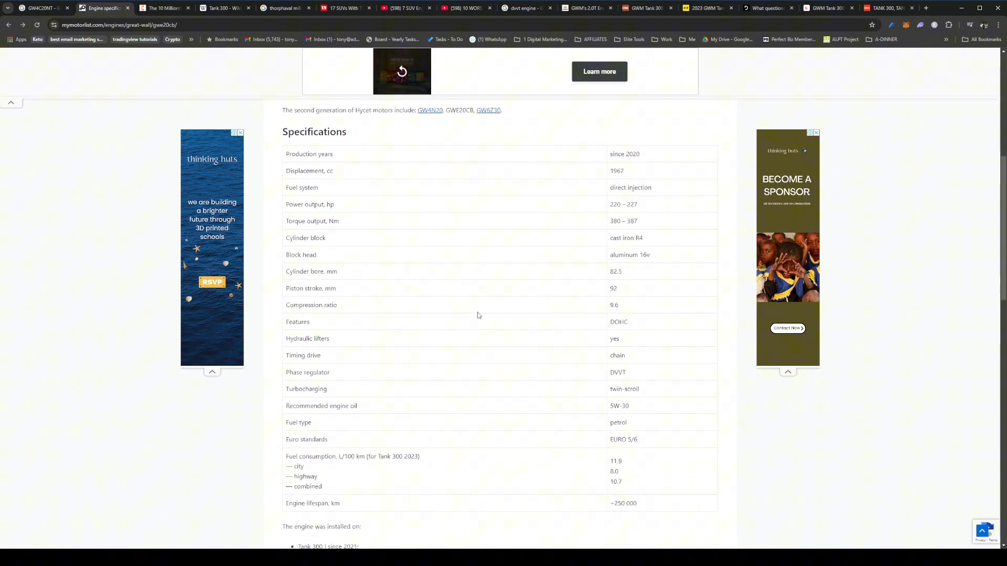
mouse_move(410, 311)
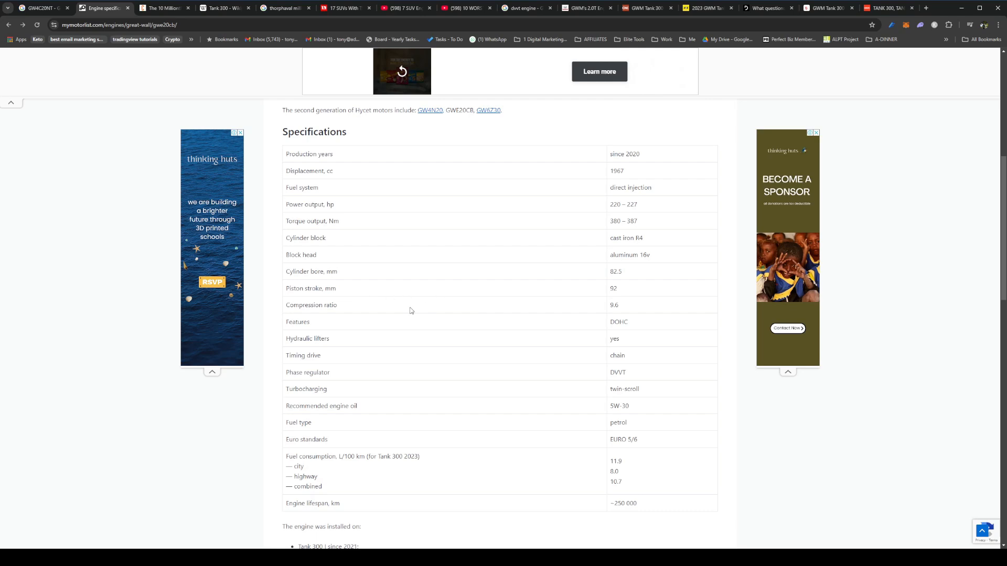
mouse_move(484, 349)
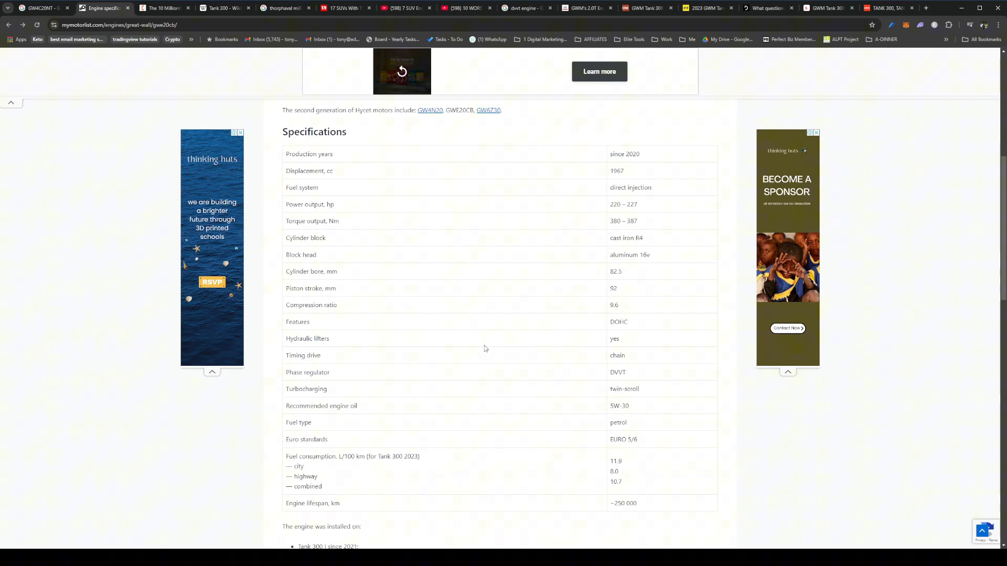
mouse_move(603, 370)
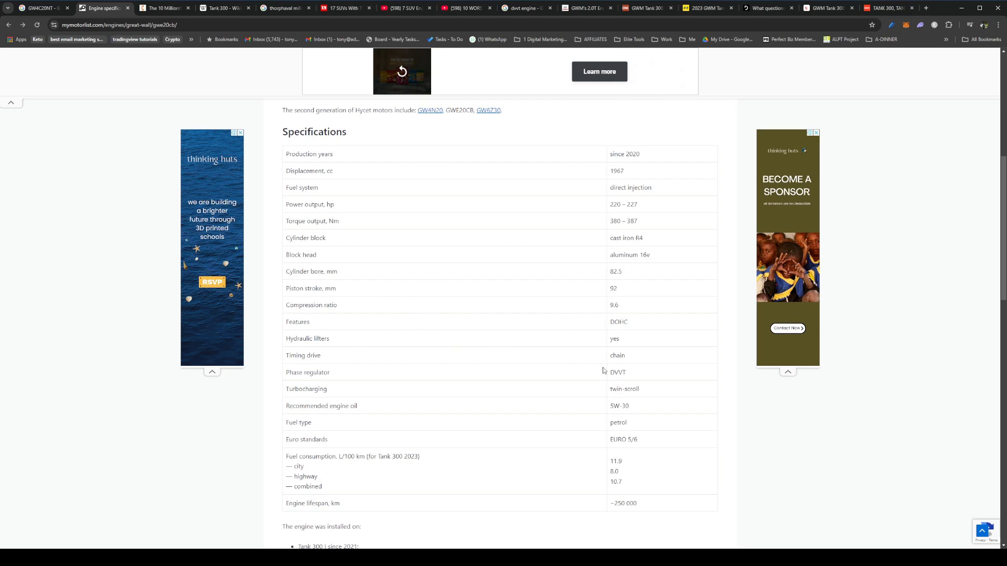
scroll("down", 3)
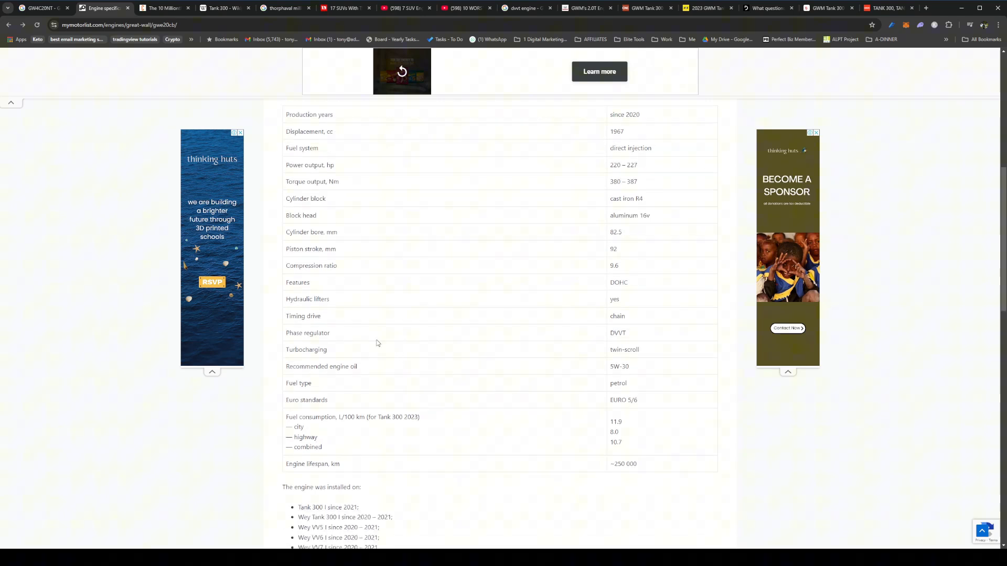
mouse_move(617, 335)
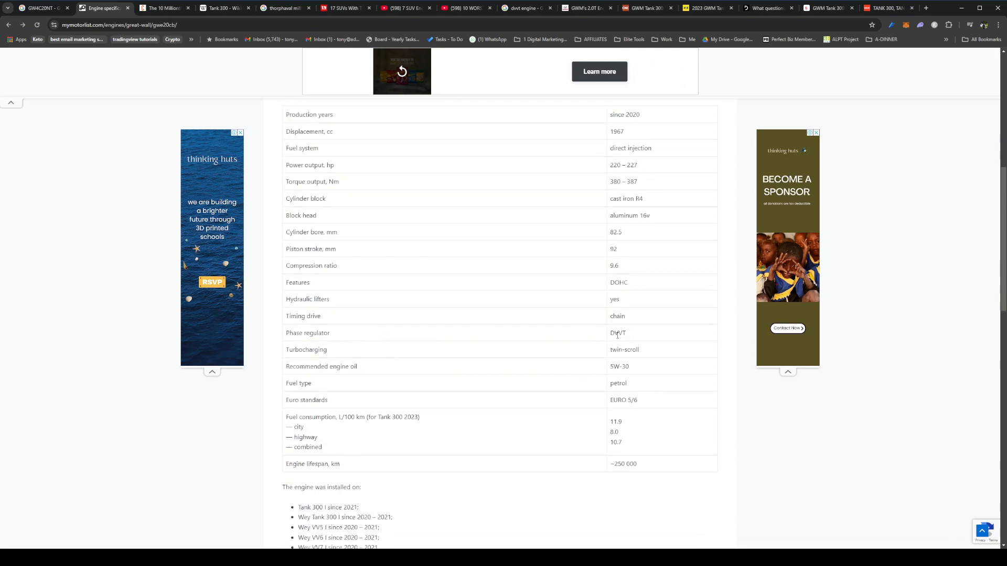
mouse_move(629, 337)
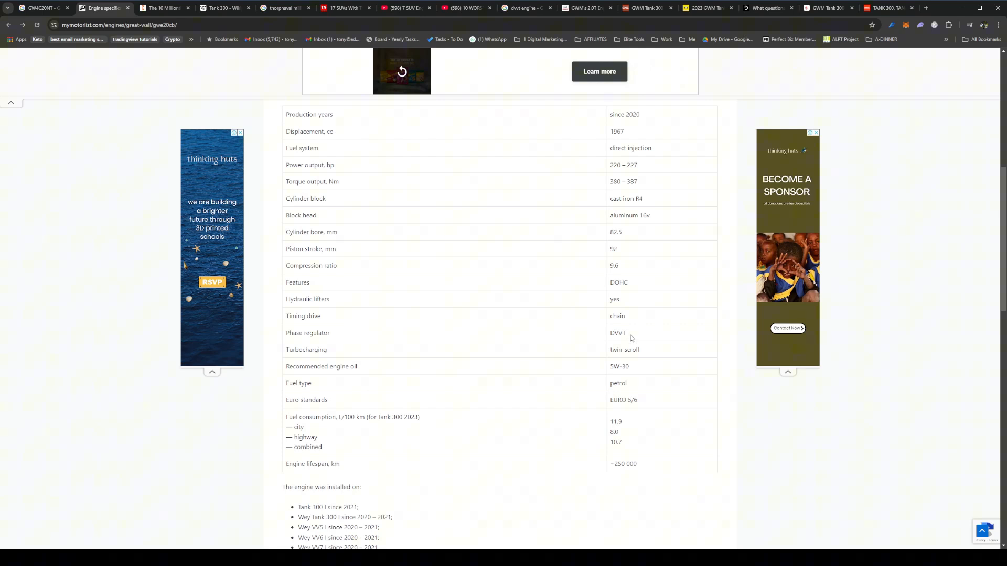
mouse_move(579, 339)
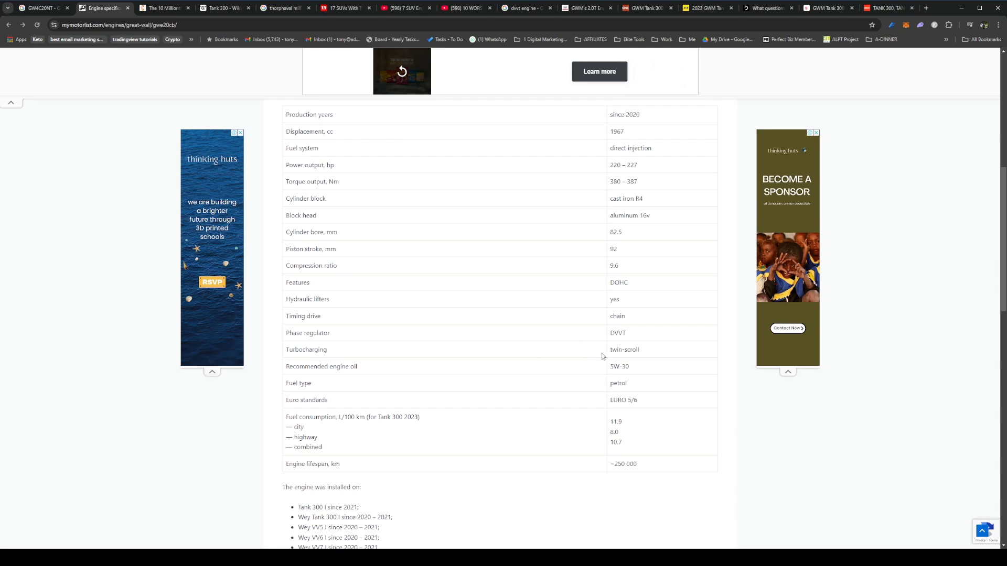
mouse_move(456, 369)
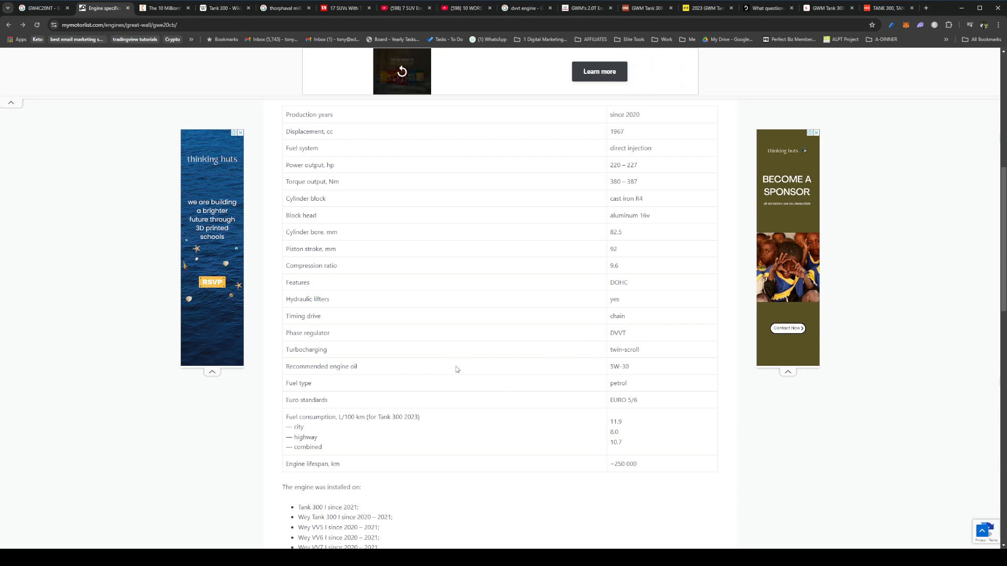
scroll("down", 3)
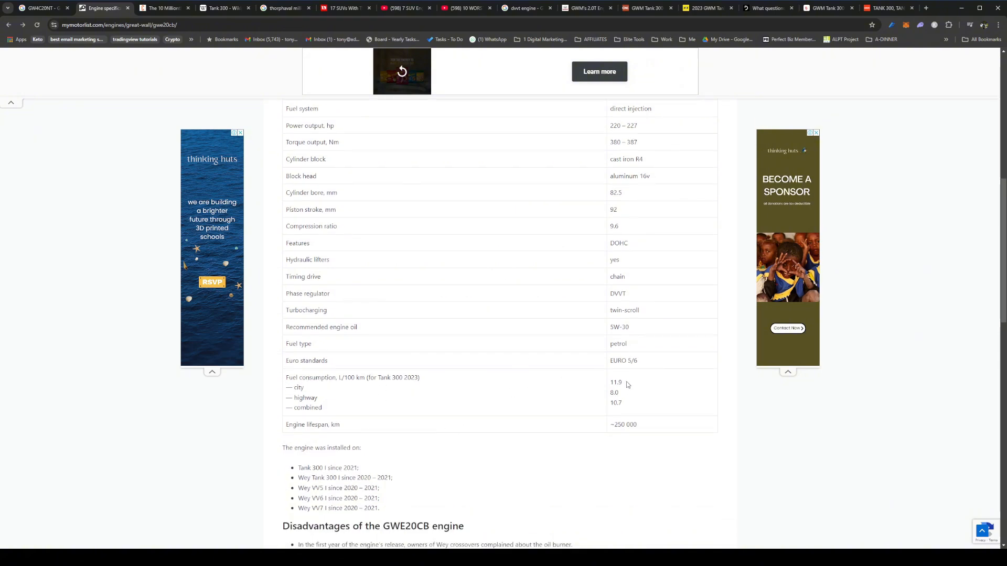
mouse_move(585, 394)
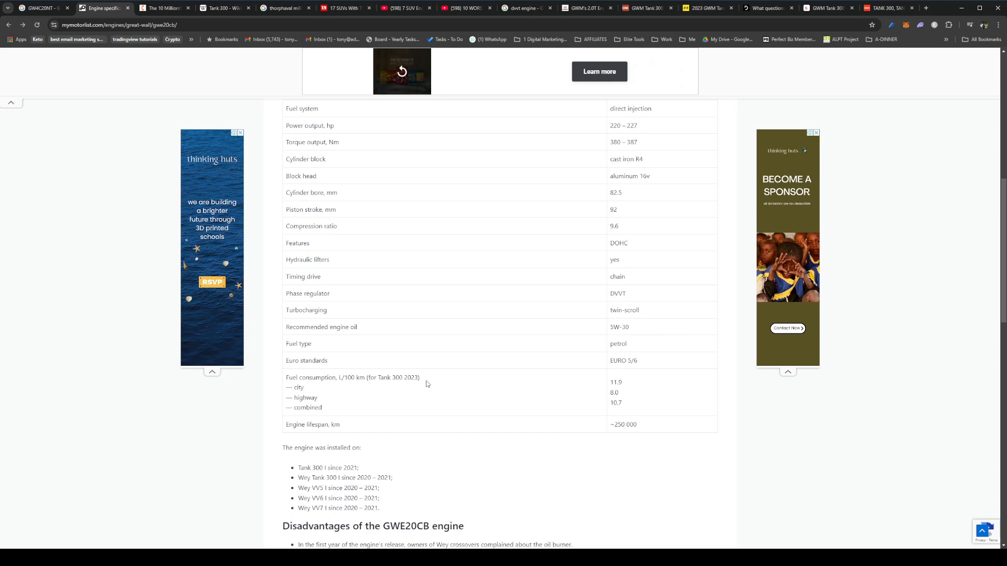
mouse_move(377, 383)
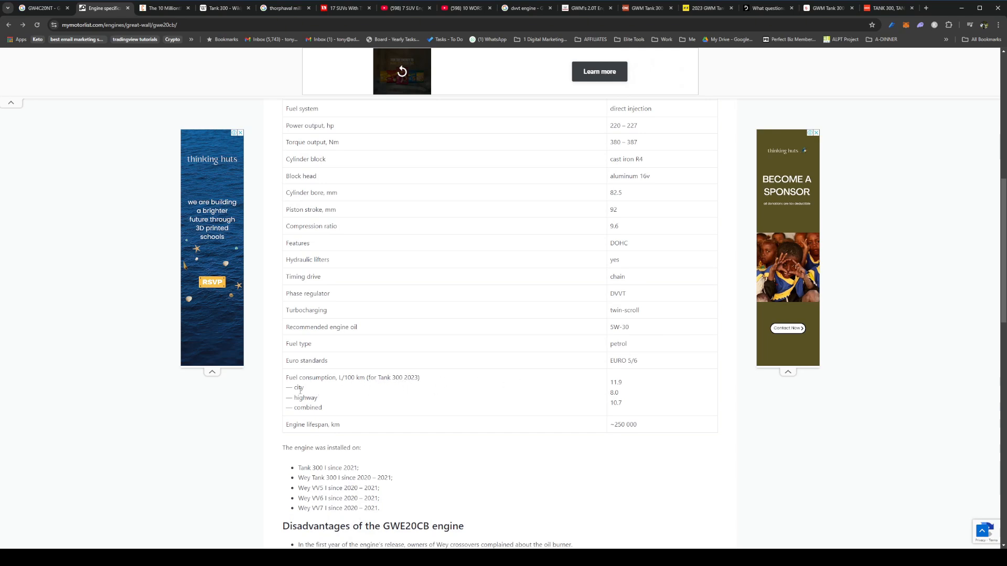
mouse_move(305, 395)
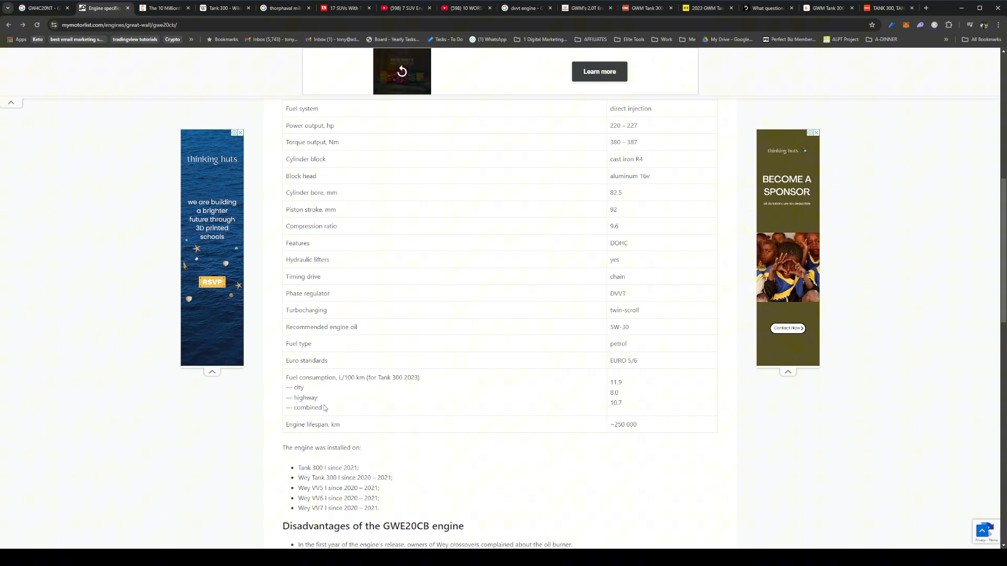
mouse_move(618, 402)
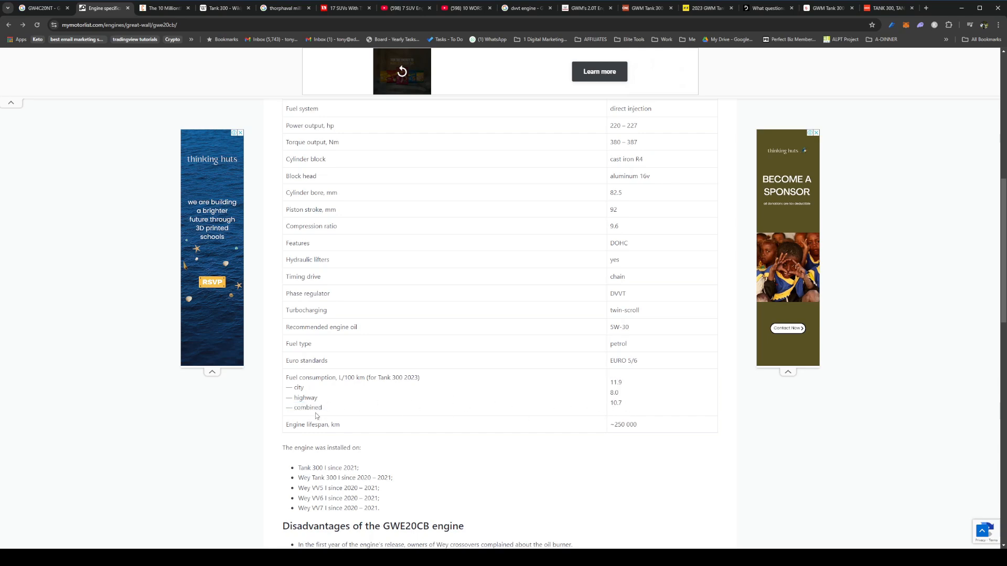
mouse_move(565, 397)
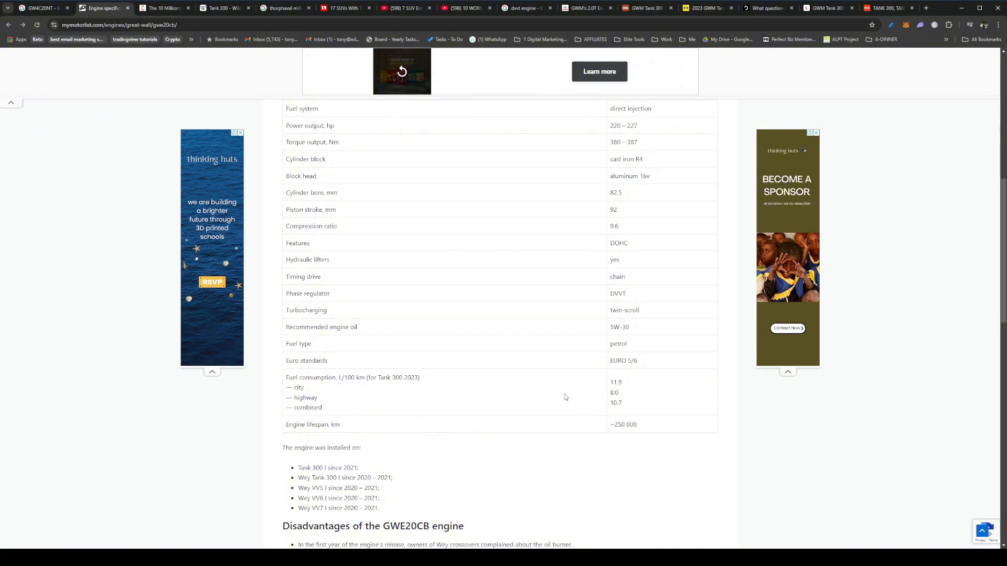
mouse_move(615, 378)
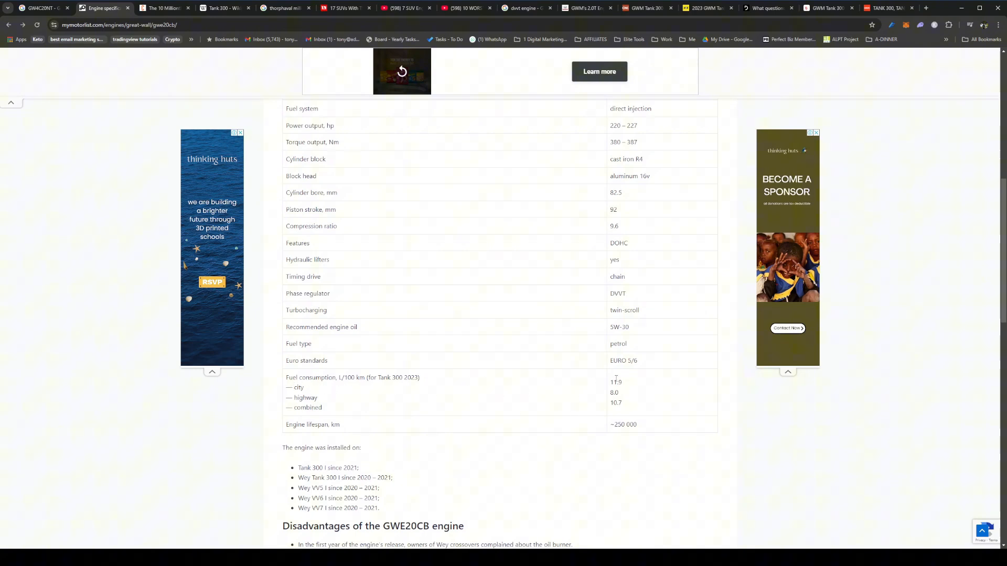
mouse_move(523, 383)
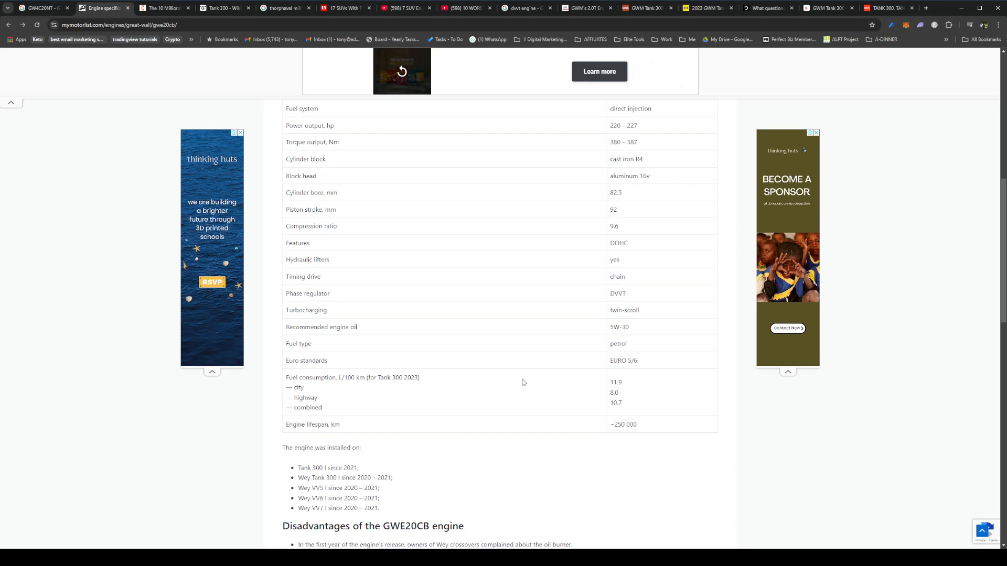
mouse_move(521, 337)
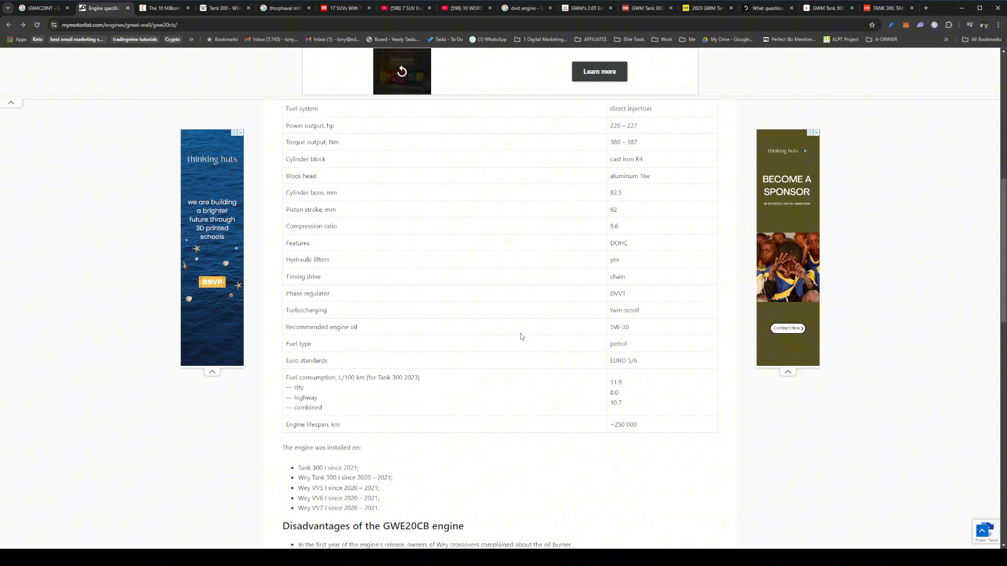
mouse_move(292, 433)
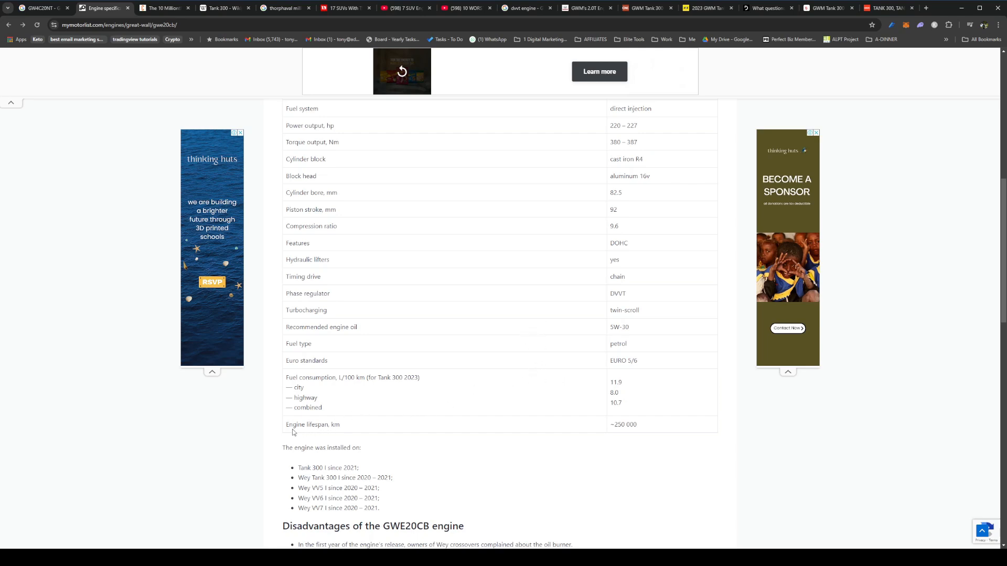
mouse_move(539, 427)
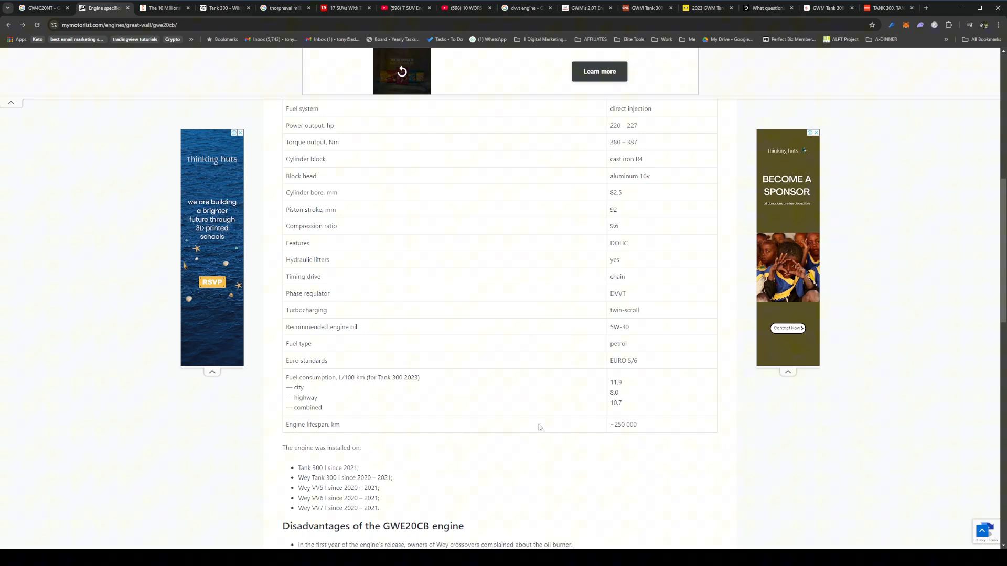
mouse_move(609, 428)
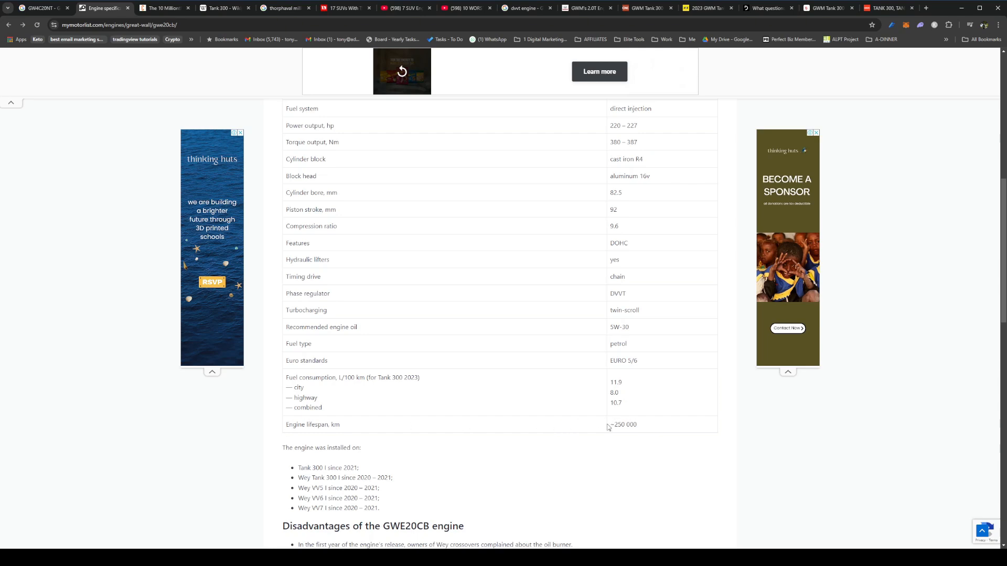
mouse_move(533, 421)
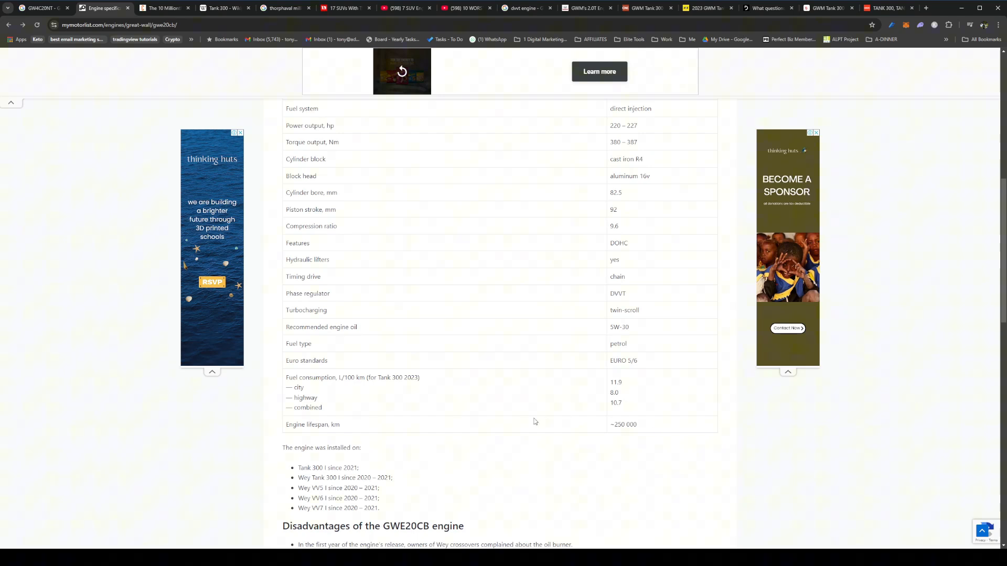
mouse_move(478, 269)
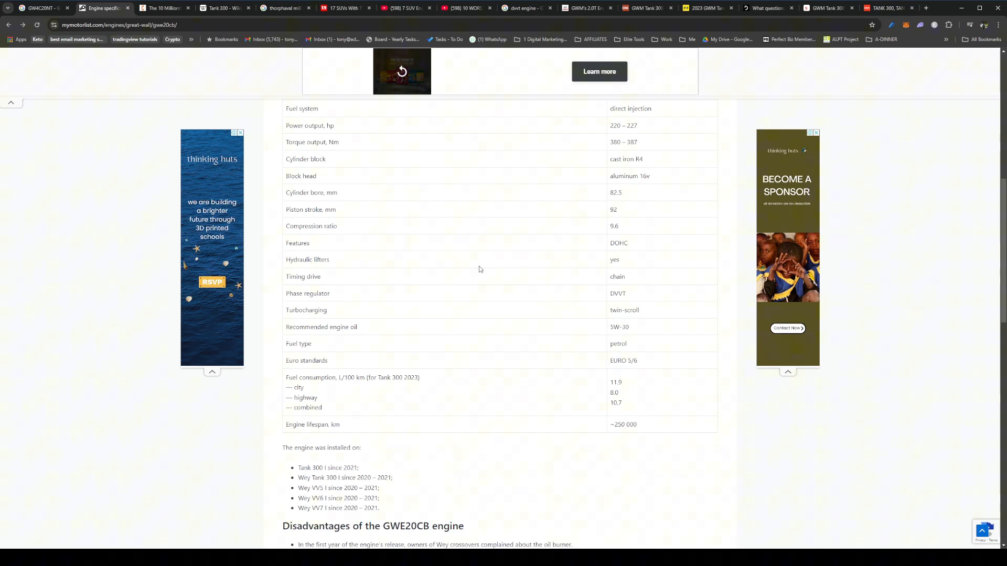
mouse_move(624, 438)
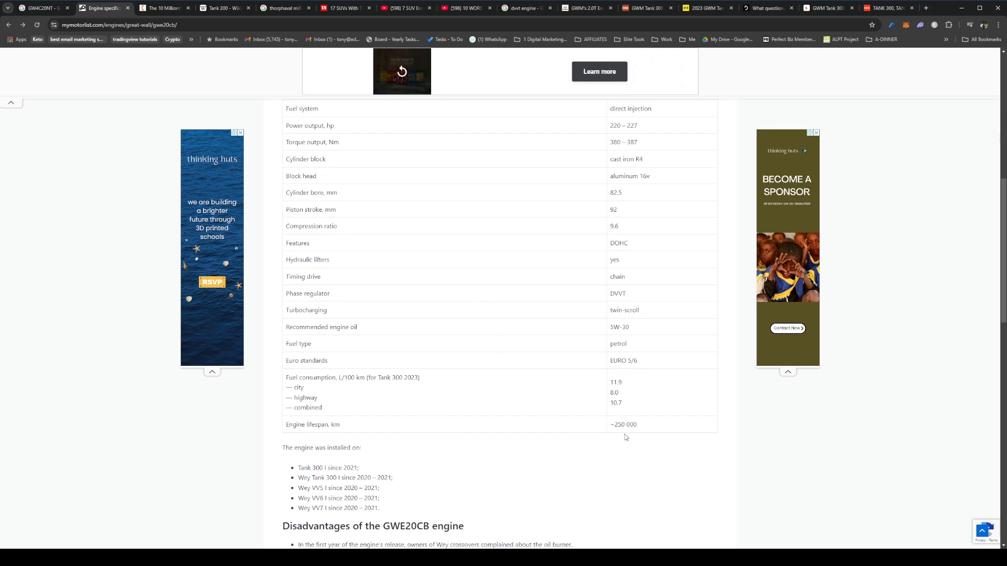
mouse_move(603, 451)
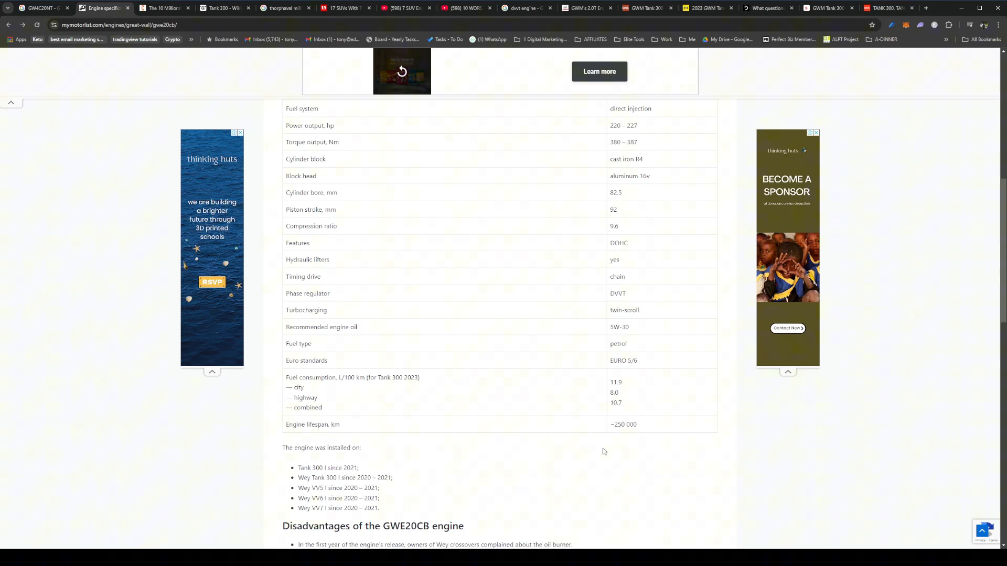
mouse_move(634, 425)
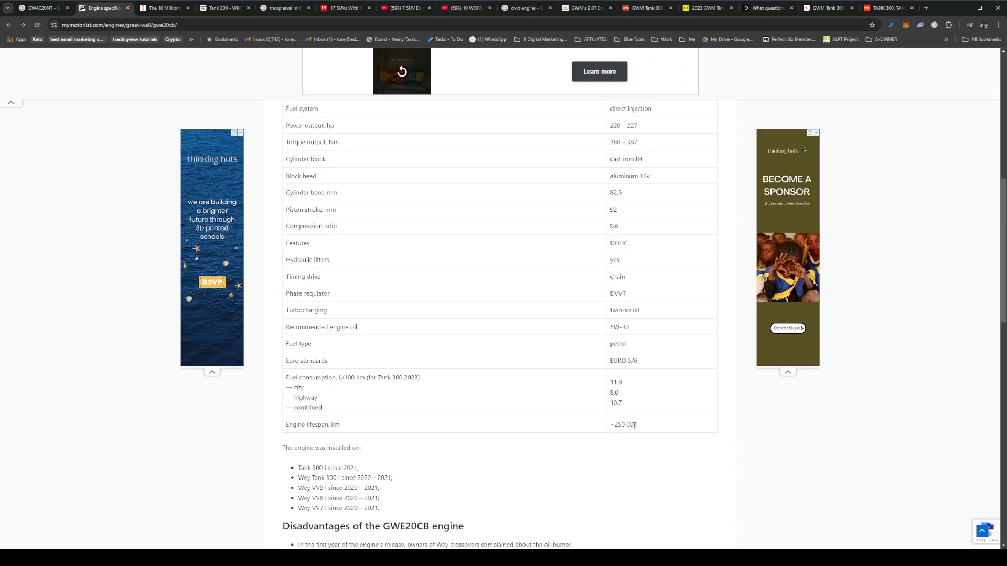
mouse_move(502, 451)
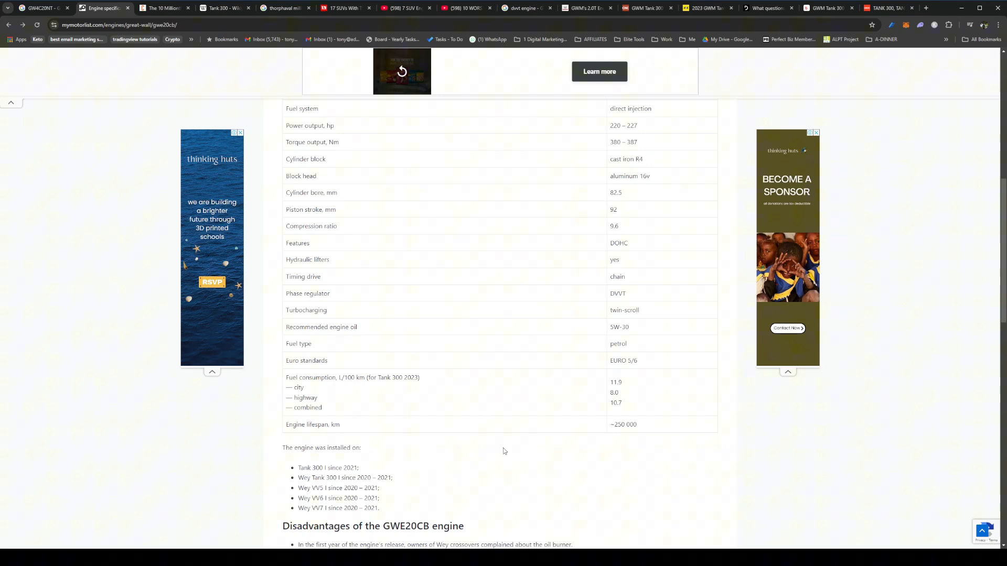
mouse_move(452, 365)
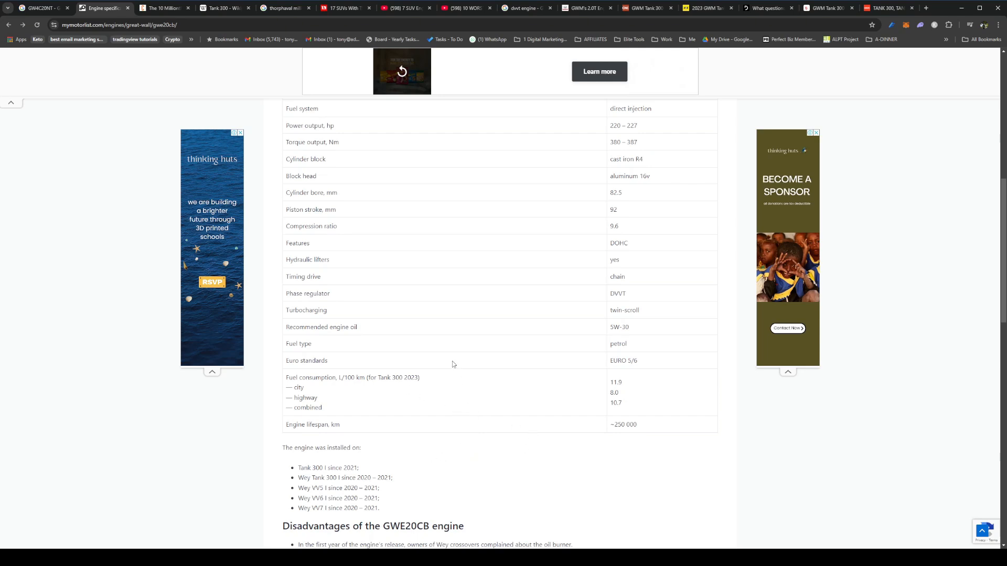
mouse_move(448, 469)
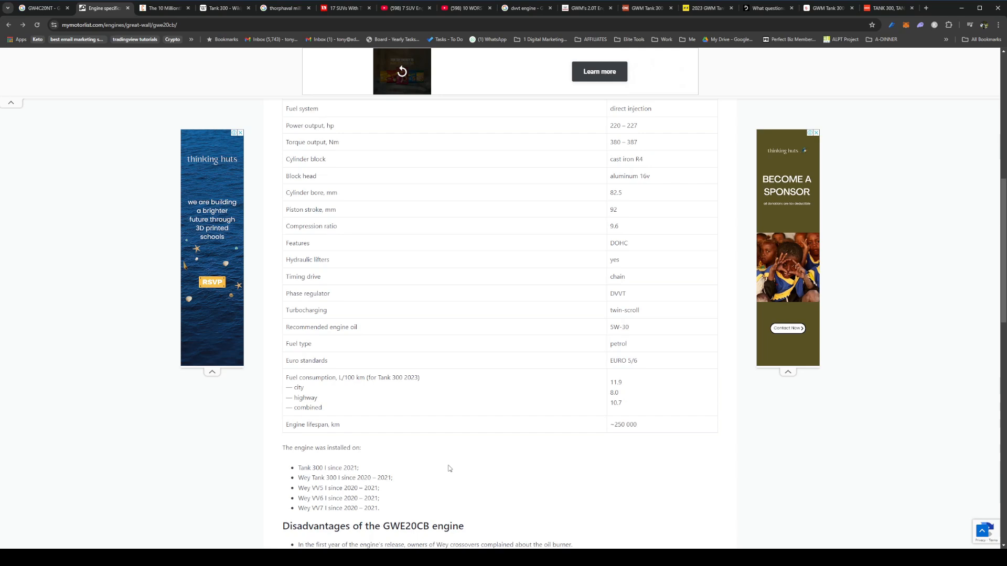
Scroll to the GWE20CB Disadvantages list and select 'Wey' in its first point
scroll("down", 3)
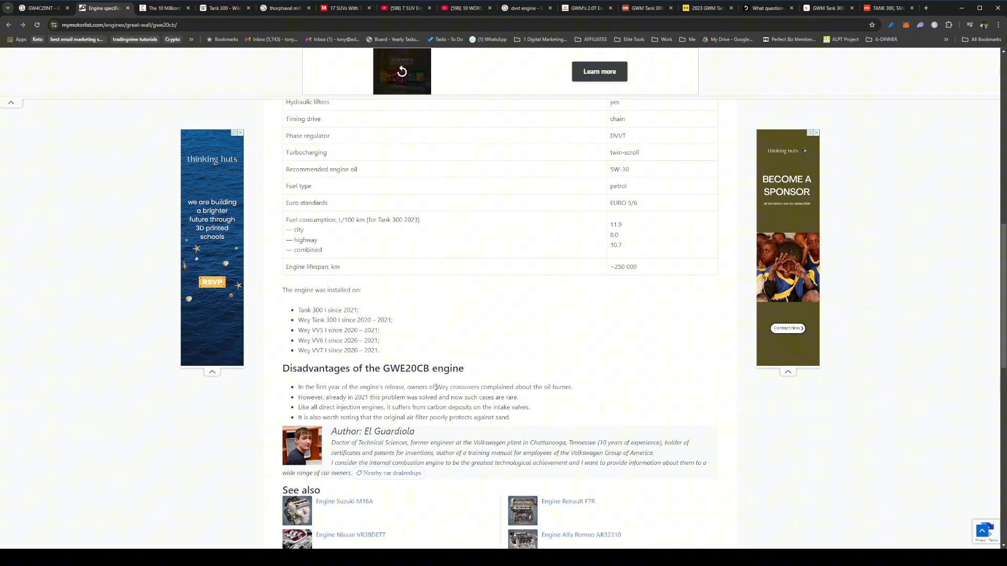
double_click(441, 386)
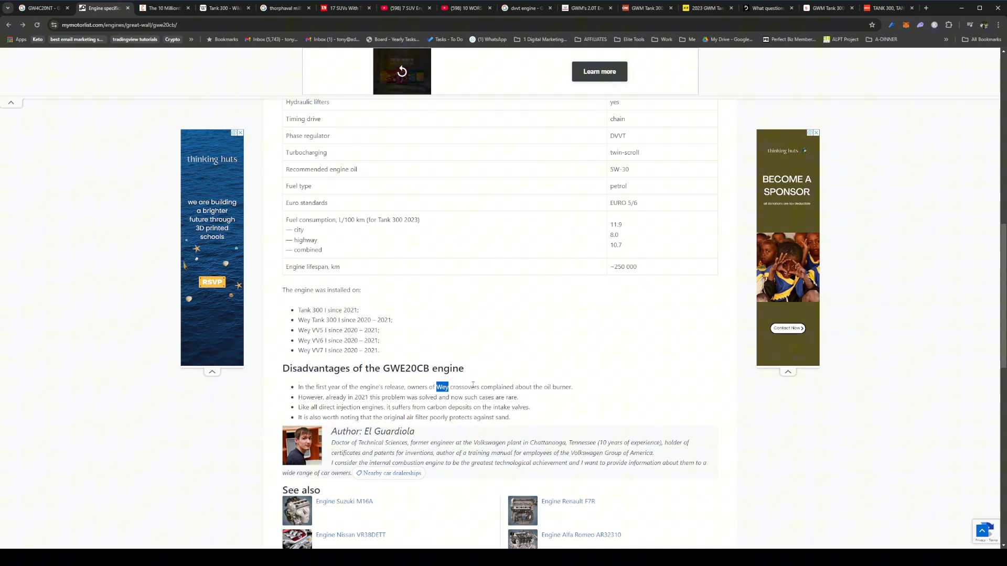
mouse_move(481, 387)
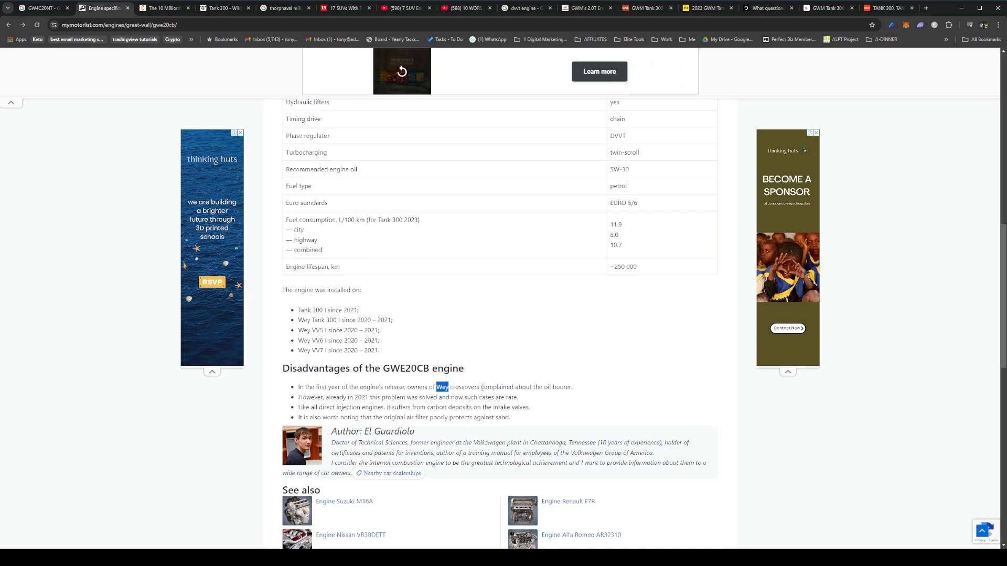
mouse_move(403, 399)
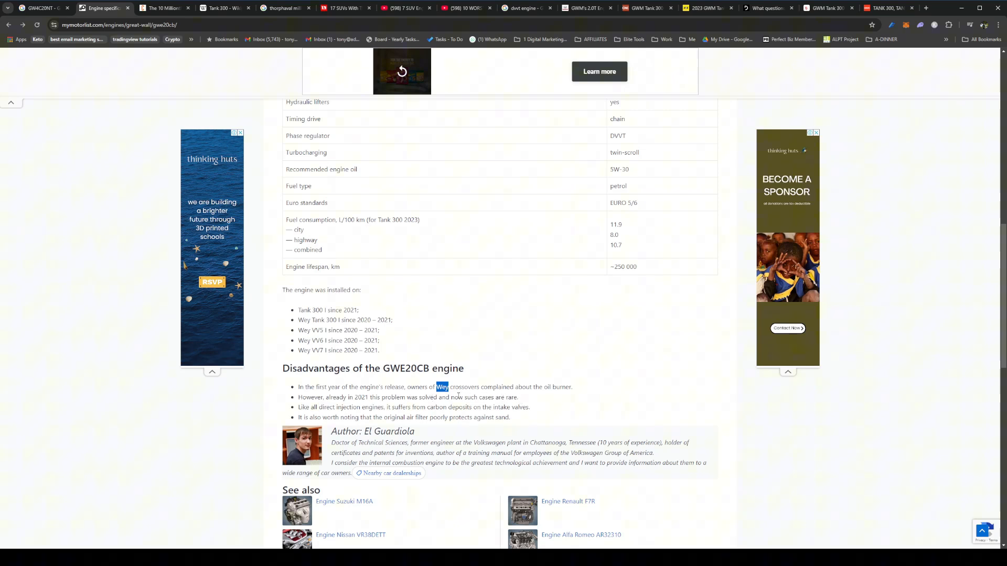
mouse_move(530, 406)
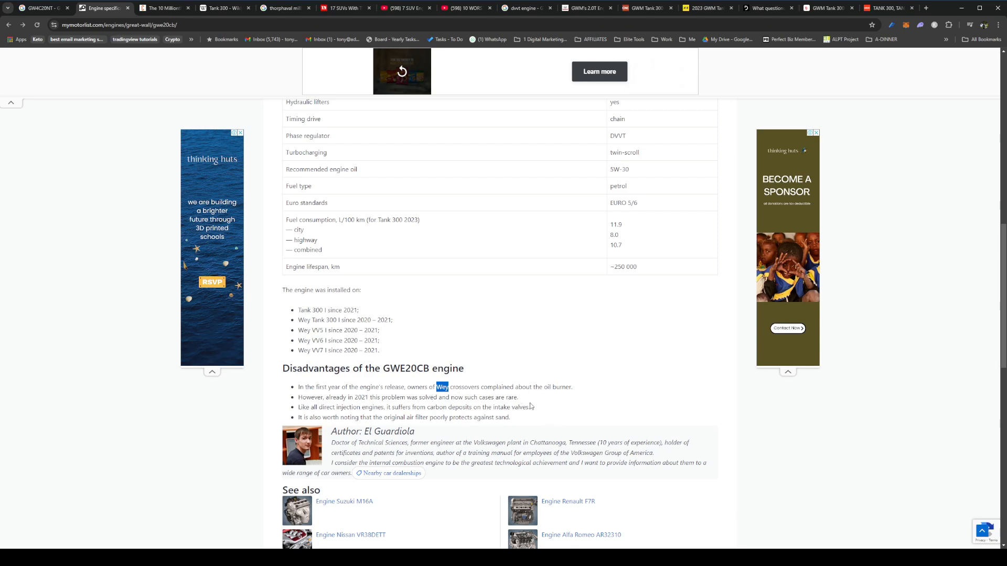
mouse_move(525, 404)
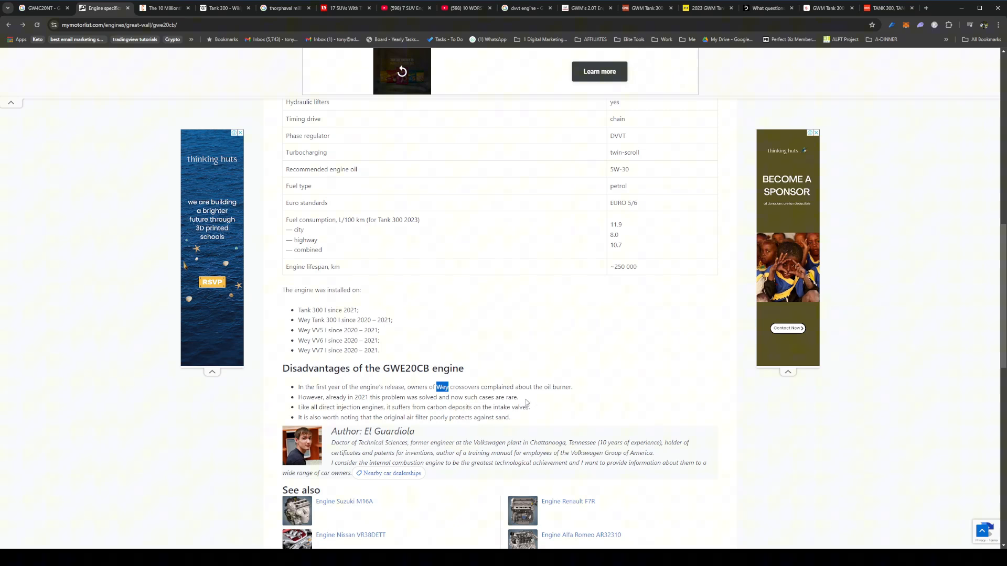
mouse_move(355, 396)
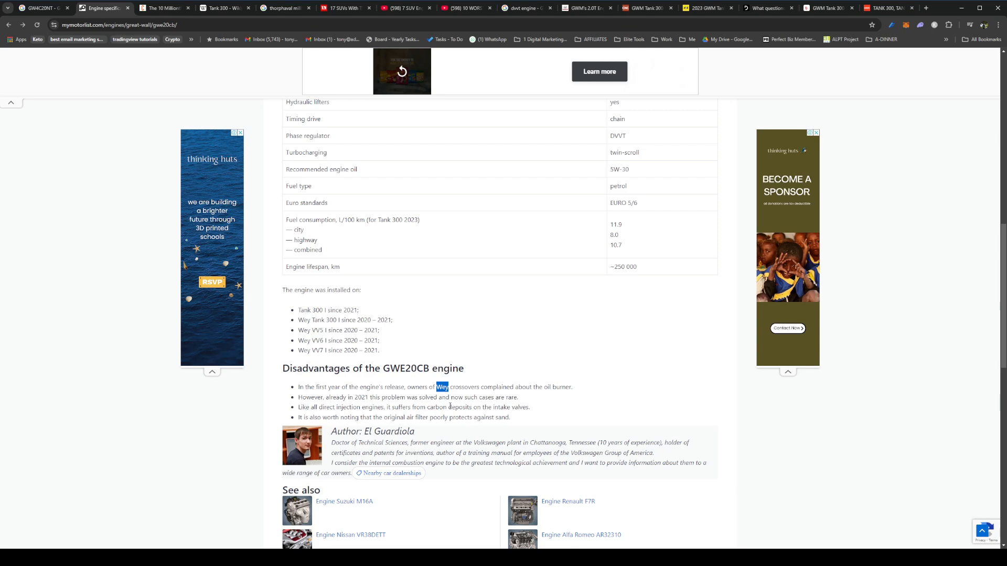
mouse_move(535, 412)
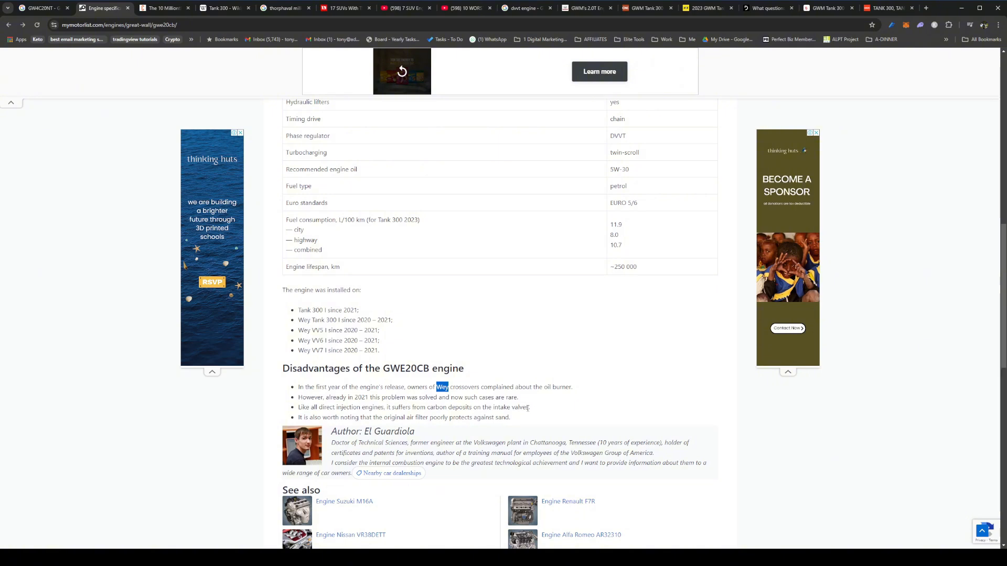
mouse_move(535, 411)
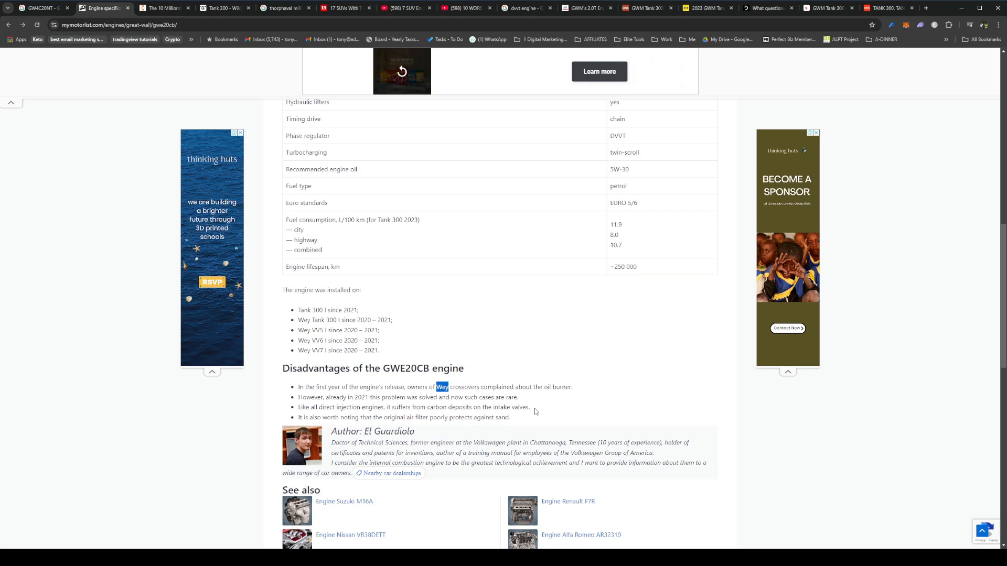
mouse_move(546, 403)
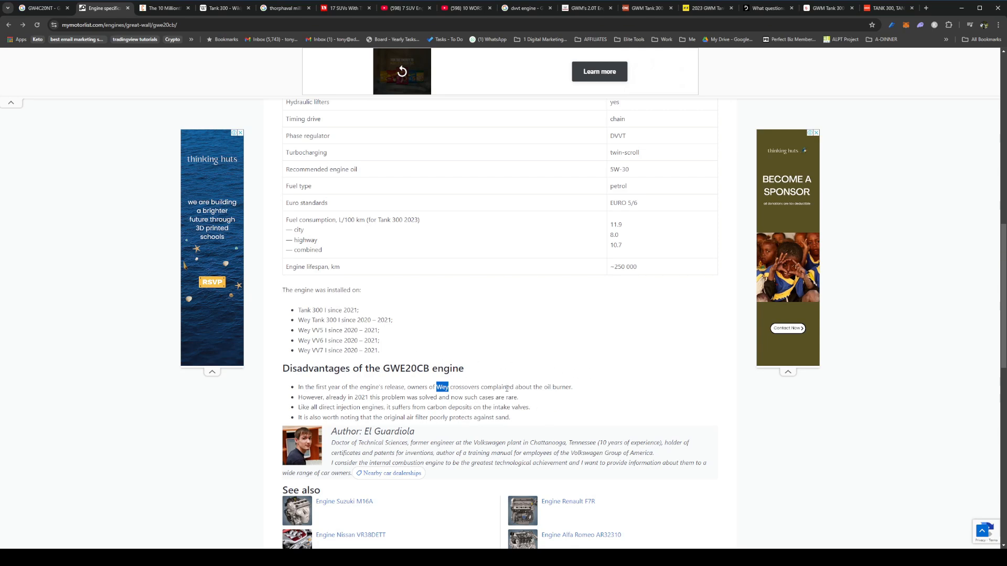
mouse_move(459, 378)
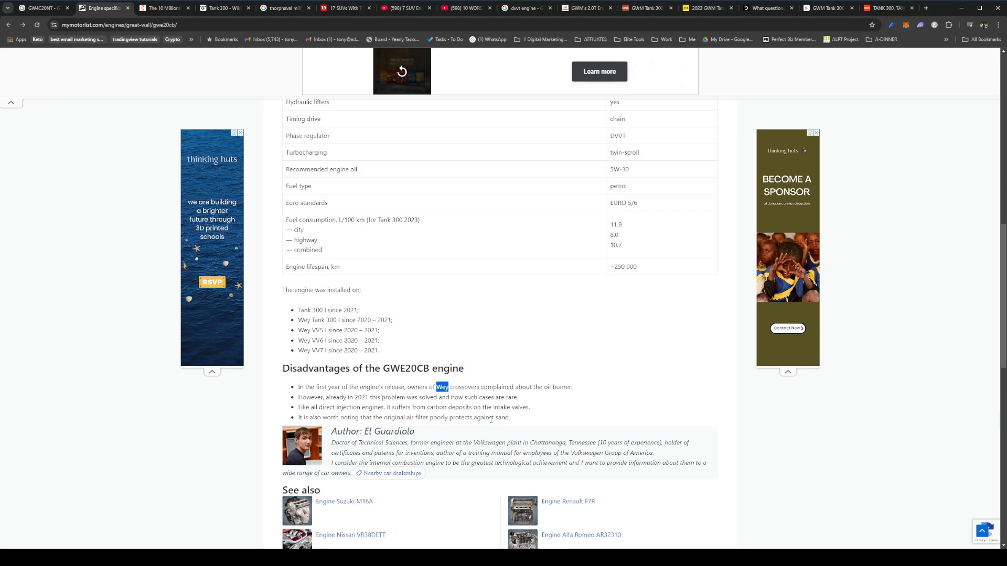
mouse_move(530, 378)
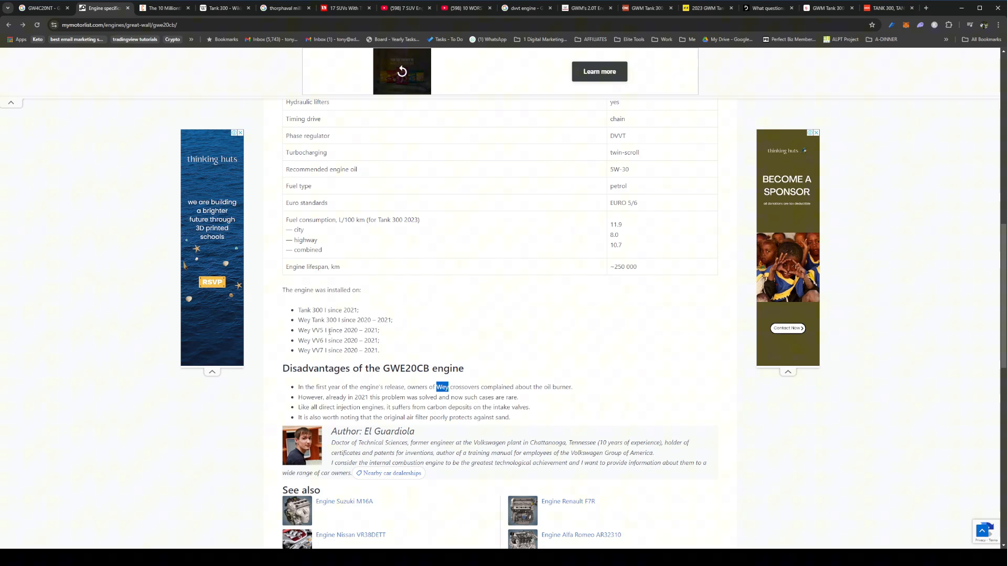
mouse_move(489, 328)
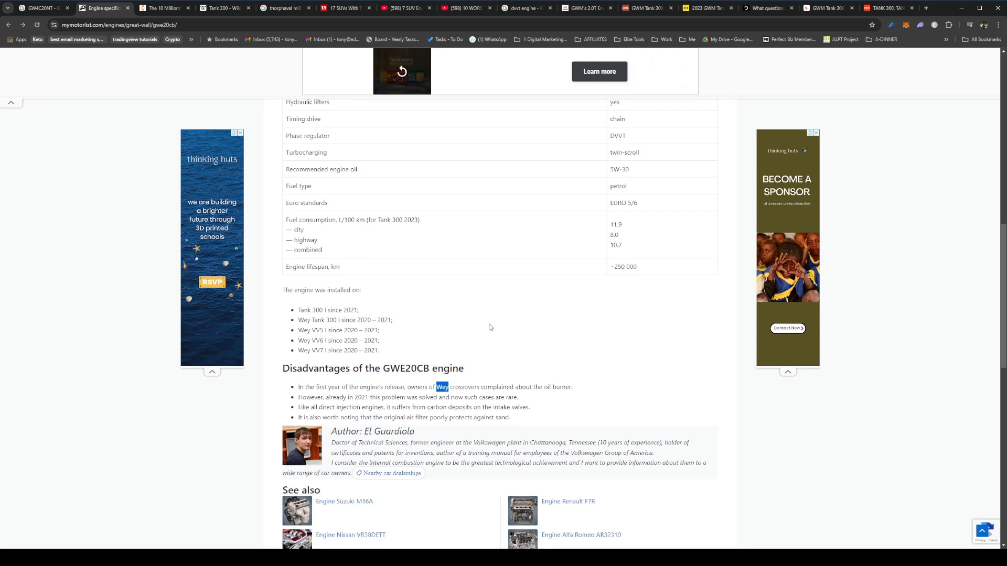
mouse_move(491, 420)
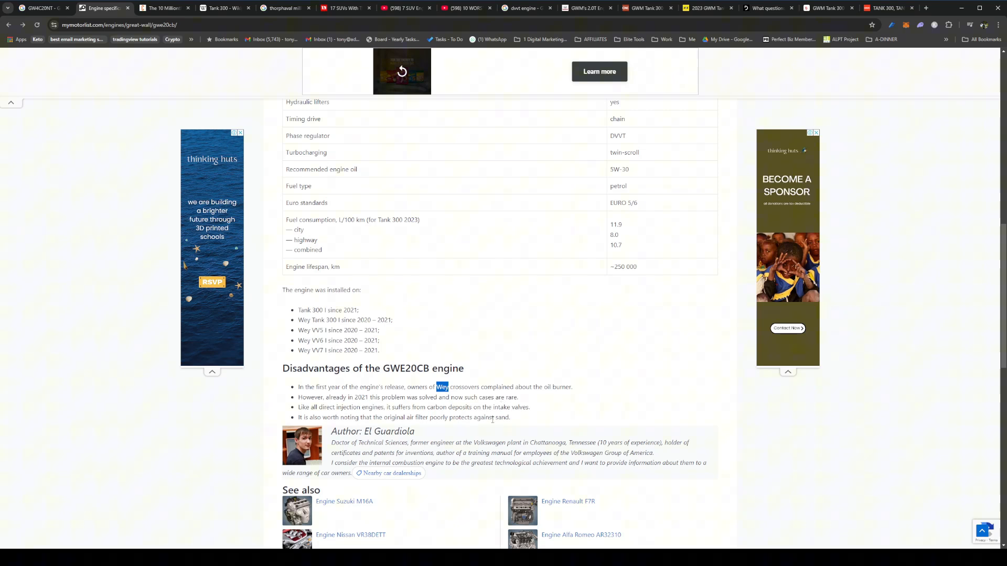
mouse_move(506, 428)
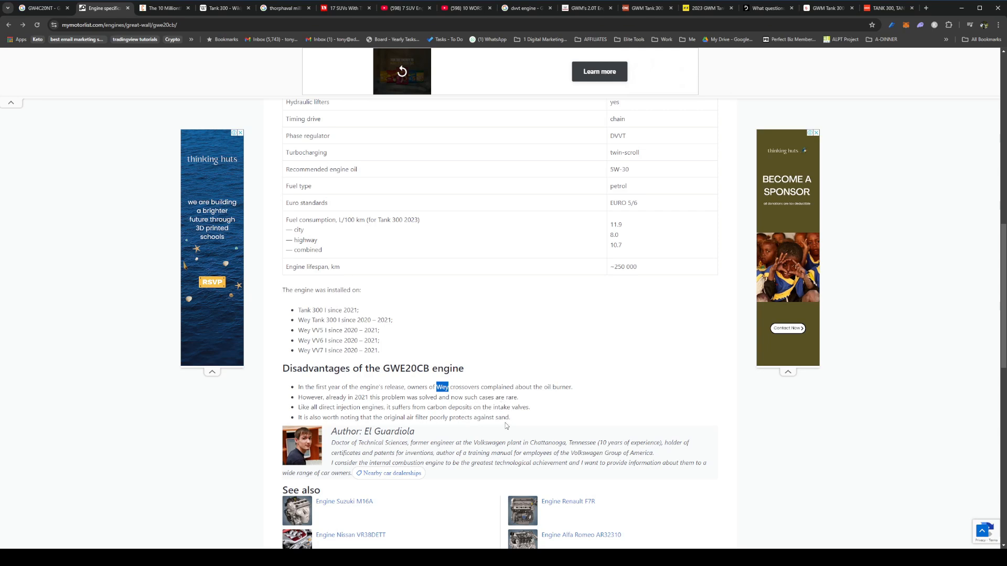
Open the Cision release on GWM's 10 millionth engine, accept all cookies, and skim it
scroll("up", 3)
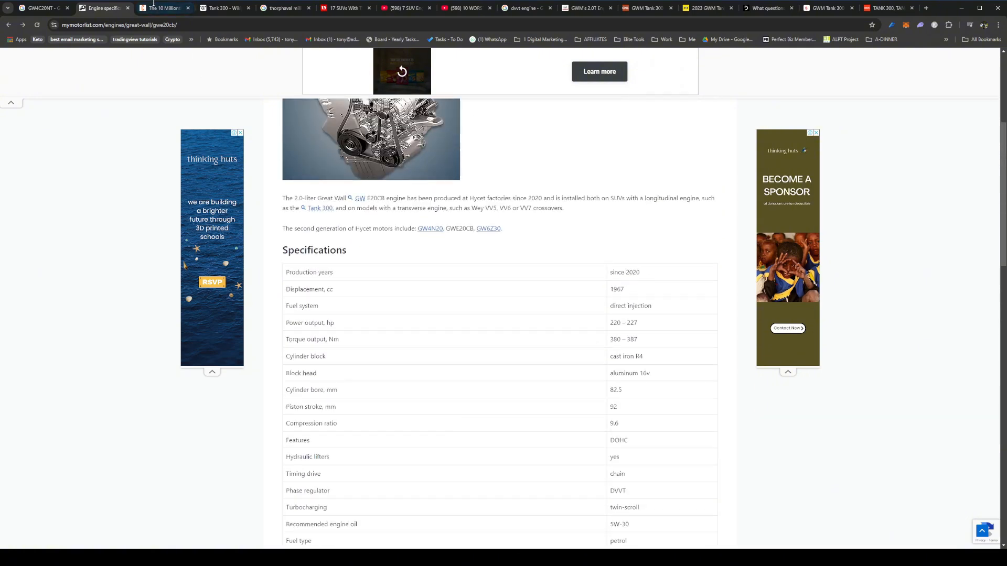
left_click(162, 8)
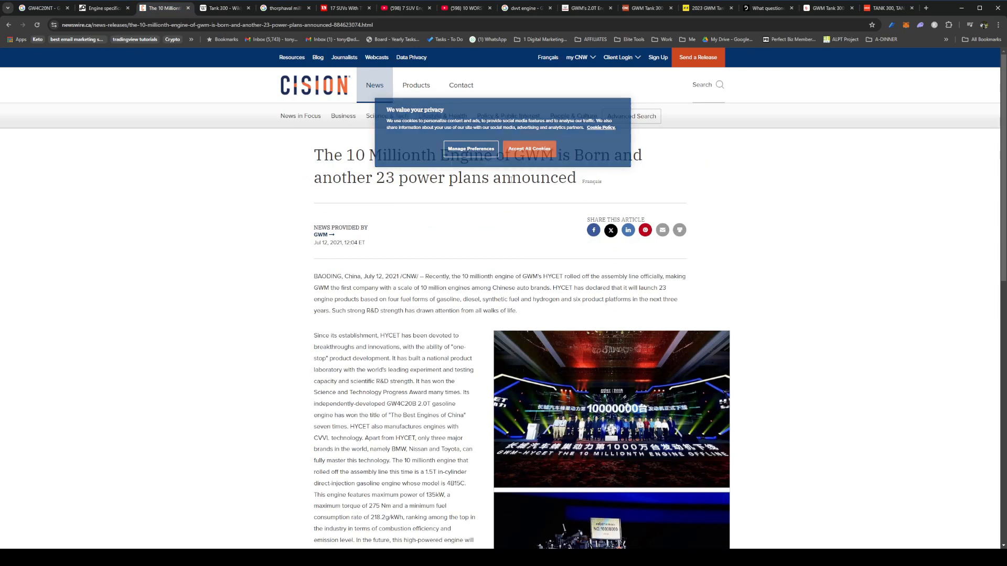
left_click(528, 148)
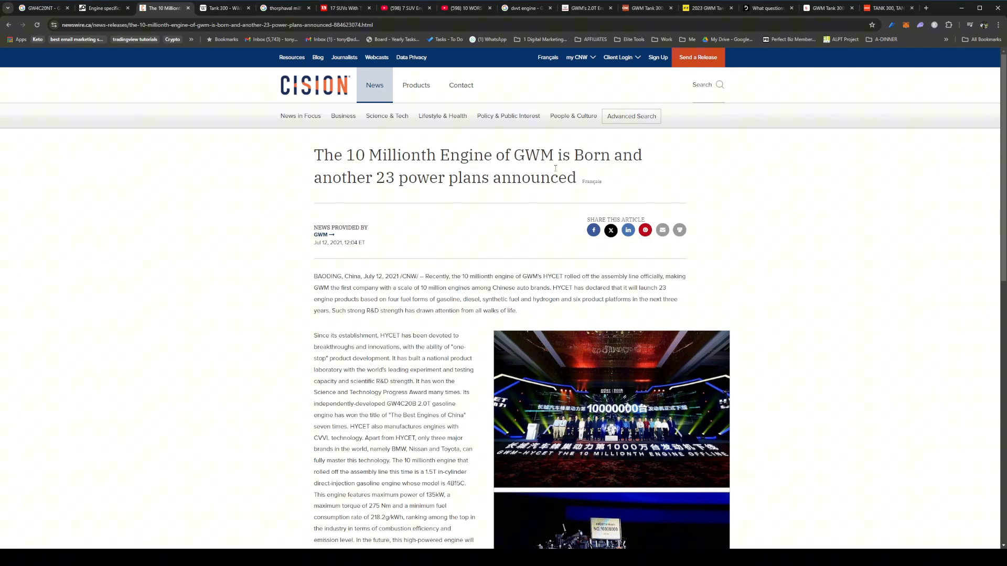
mouse_move(348, 365)
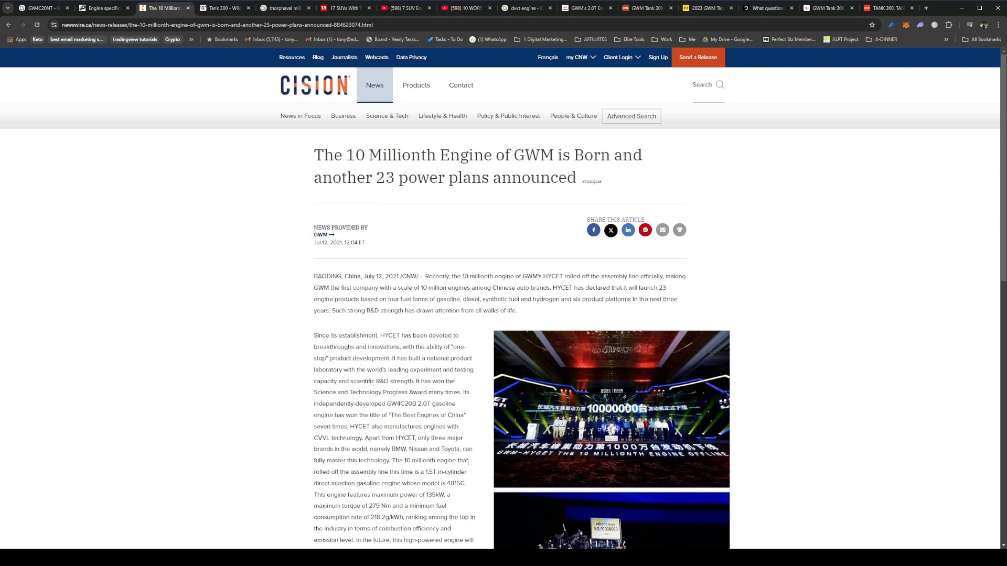
scroll("down", 3)
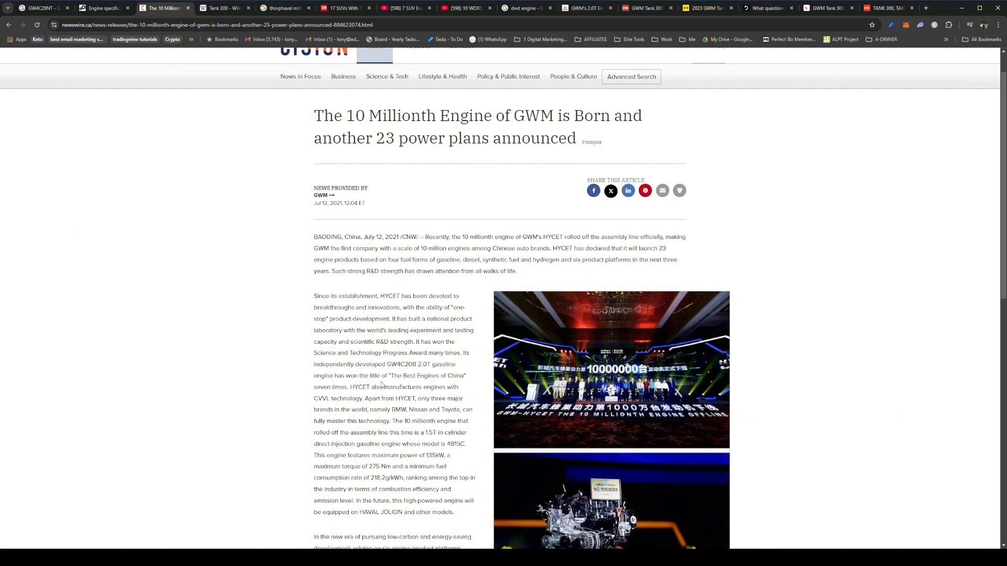
scroll("down", 3)
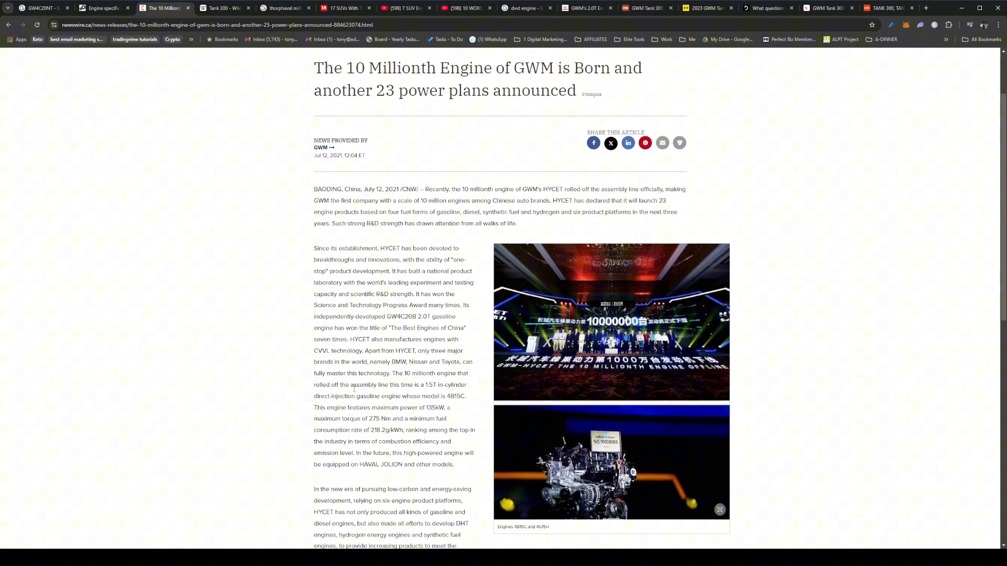
scroll("up", 3)
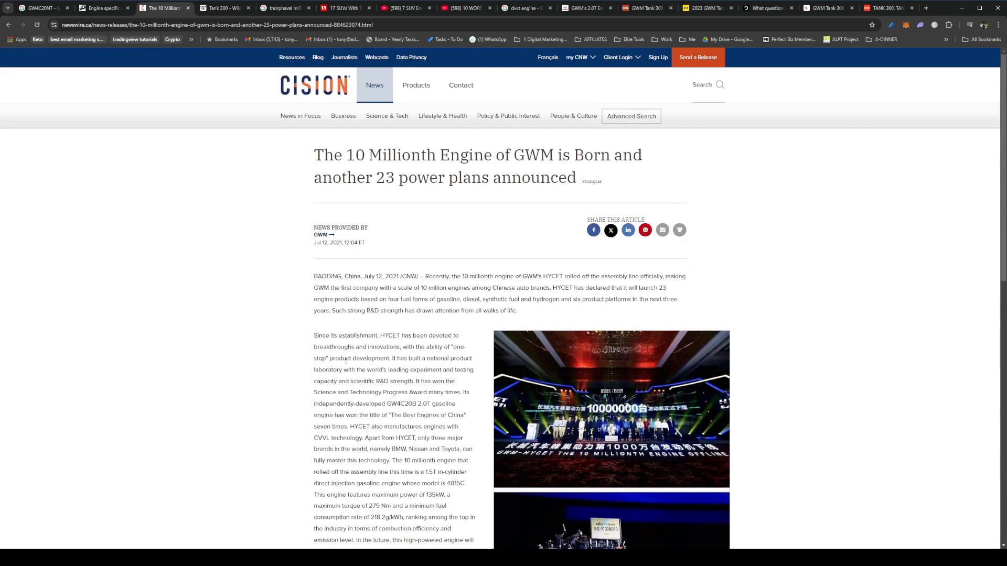
Switch to the Tank 300 Wikipedia article at its Powertrain section
left_click(221, 7)
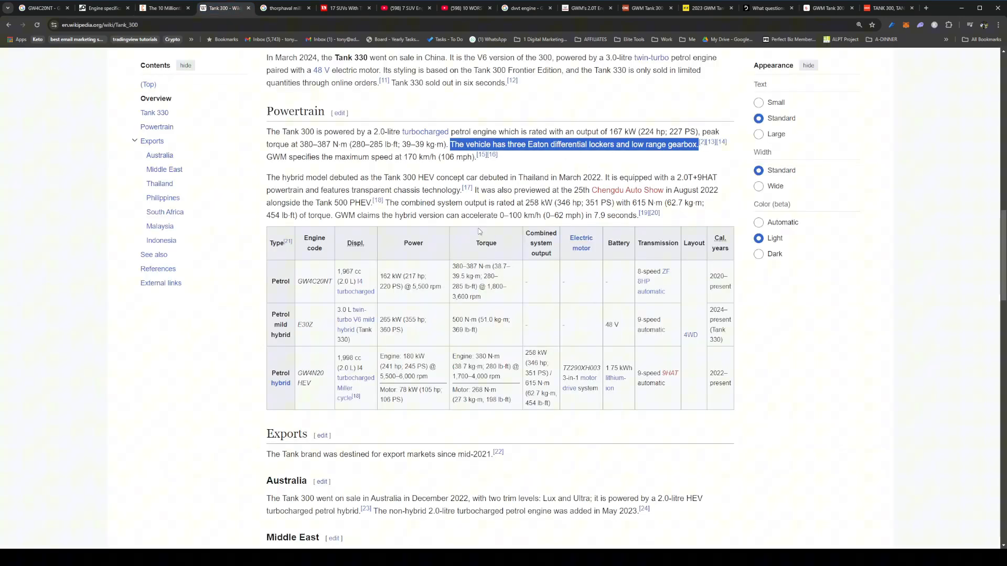
scroll("up", 3)
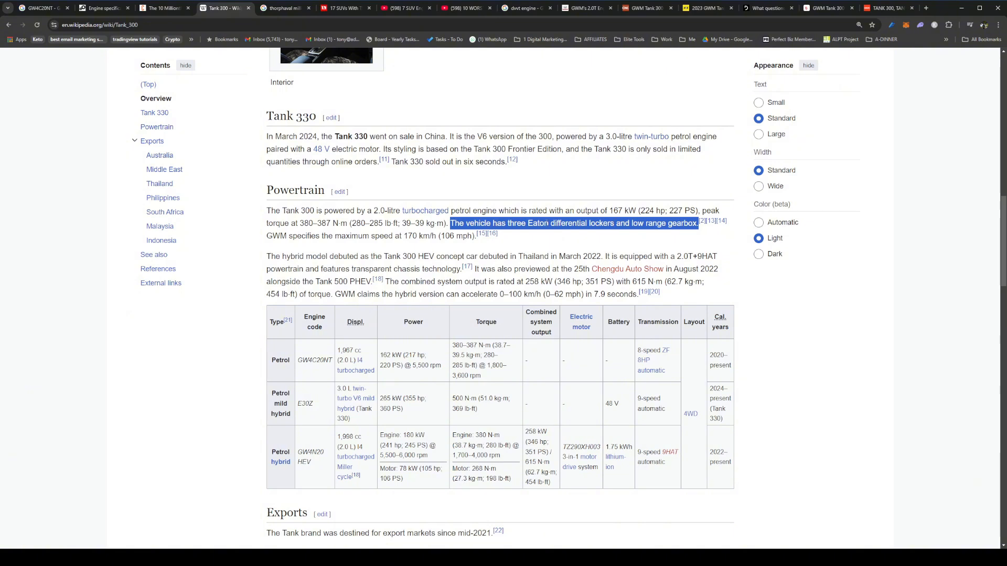
mouse_move(578, 194)
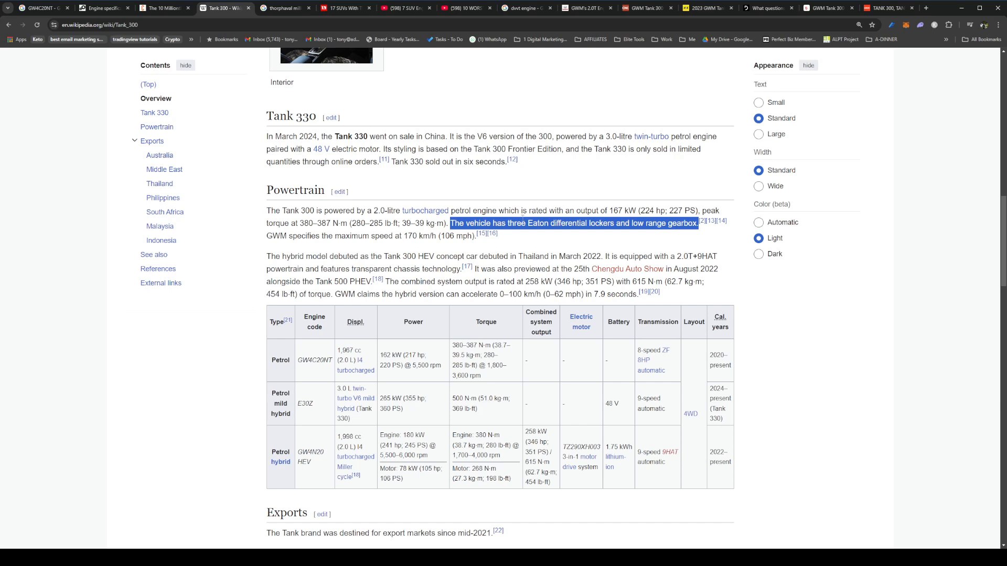
mouse_move(529, 246)
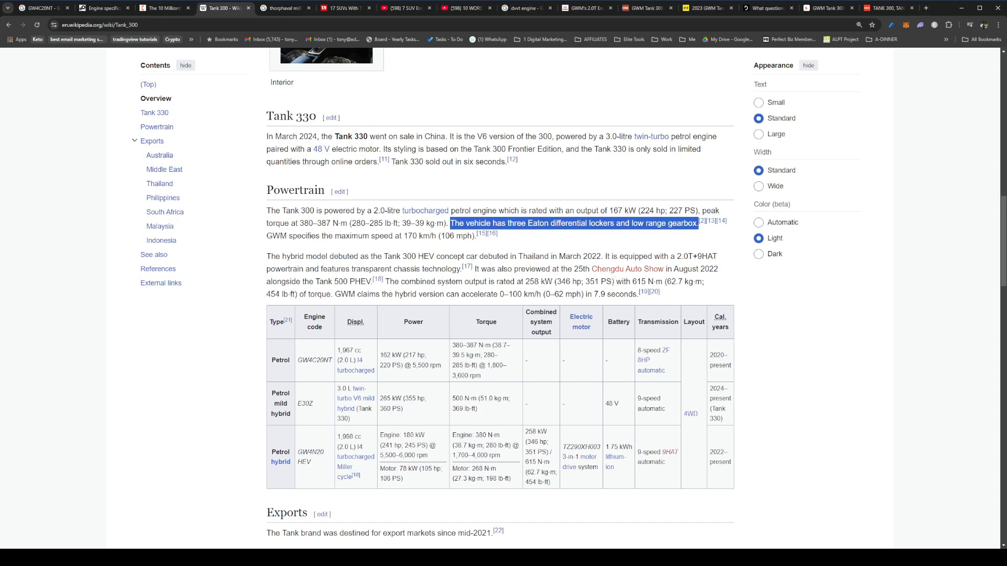
mouse_move(513, 197)
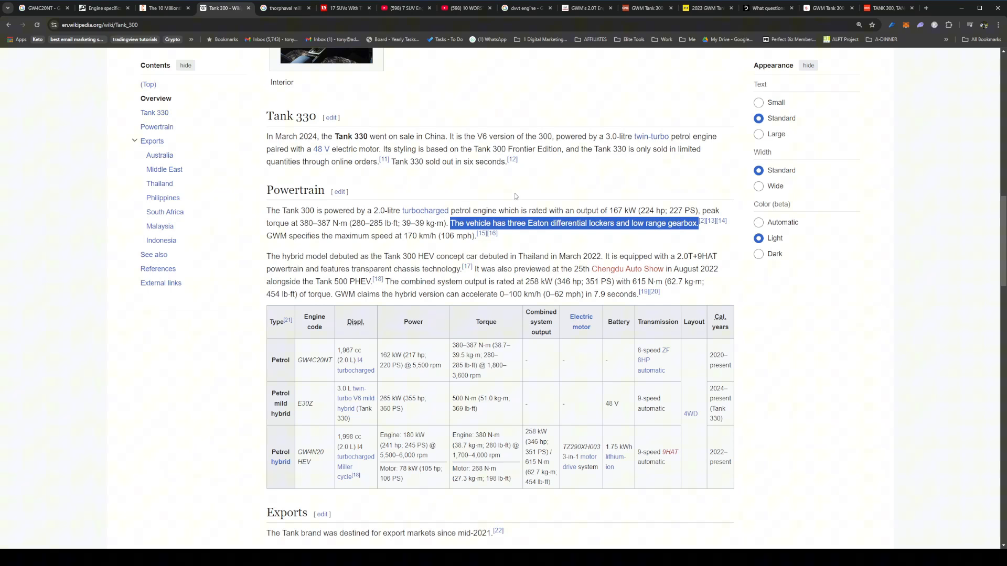
mouse_move(523, 195)
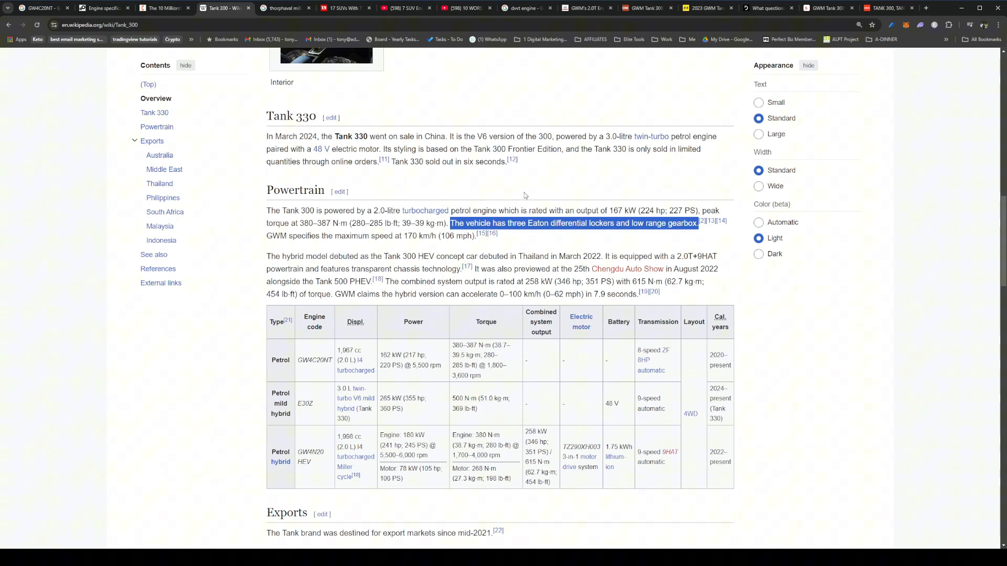
mouse_move(534, 203)
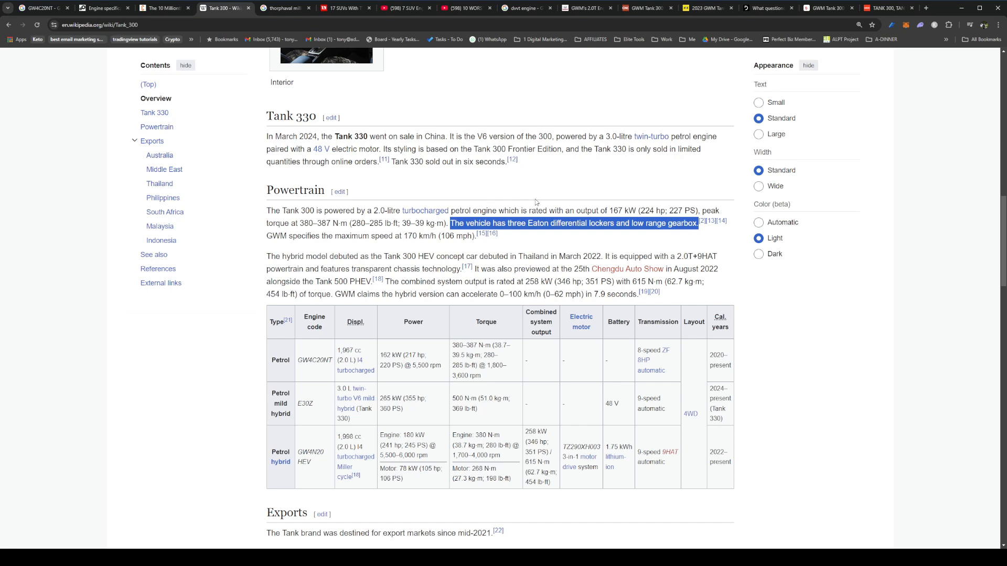
mouse_move(489, 201)
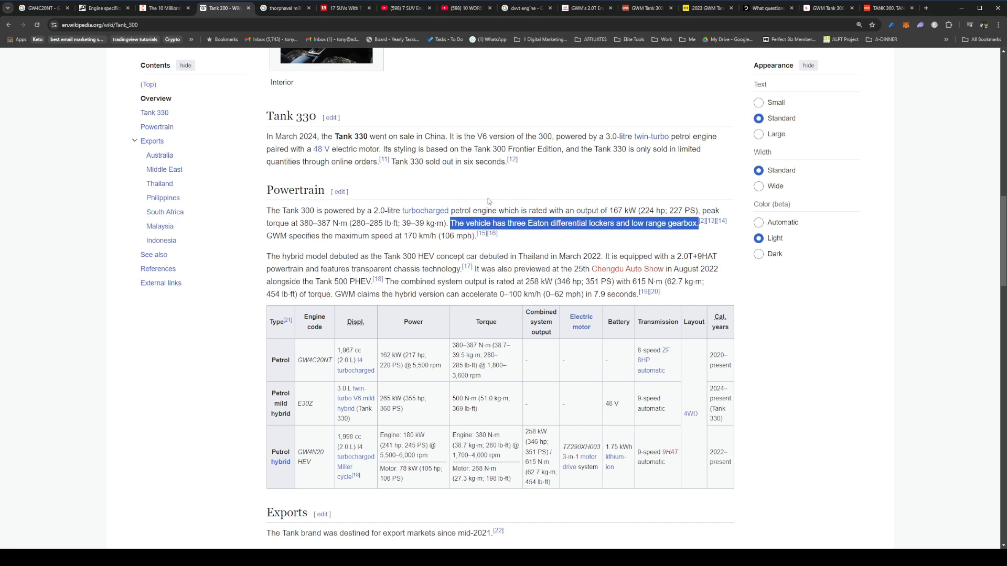
mouse_move(505, 252)
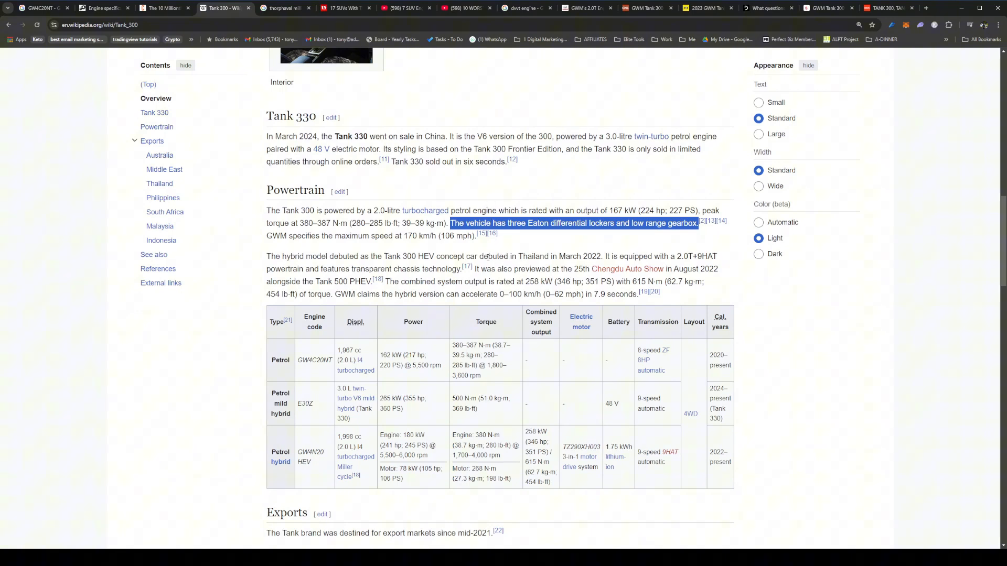
mouse_move(298, 278)
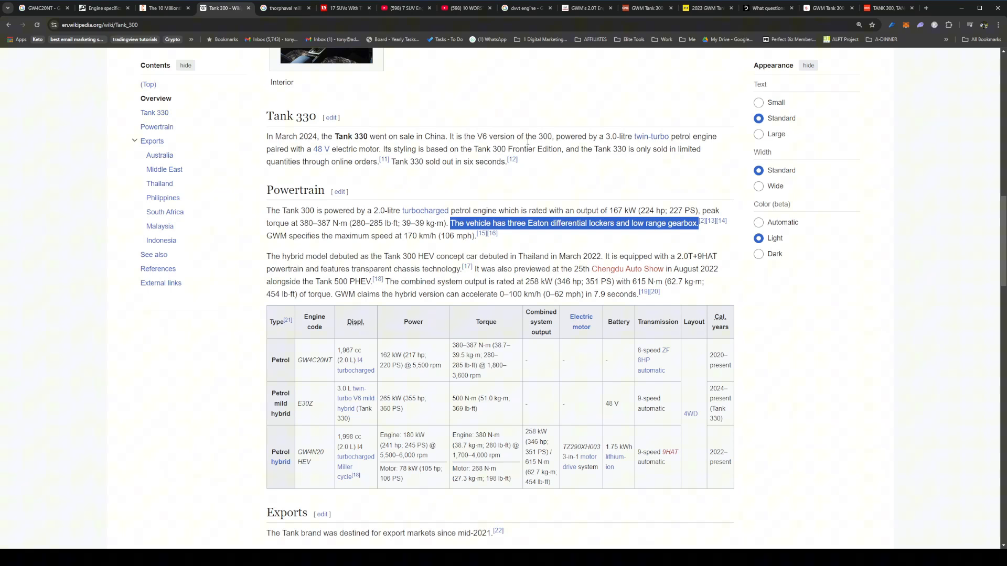
mouse_move(570, 177)
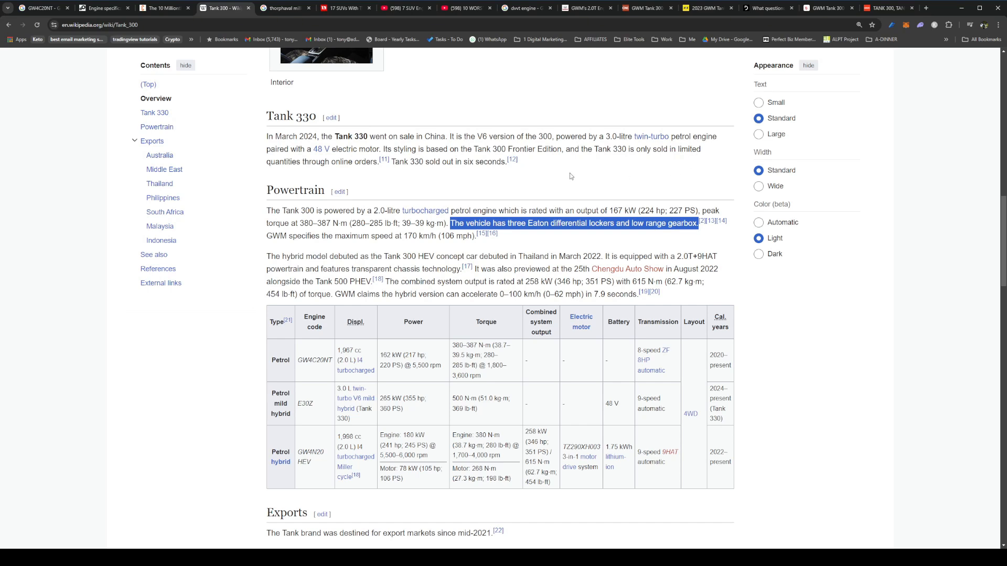
mouse_move(470, 185)
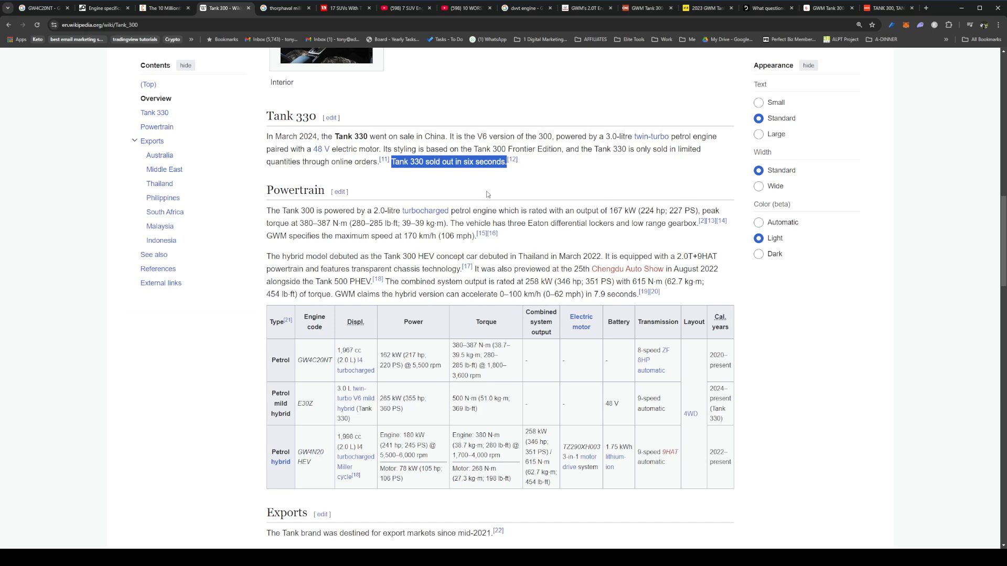
mouse_move(339, 291)
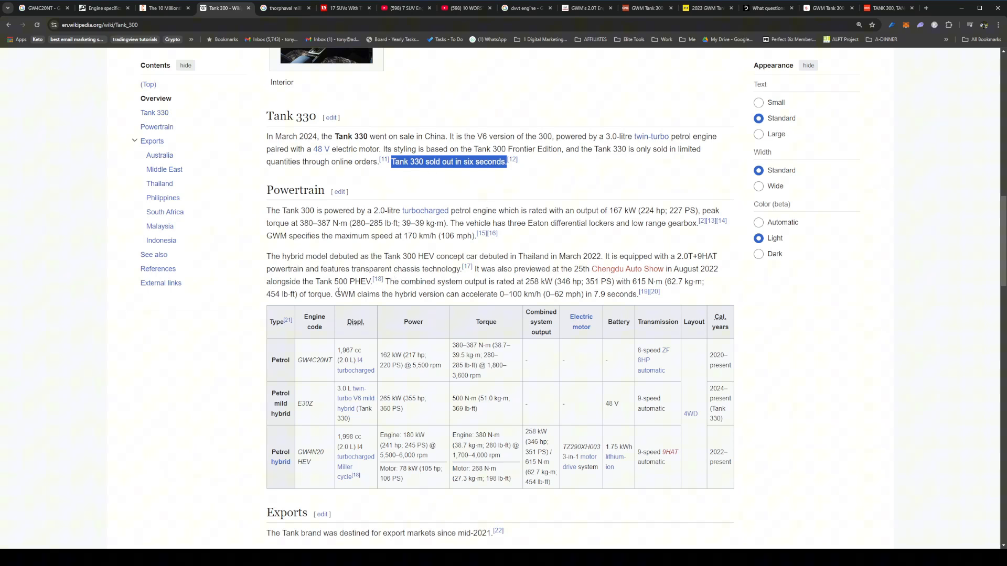
mouse_move(249, 289)
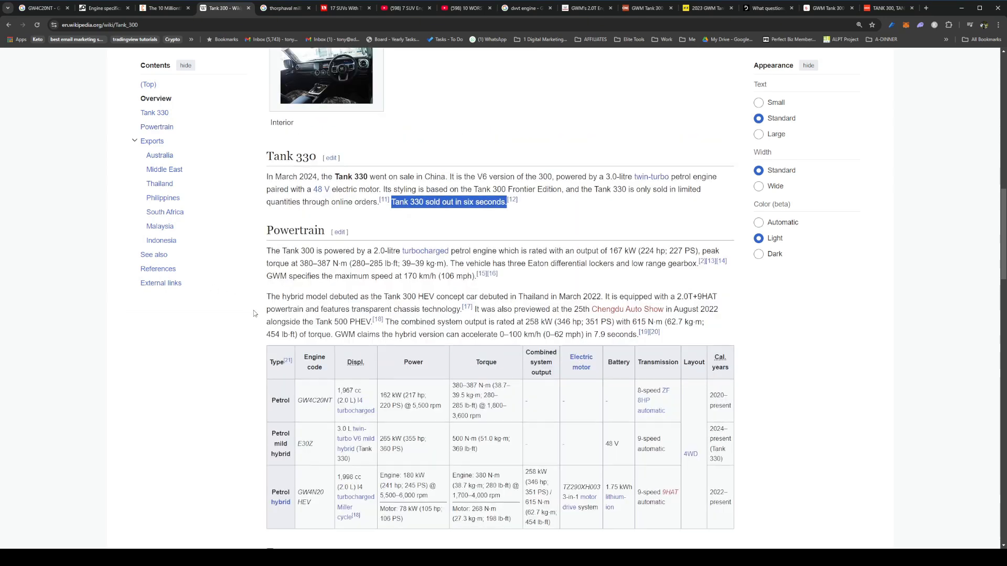
Review Google results on Thorp Haval's 10-year, 1 million km warranty
left_click(286, 8)
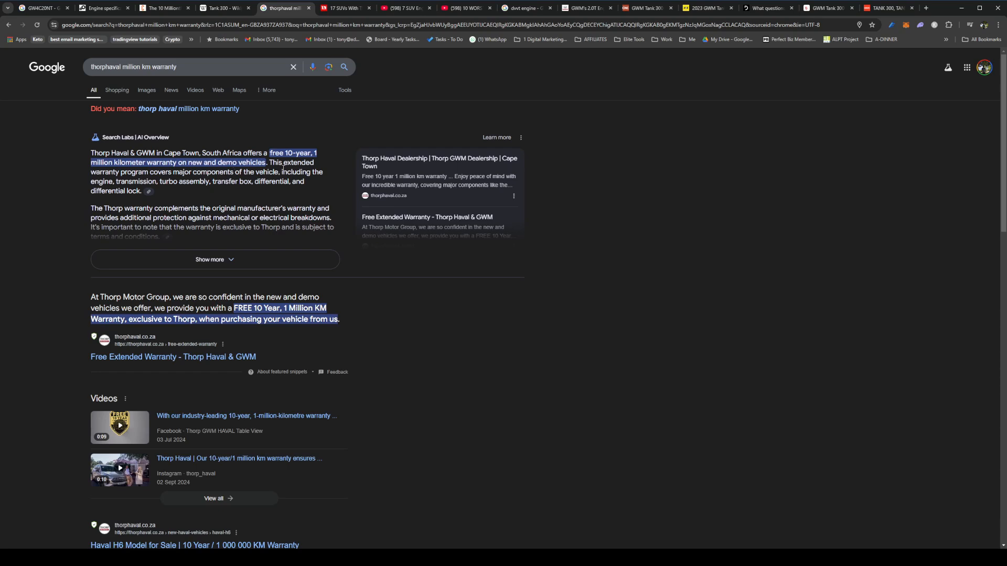
mouse_move(198, 177)
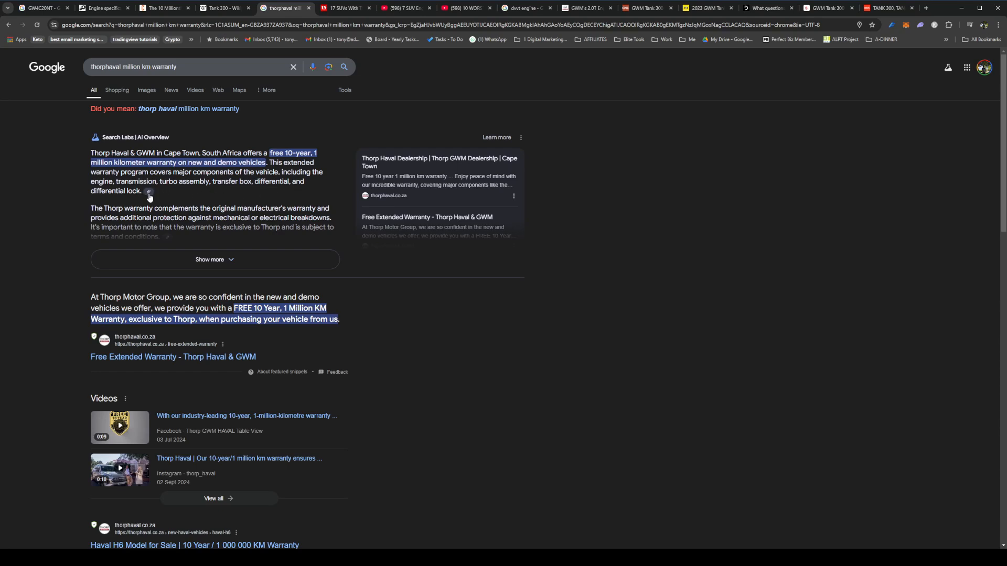
mouse_move(269, 232)
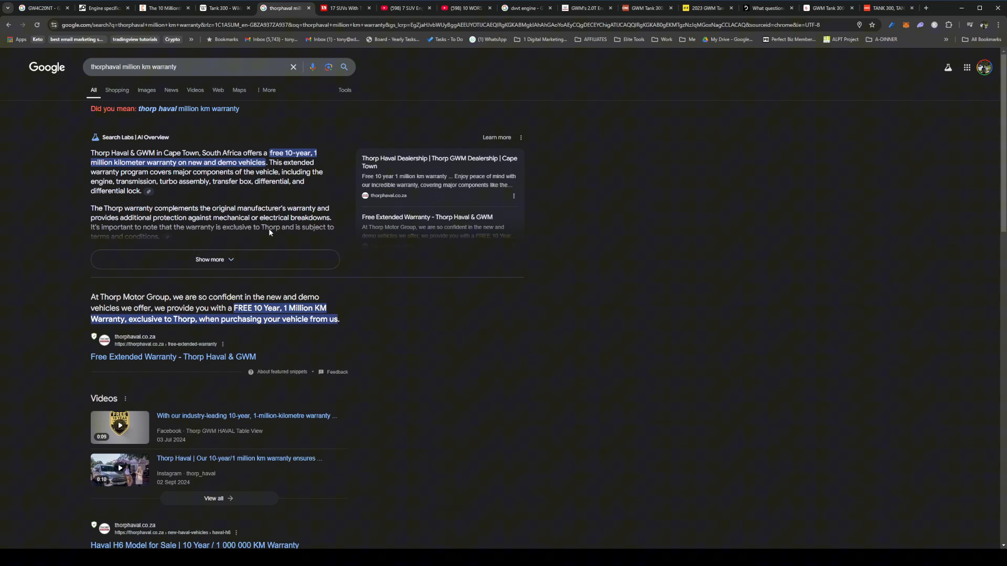
mouse_move(379, 377)
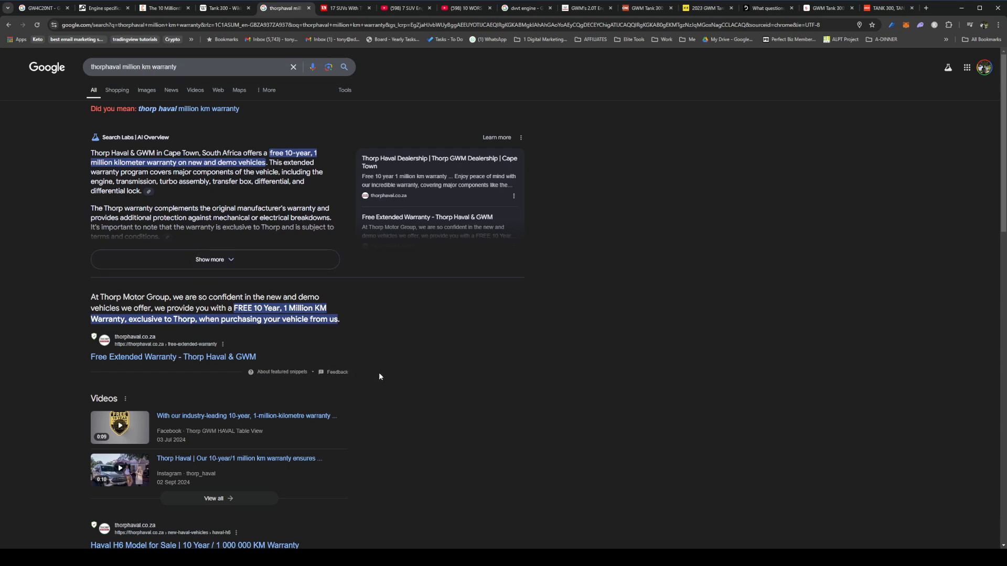
mouse_move(346, 347)
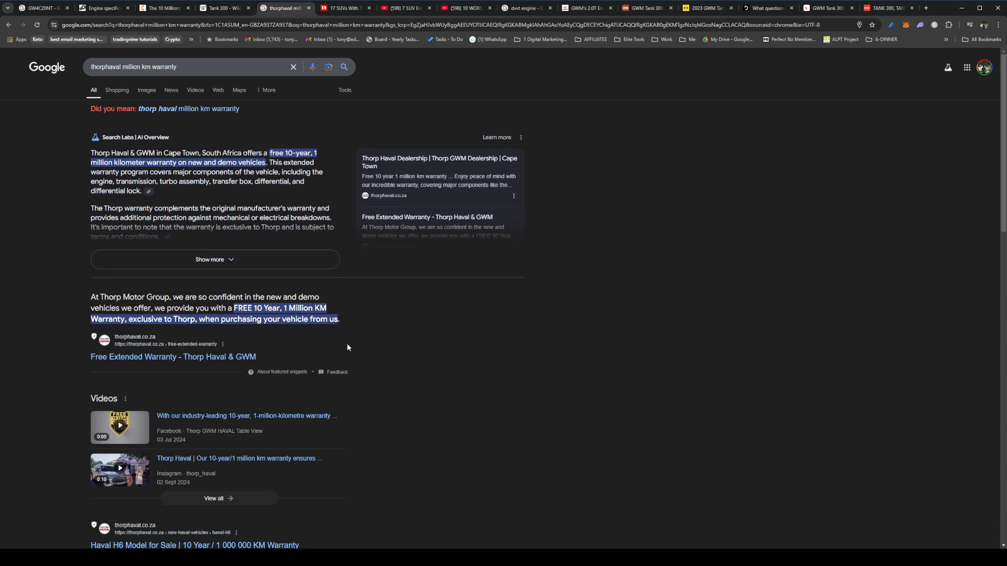
mouse_move(298, 233)
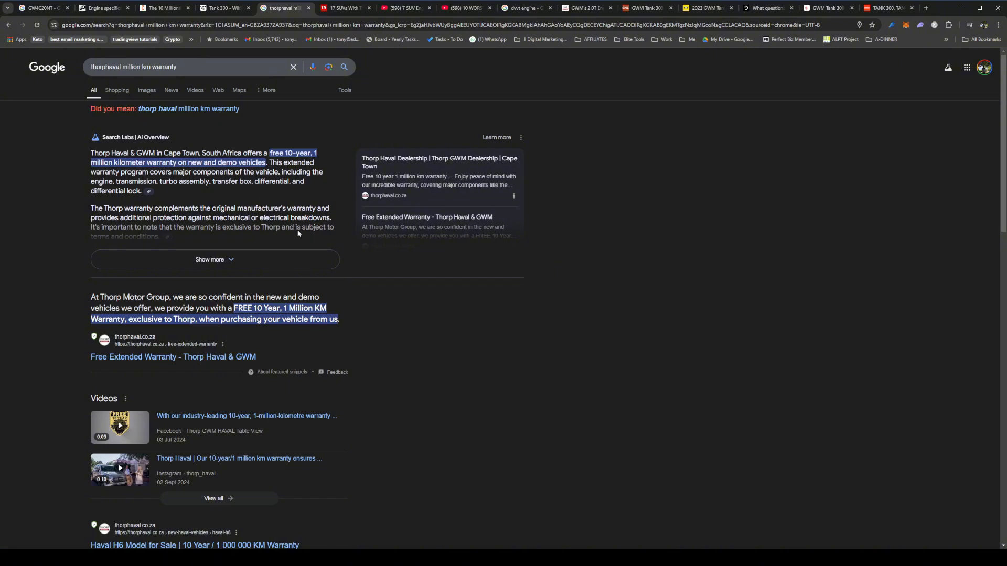
mouse_move(409, 417)
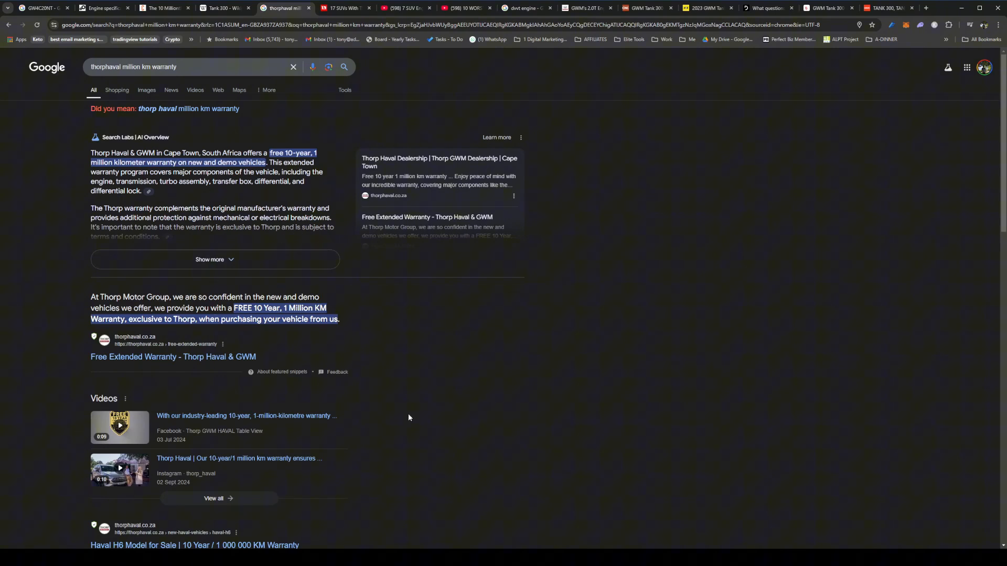
mouse_move(222, 237)
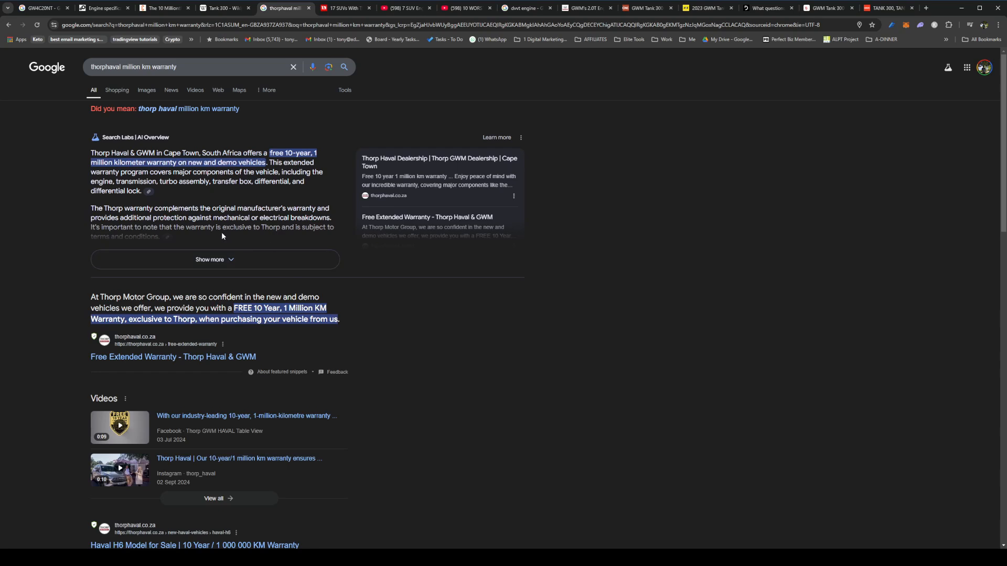
mouse_move(230, 204)
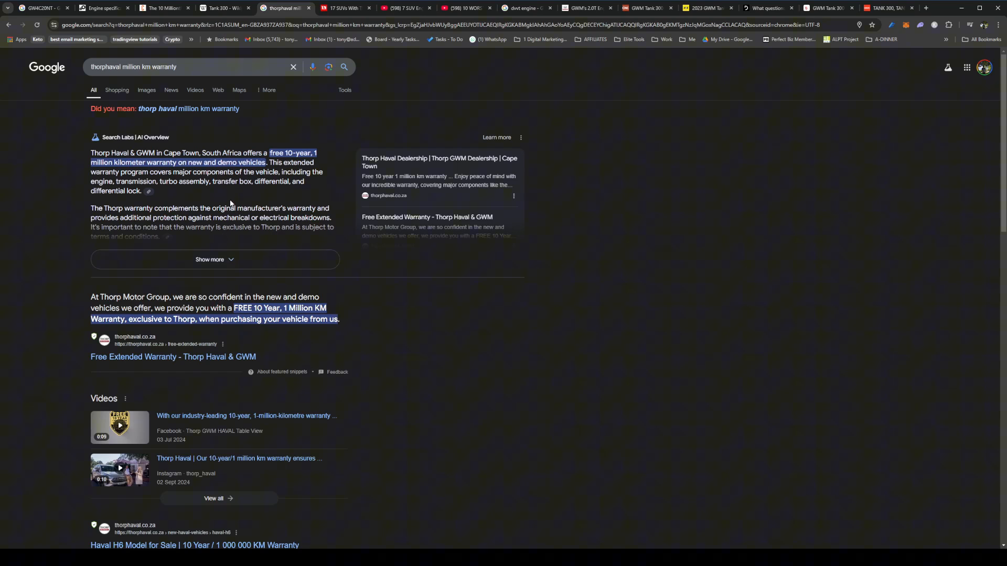
mouse_move(259, 196)
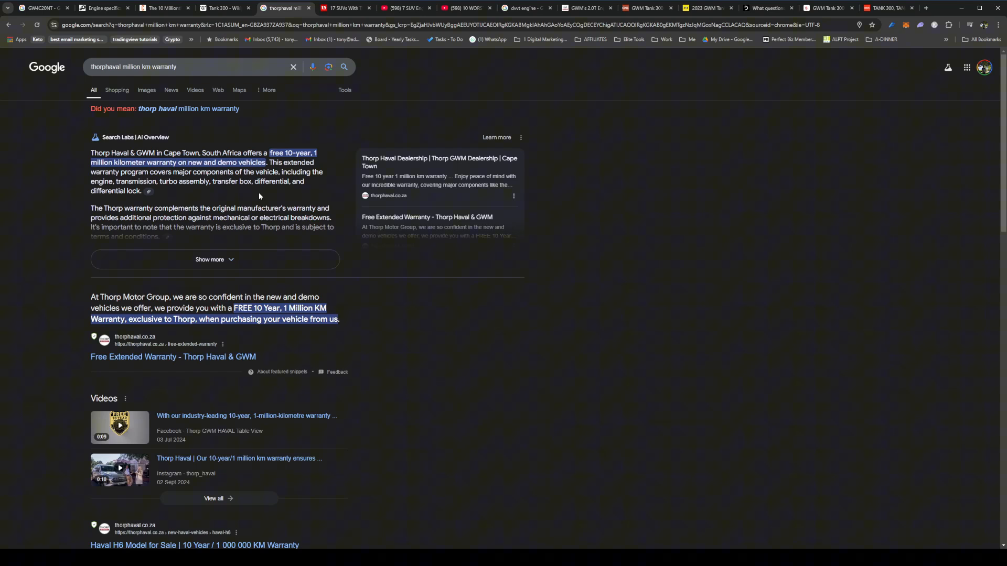
mouse_move(242, 233)
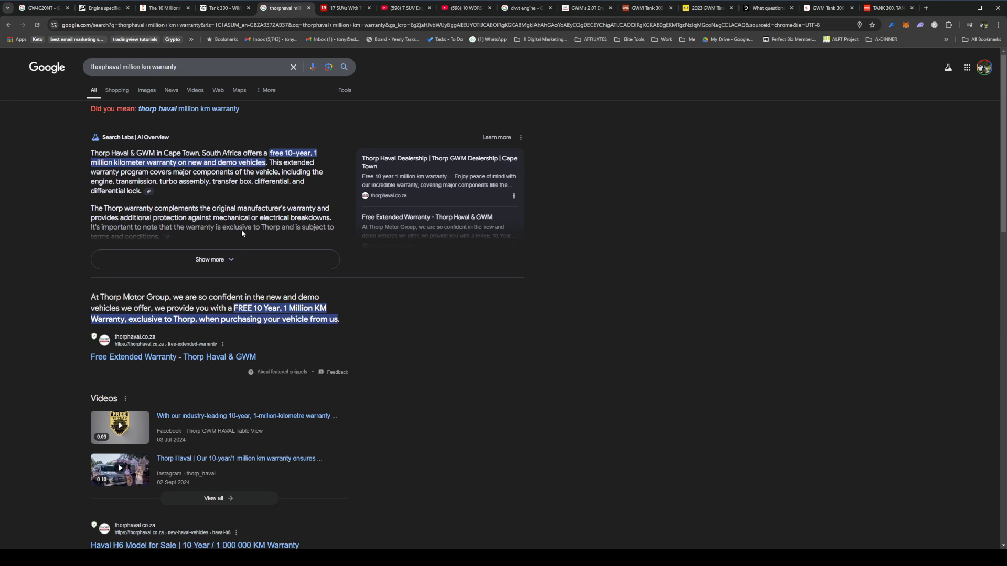
scroll("down", 3)
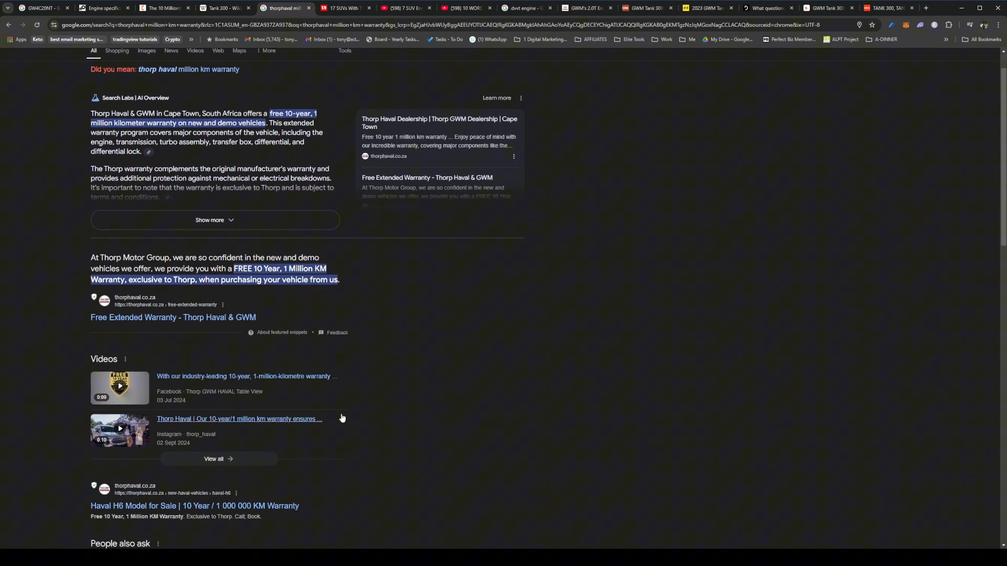
scroll("up", 3)
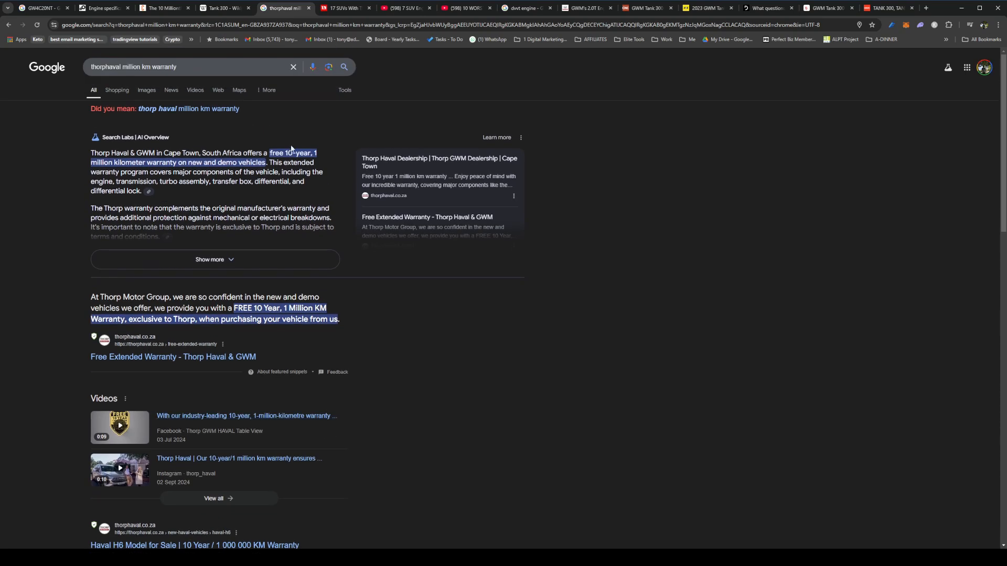
left_click(346, 8)
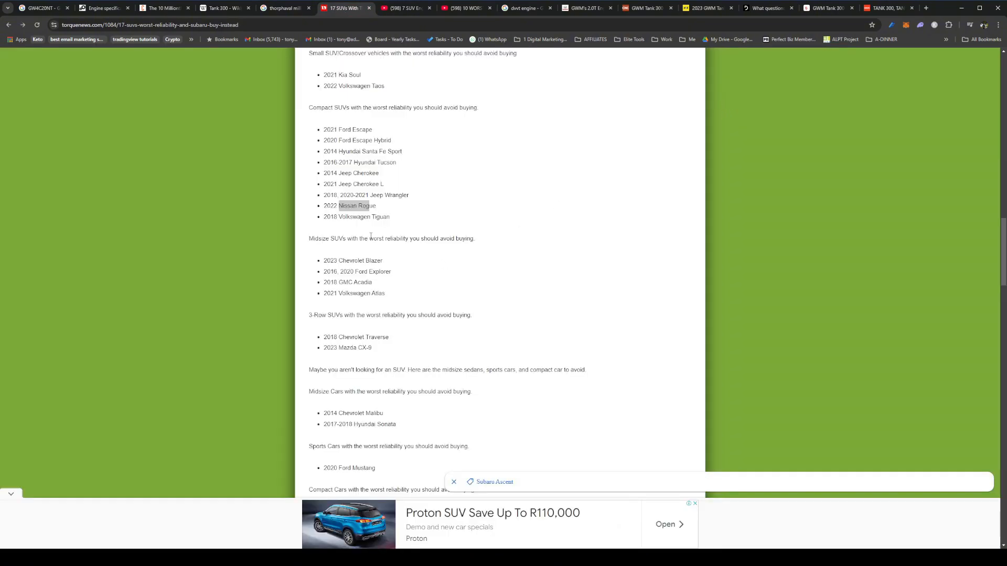
scroll("up", 3)
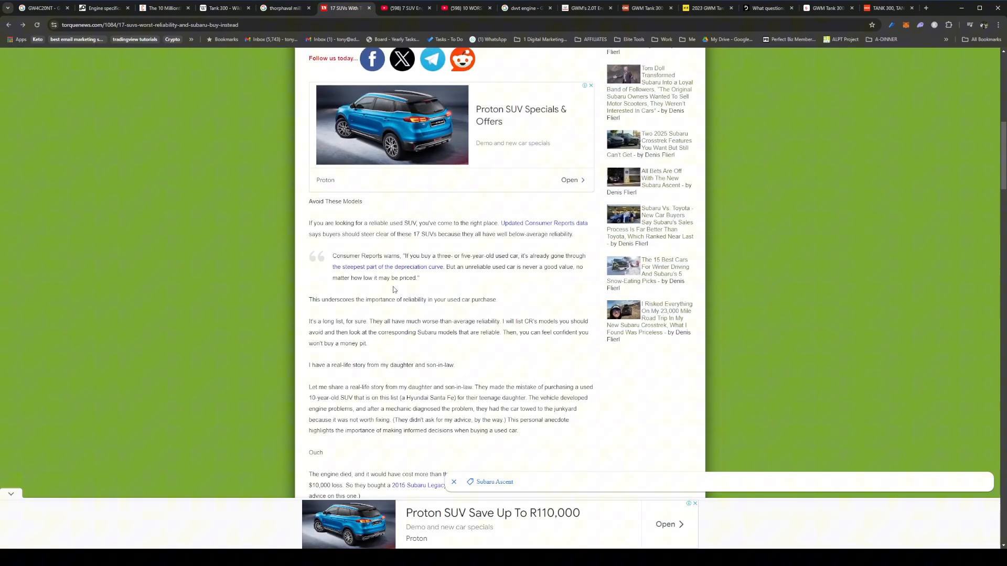
scroll("up", 3)
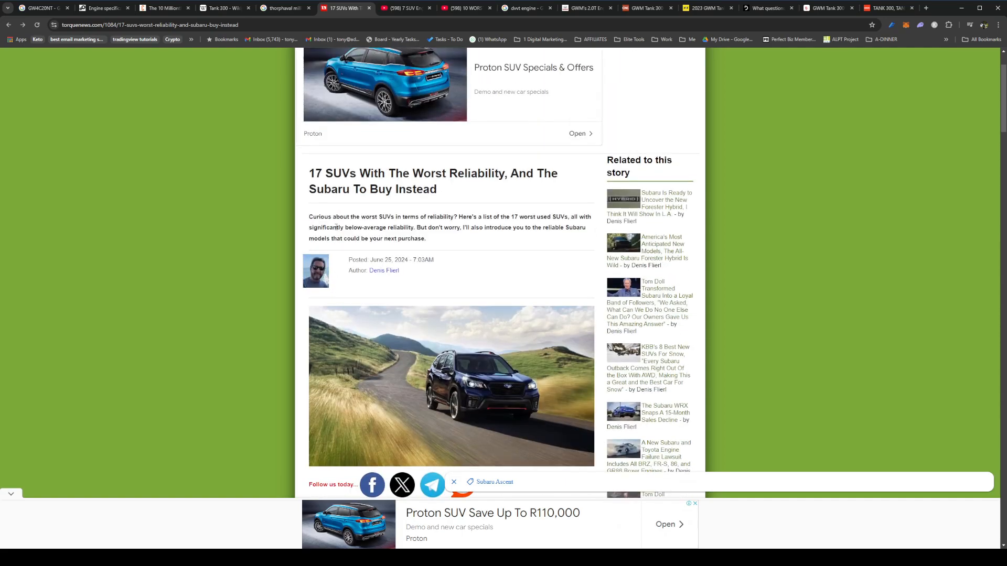
scroll("down", 3)
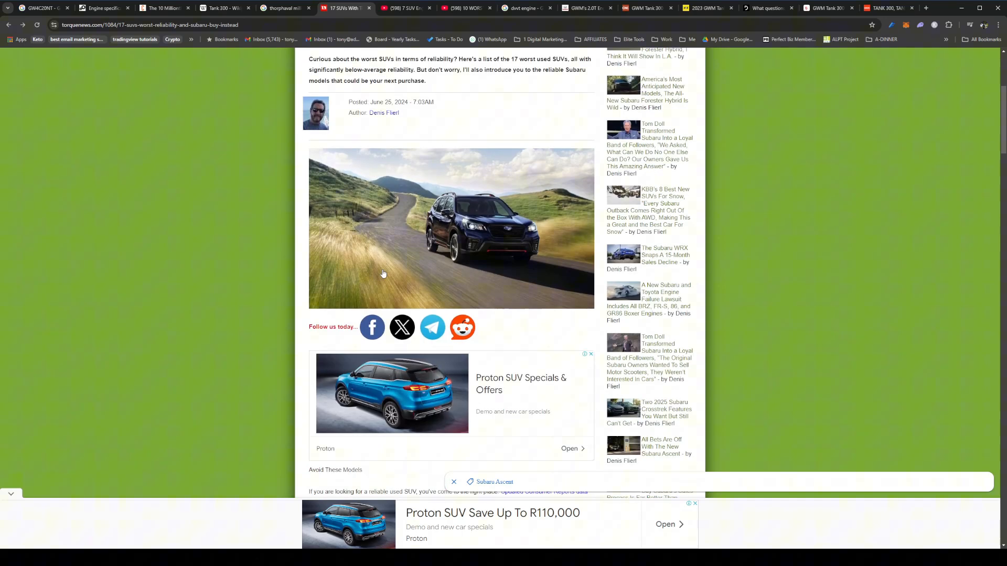
scroll("down", 3)
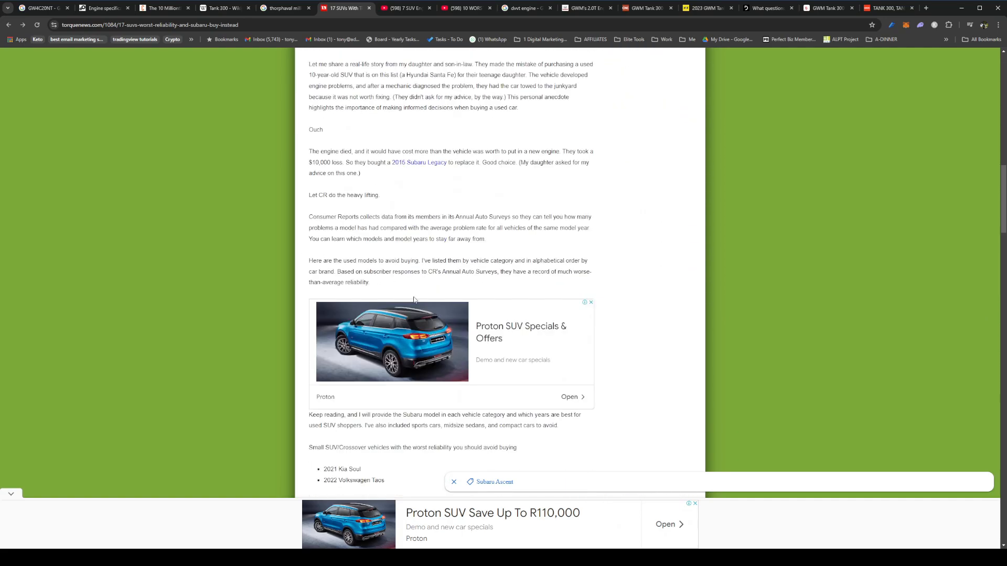
scroll("down", 3)
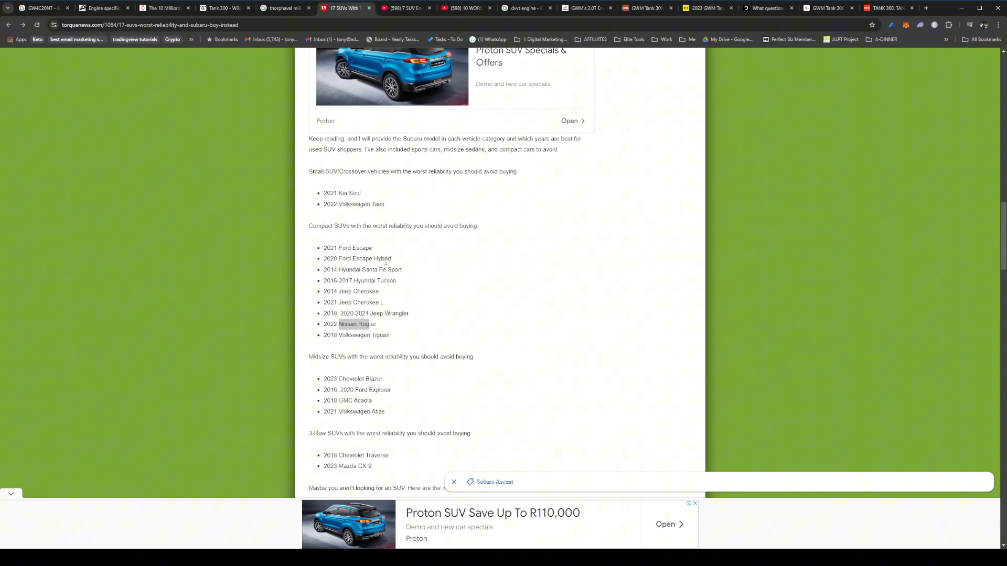
scroll("down", 3)
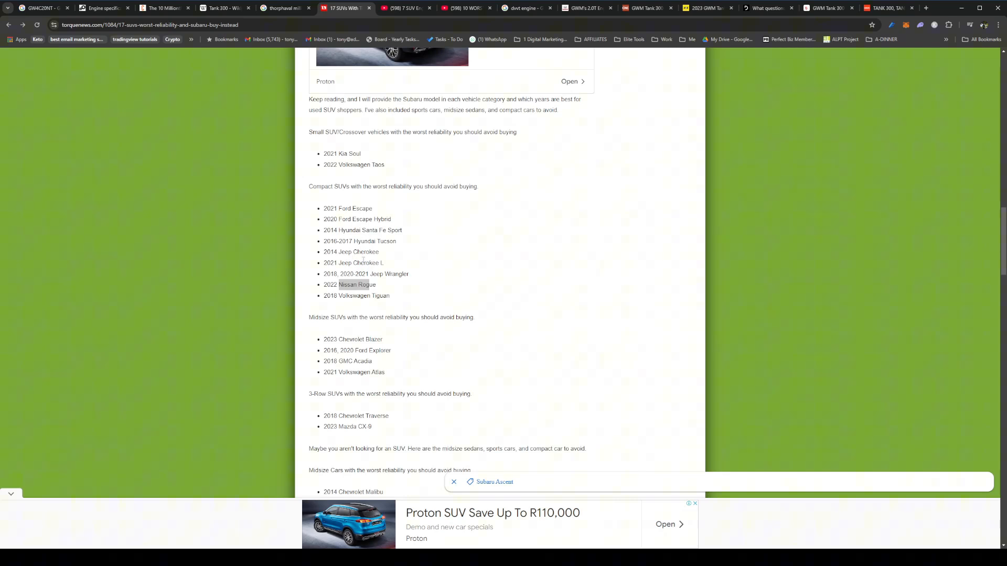
mouse_move(416, 307)
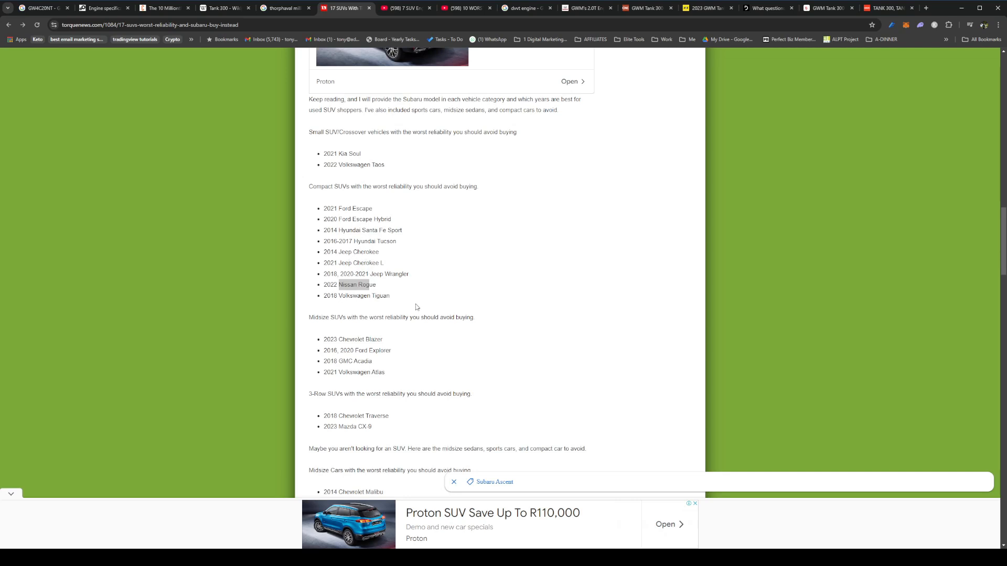
mouse_move(368, 333)
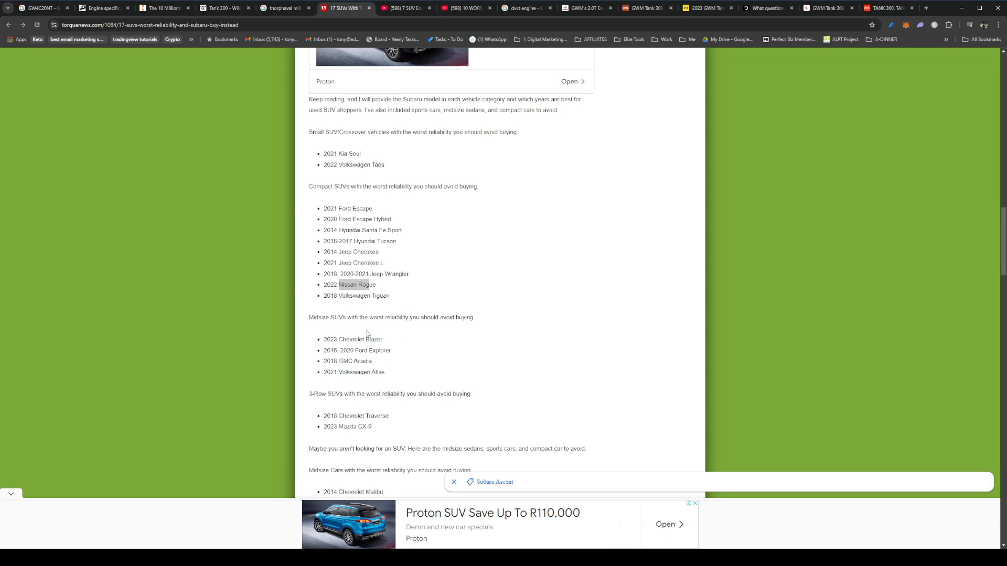
scroll("down", 3)
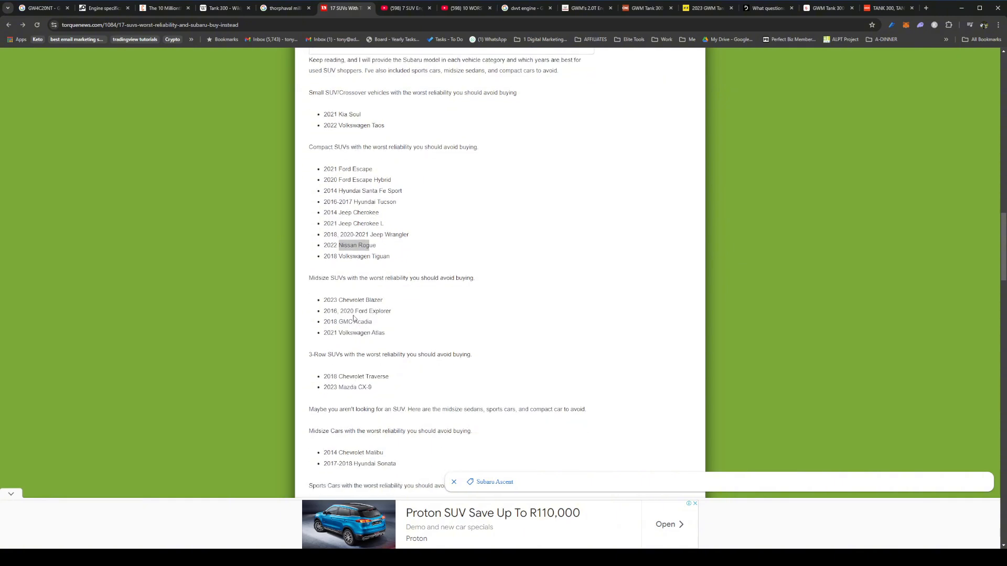
mouse_move(378, 343)
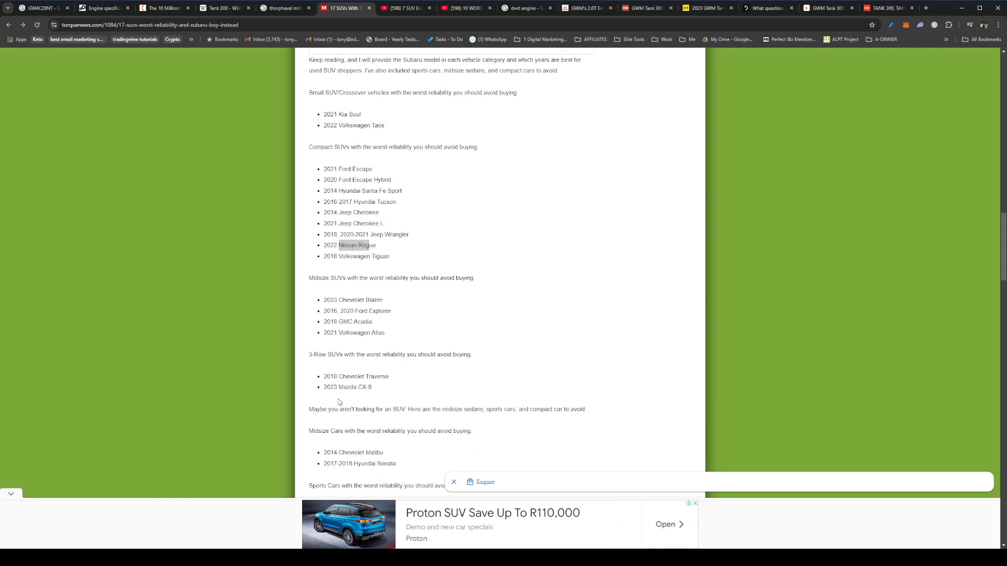
mouse_move(441, 365)
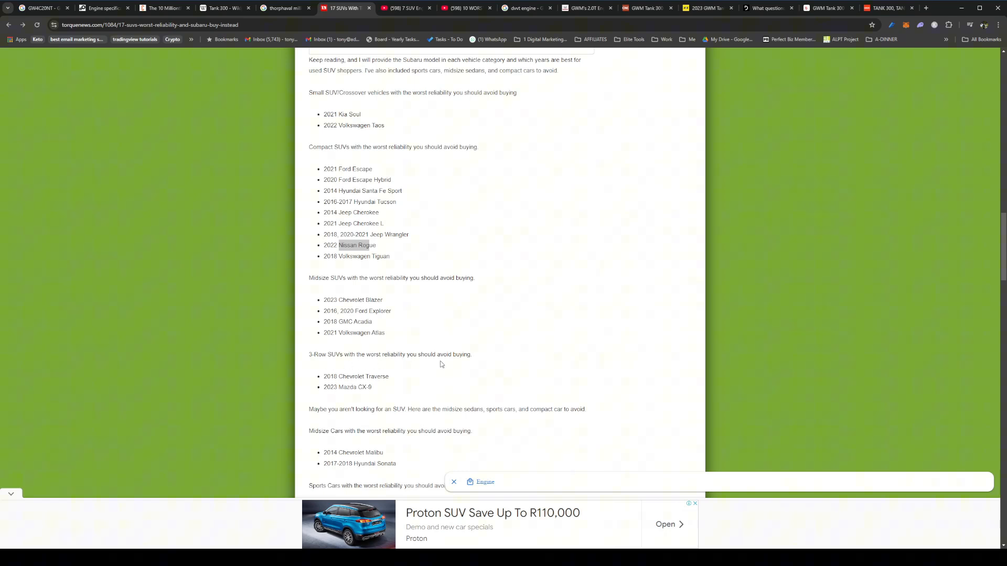
scroll("down", 3)
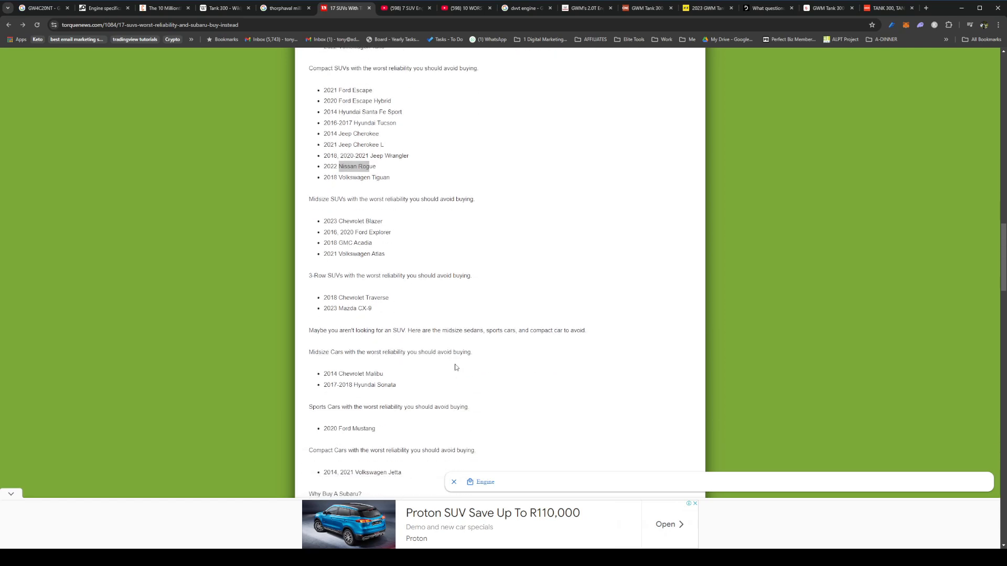
mouse_move(351, 365)
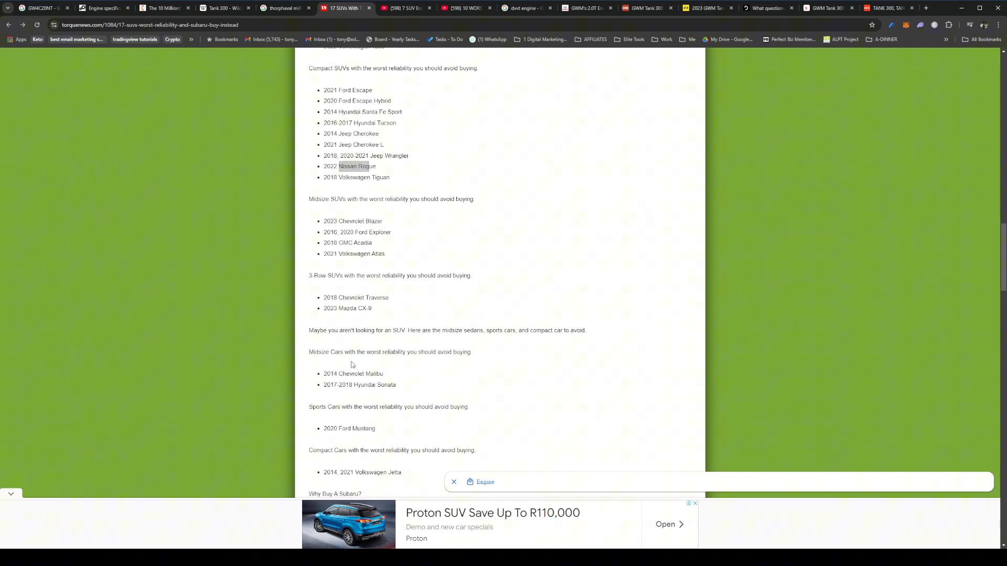
scroll("down", 3)
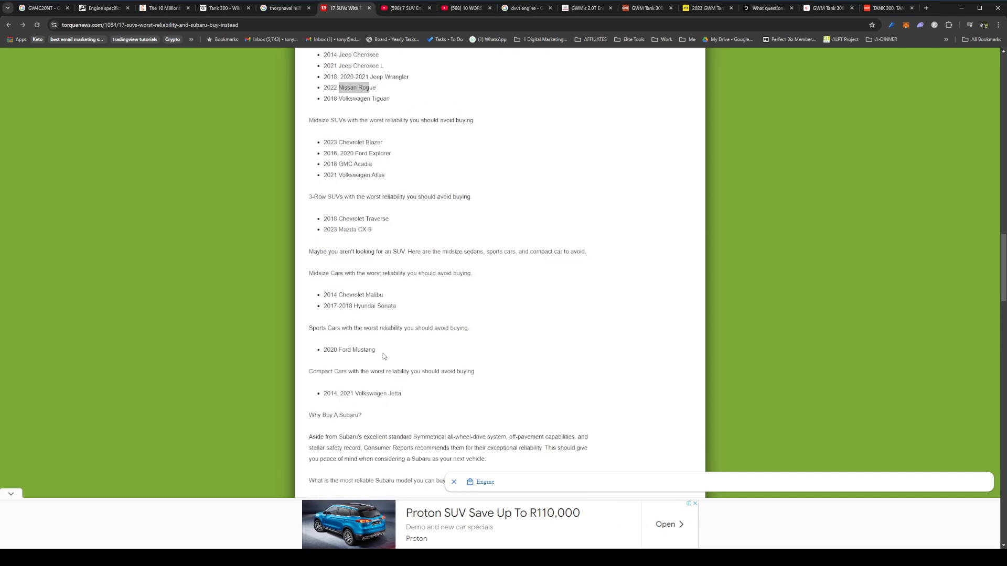
scroll("down", 3)
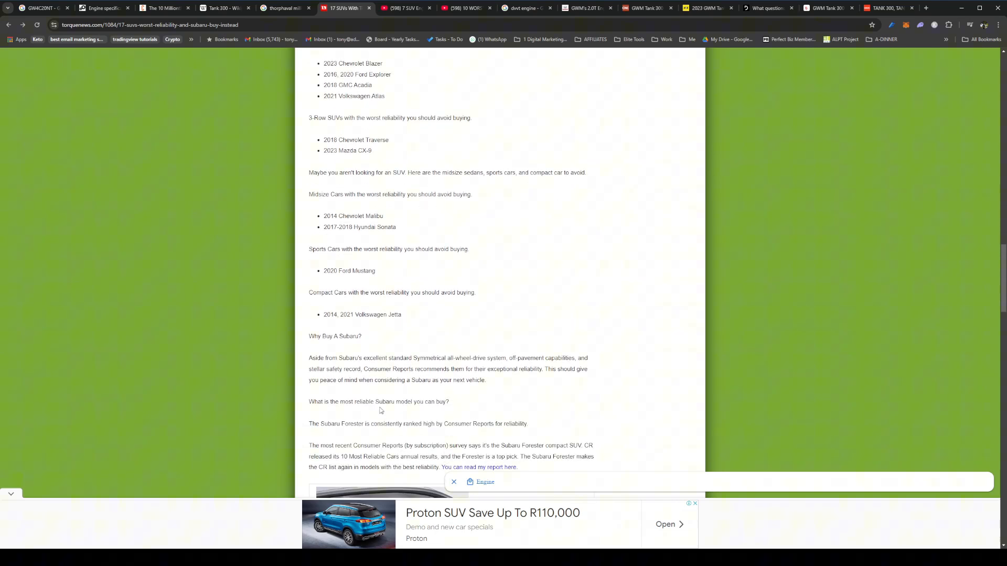
scroll("down", 3)
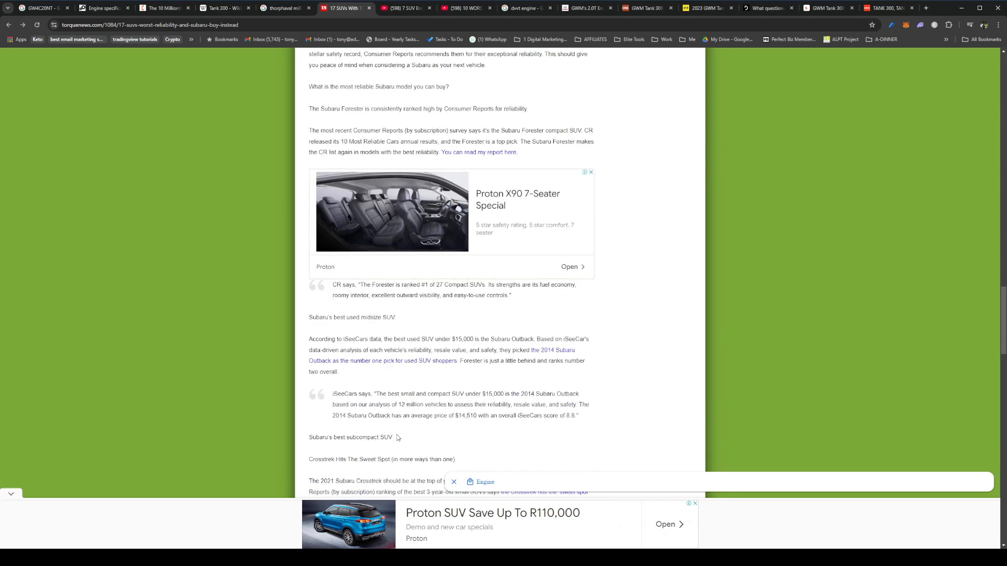
scroll("down", 3)
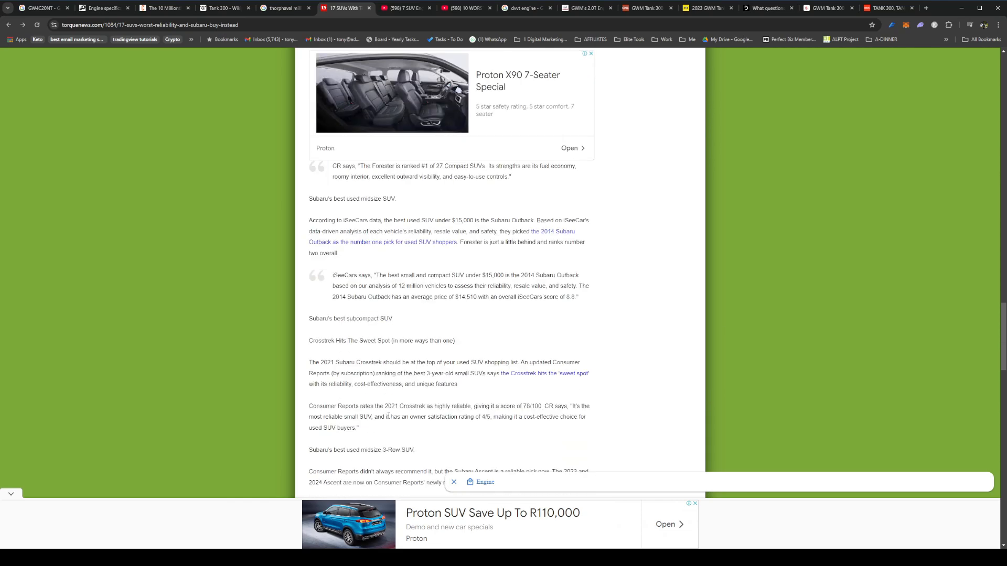
scroll("up", 3)
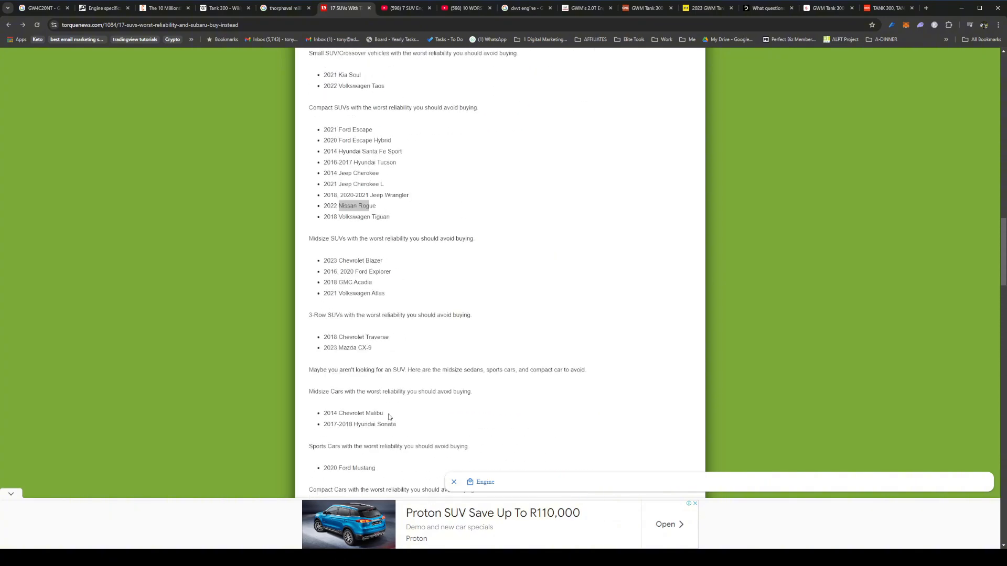
scroll("up", 3)
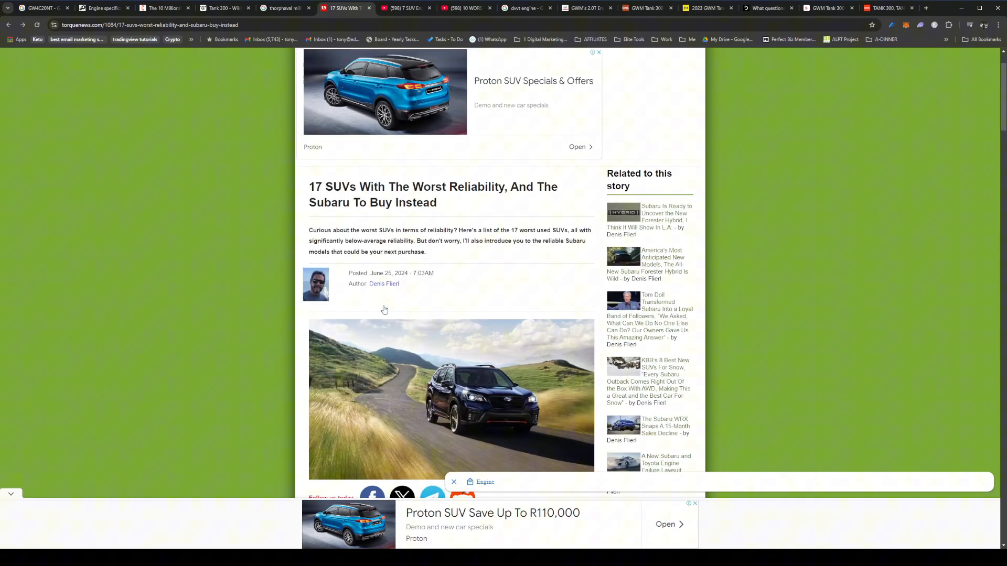
scroll("up", 3)
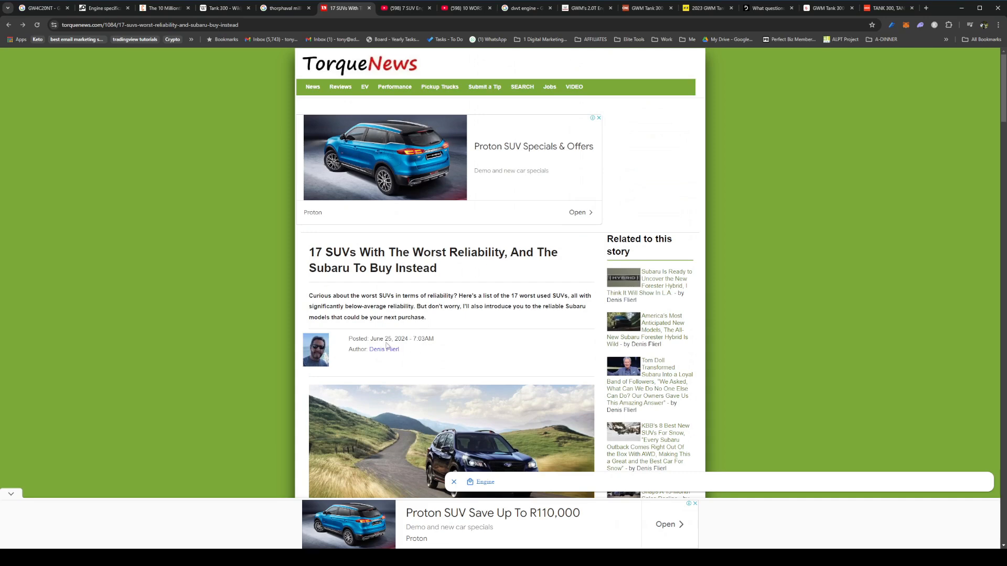
mouse_move(397, 347)
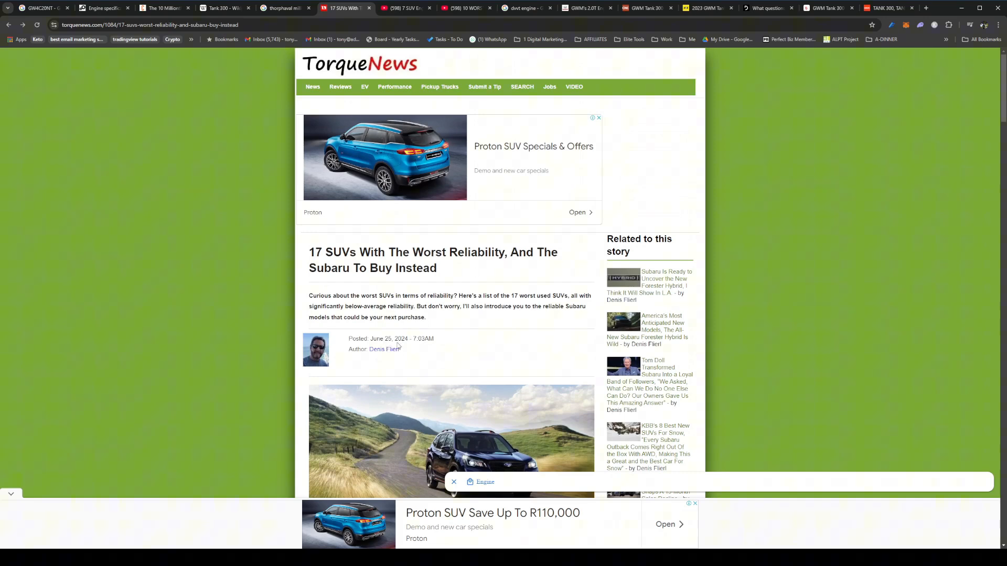
mouse_move(403, 347)
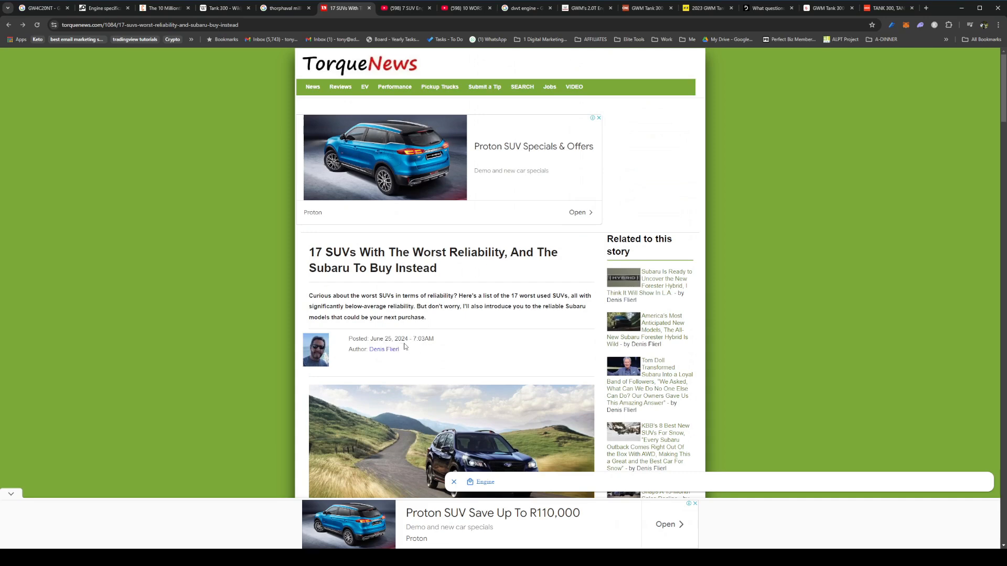
mouse_move(422, 359)
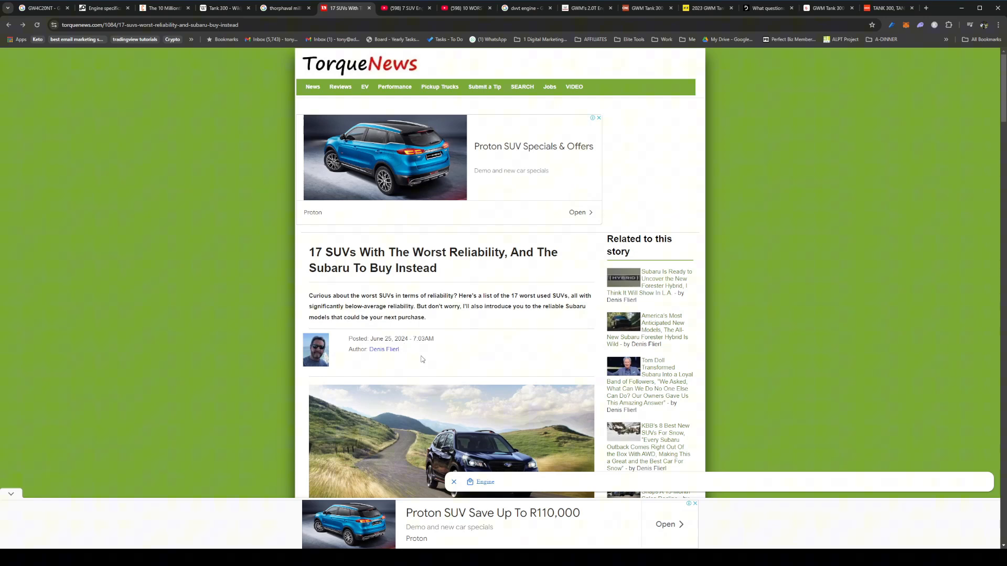
mouse_move(465, 257)
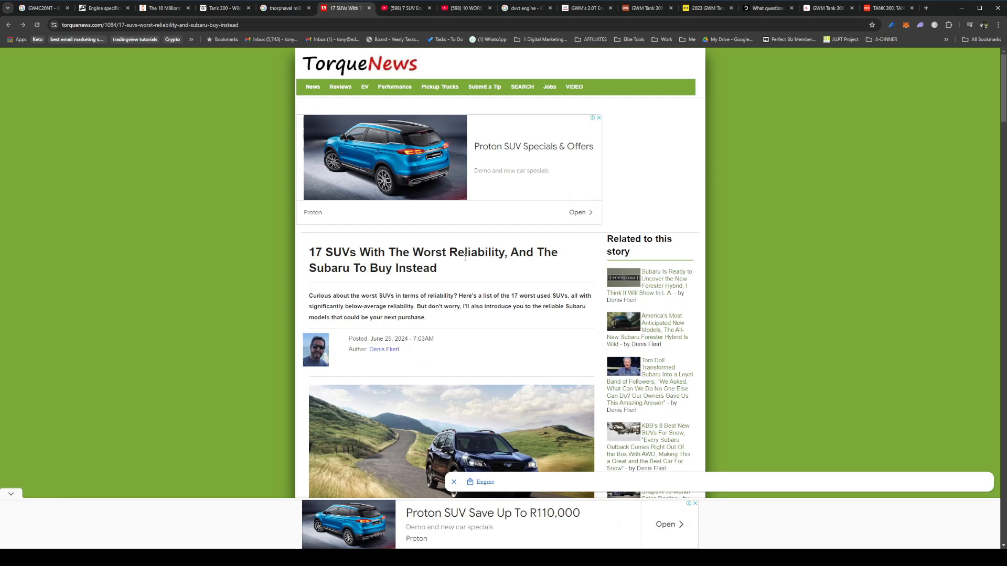
scroll("down", 3)
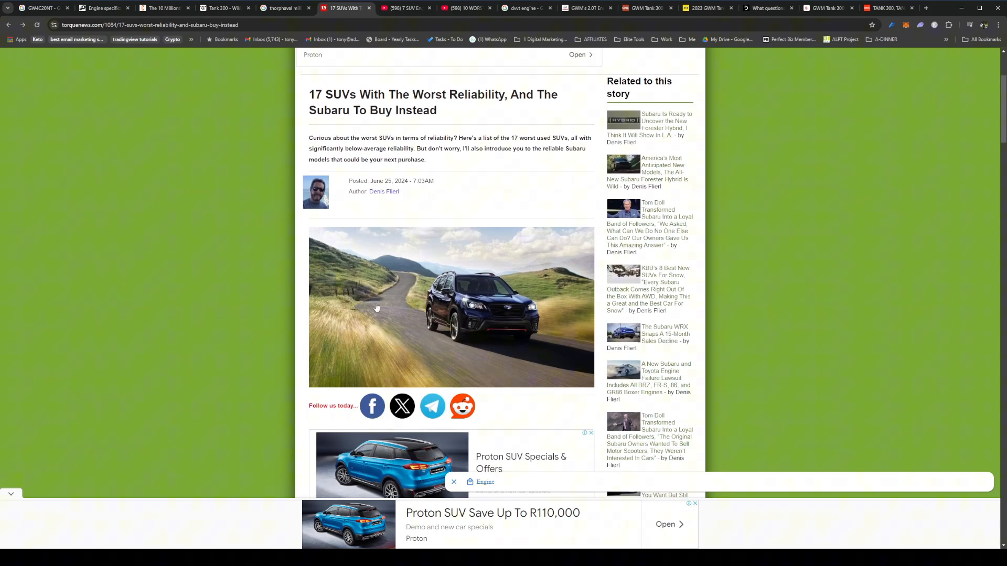
scroll("up", 3)
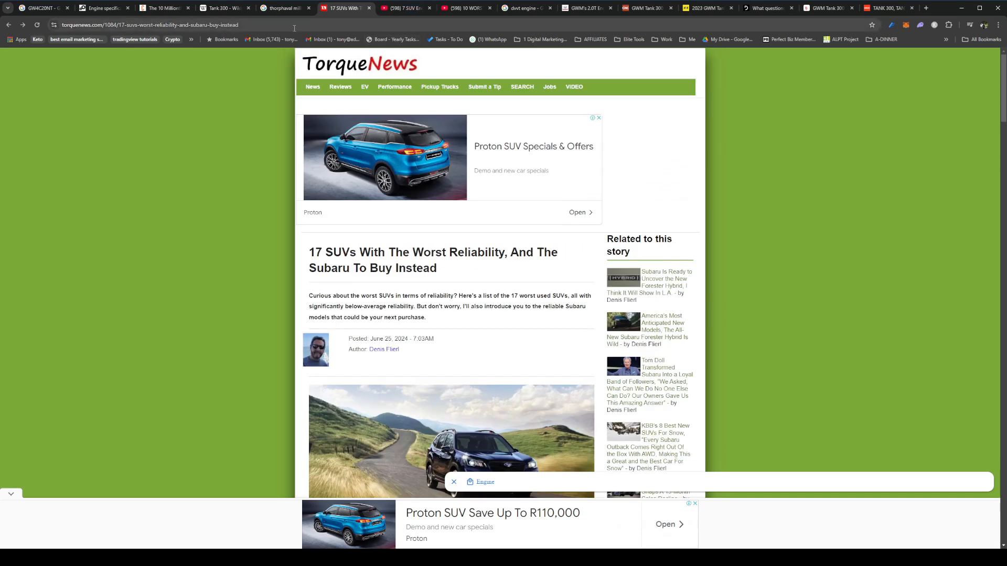
mouse_move(498, 340)
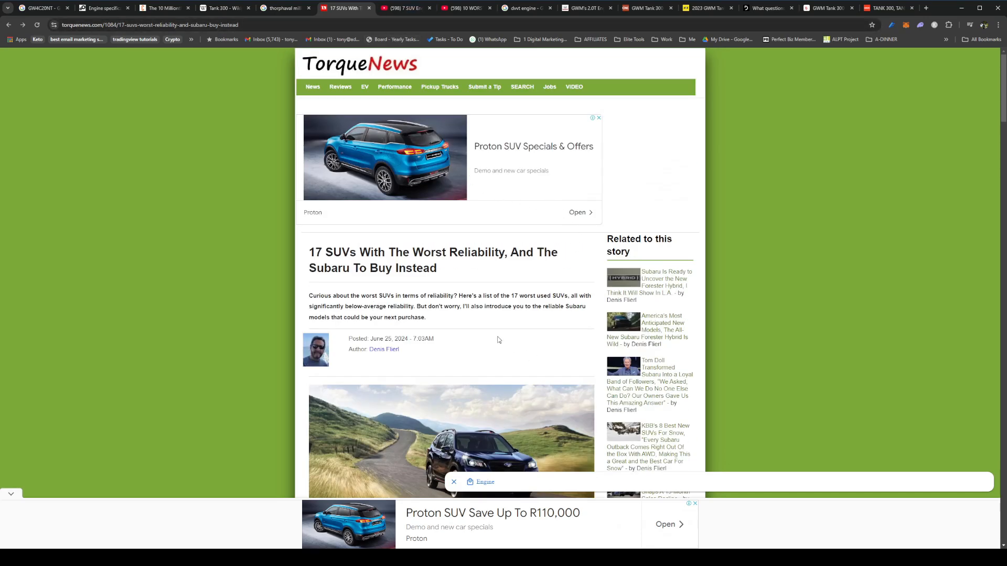
mouse_move(457, 340)
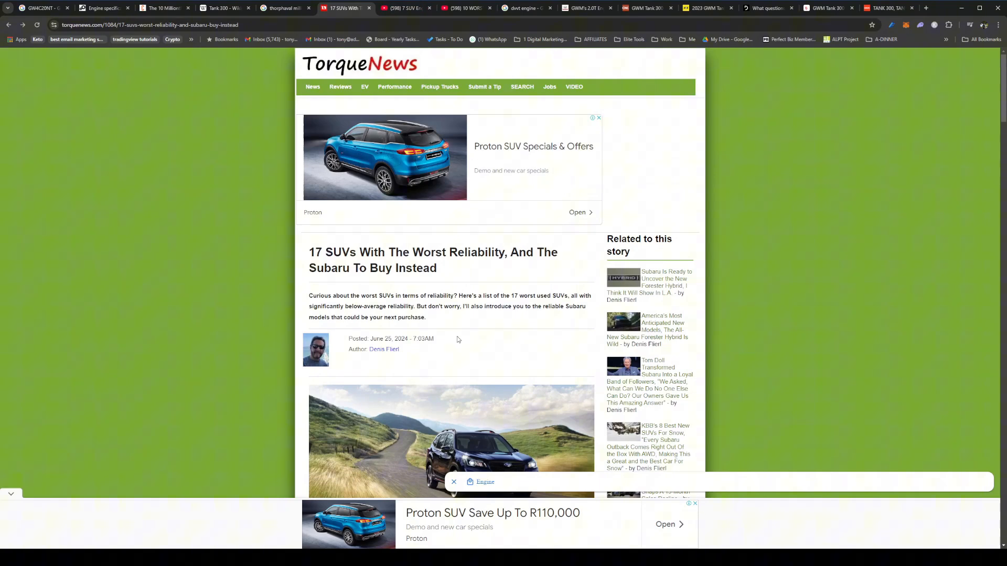
mouse_move(483, 316)
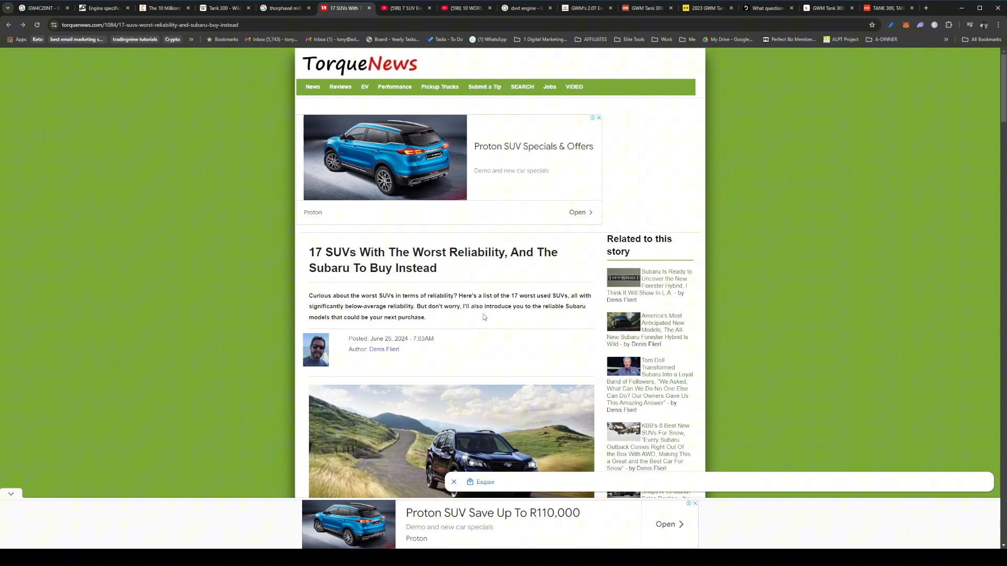
mouse_move(456, 78)
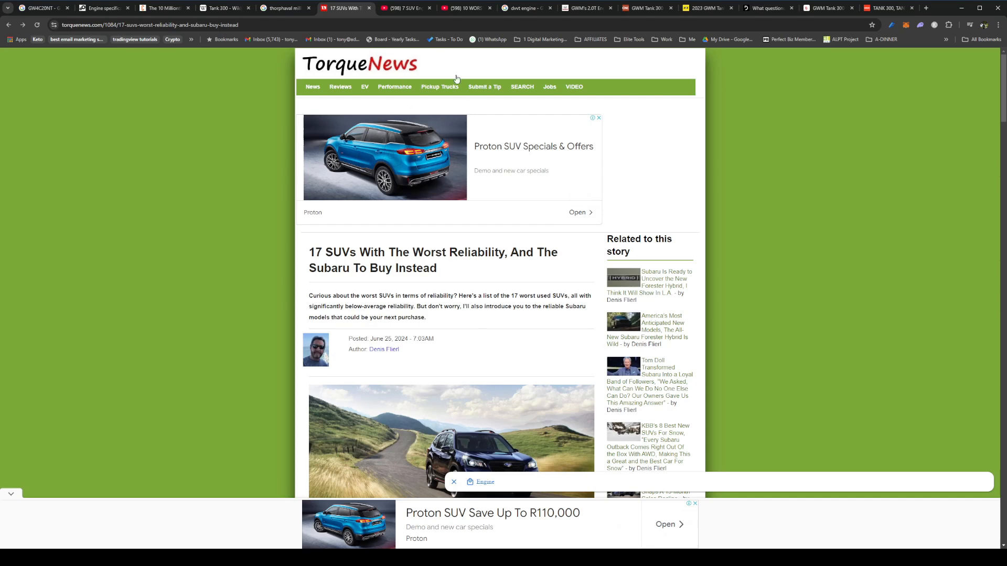
View the early-dying SUV engines video, then expand the 10 WORST SUVs of 2025 chapter list
left_click(405, 8)
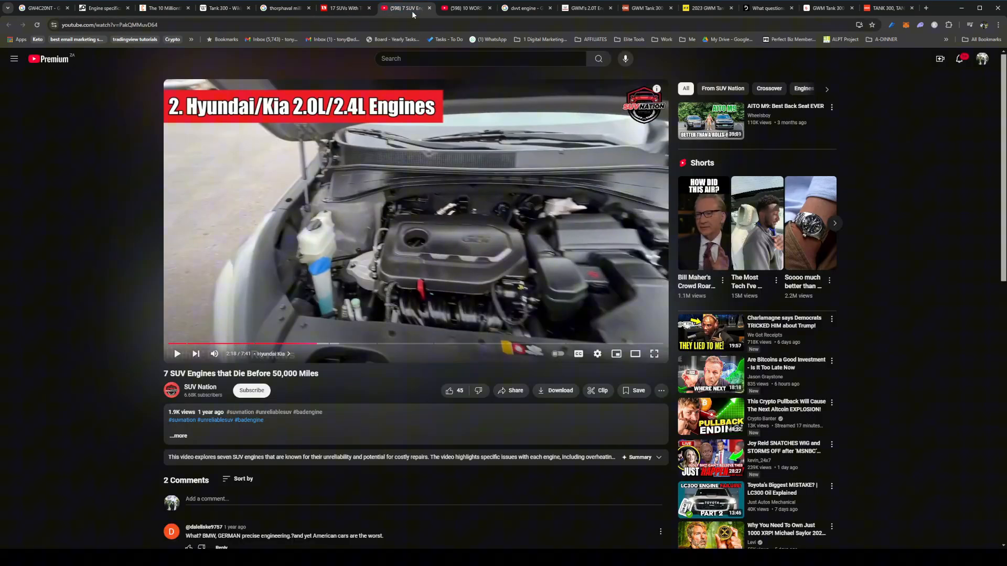
mouse_move(182, 395)
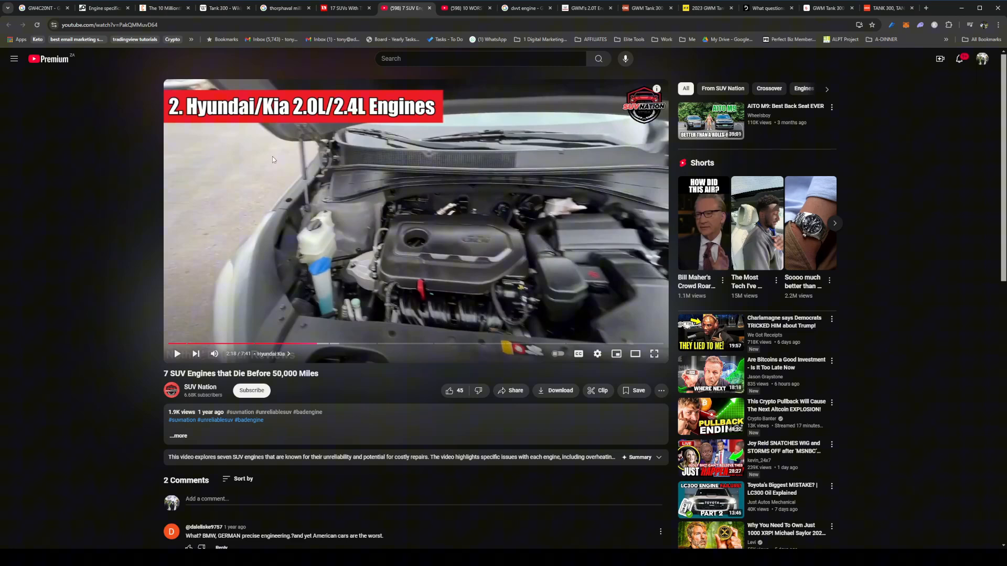
mouse_move(300, 509)
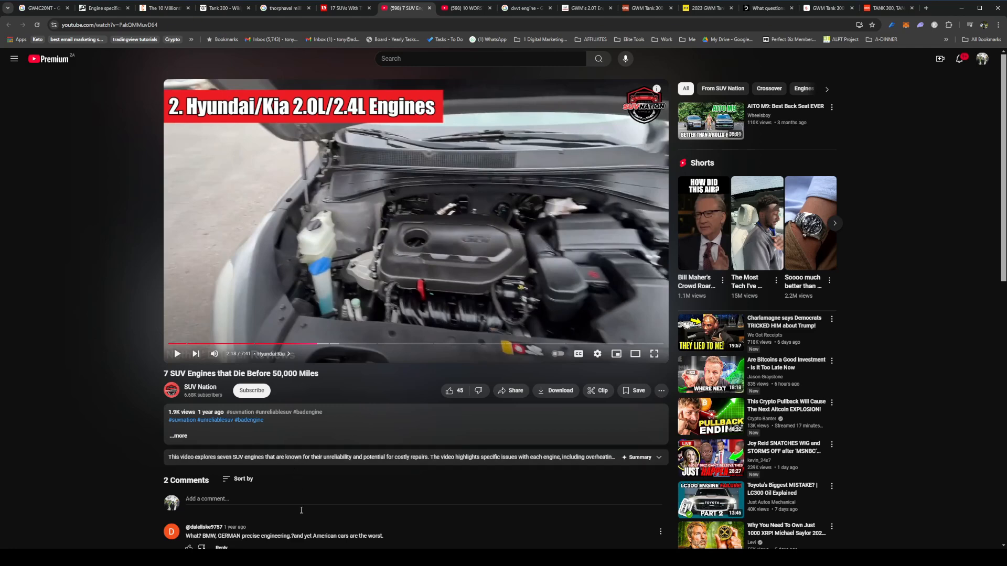
scroll("down", 3)
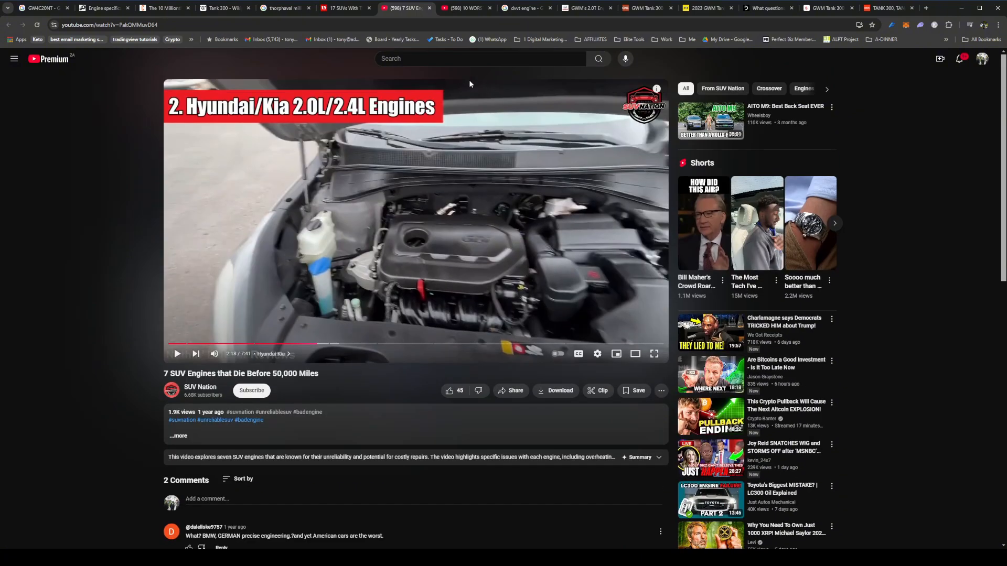
left_click(467, 8)
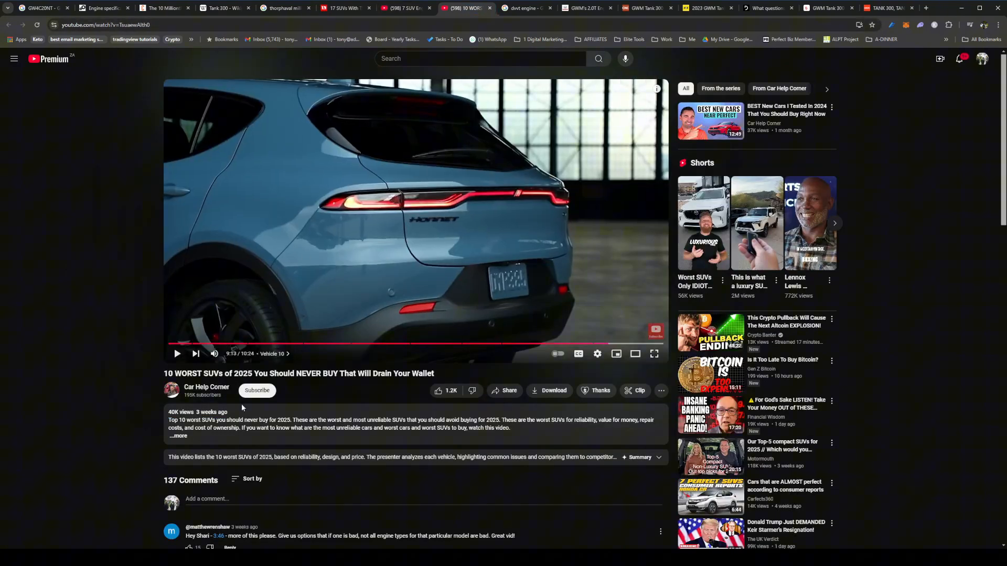
mouse_move(440, 220)
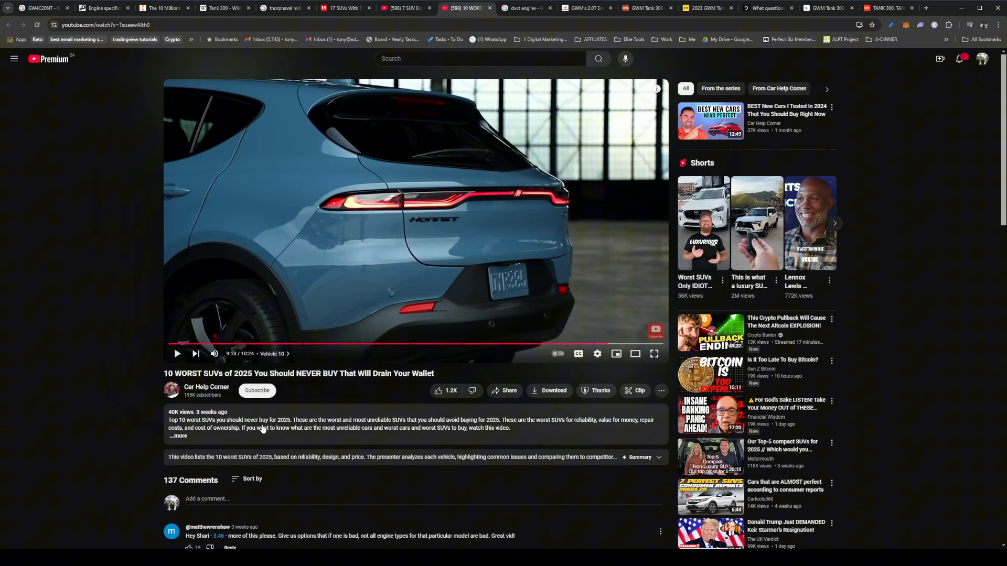
left_click(178, 435)
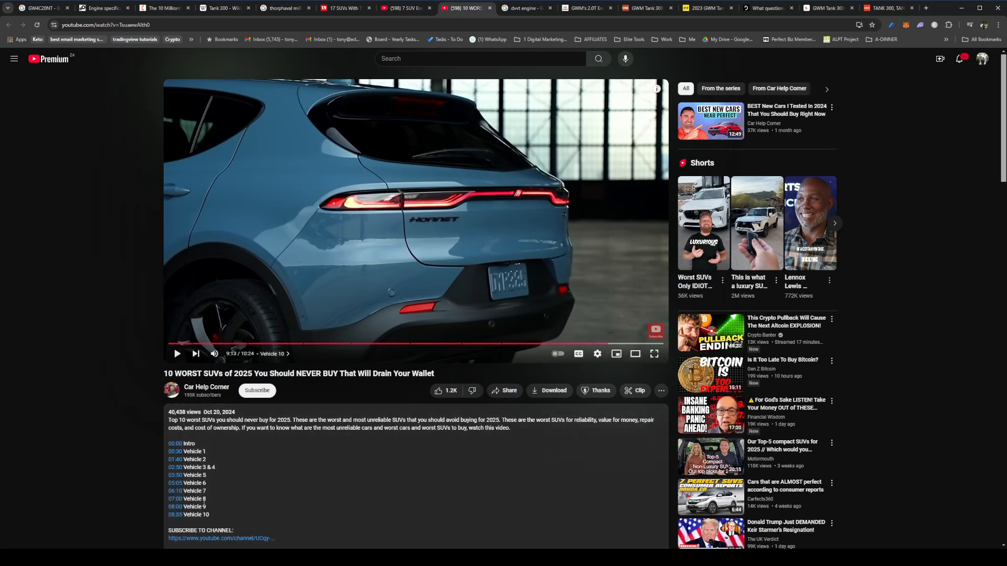
mouse_move(485, 413)
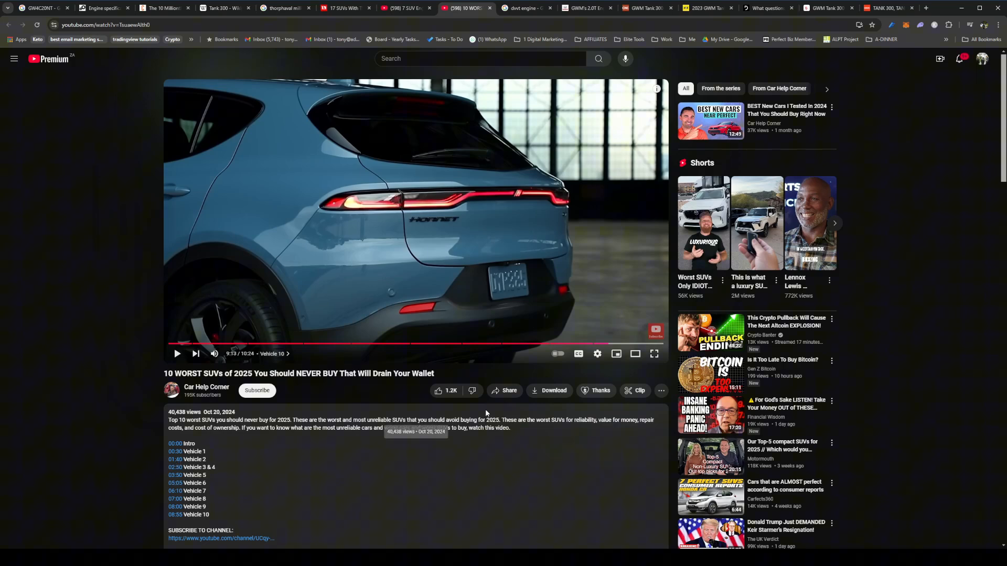
left_click(521, 8)
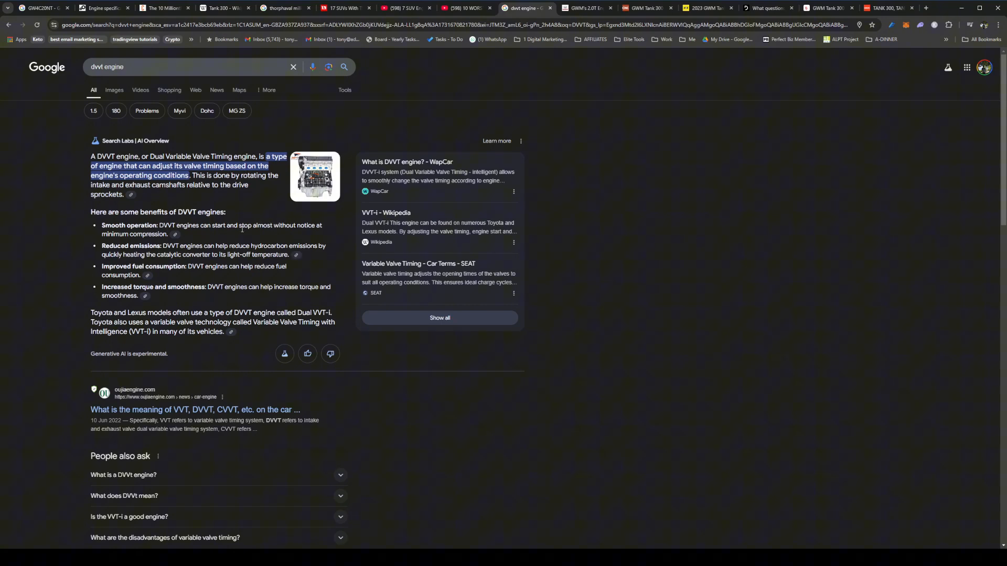
mouse_move(95, 249)
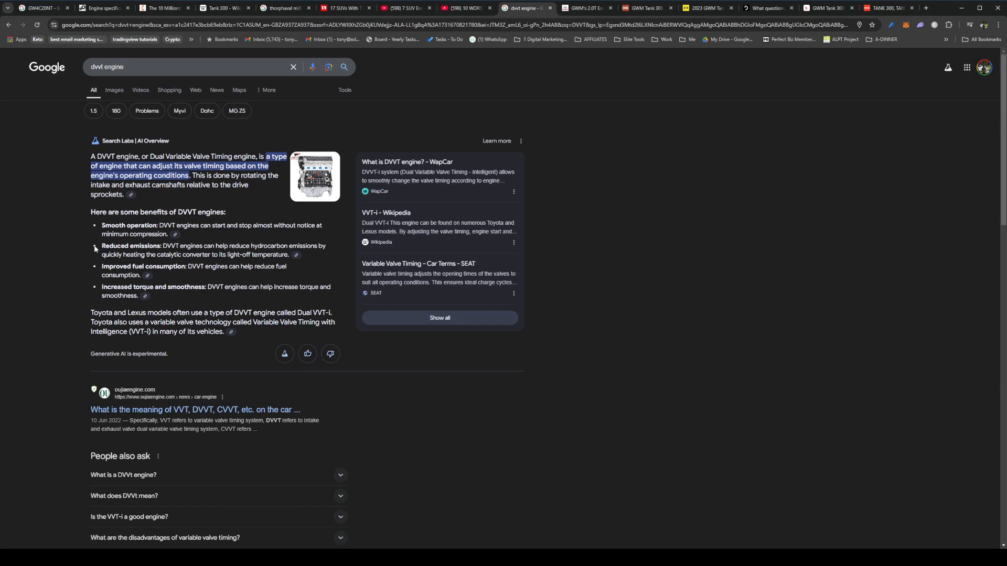
mouse_move(216, 282)
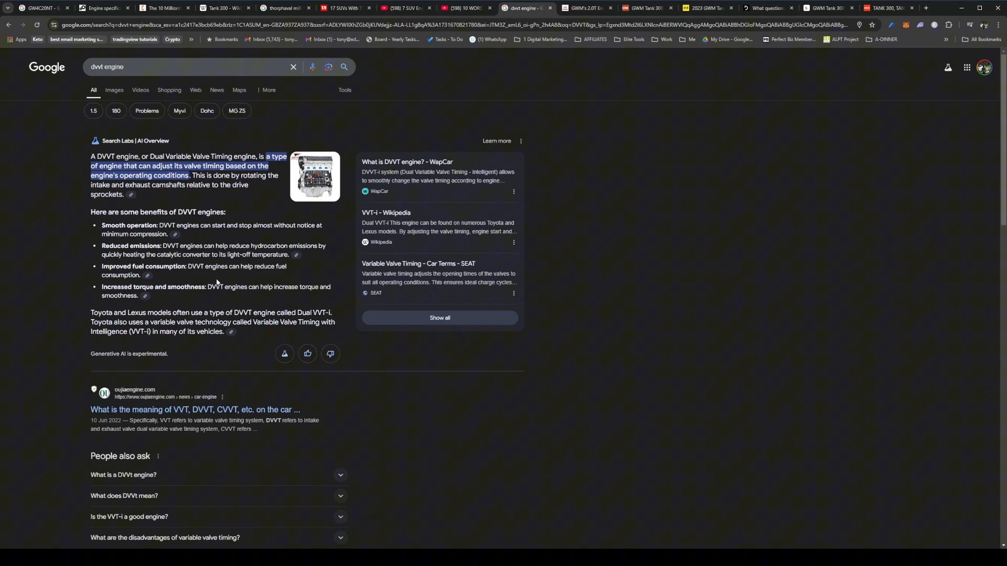
mouse_move(345, 189)
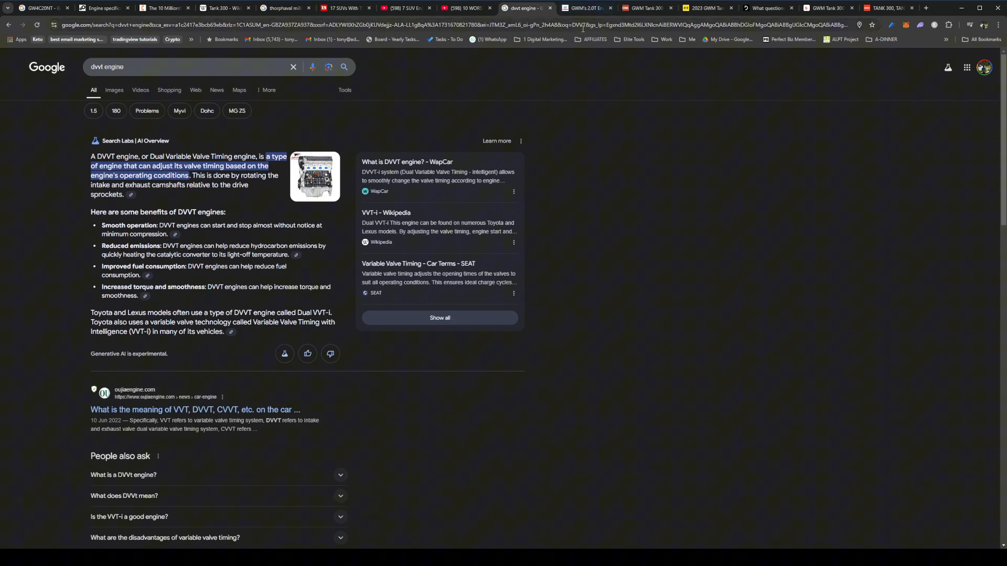
Read the gwm-global.com Top Ten Engines article down to the GW4N20 thermal efficiency paragraph
left_click(583, 8)
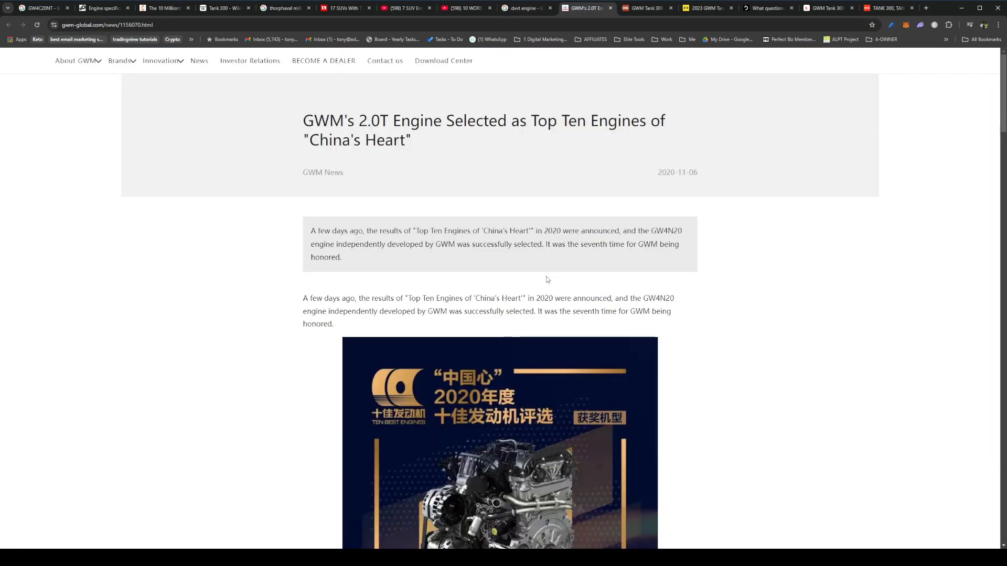
mouse_move(412, 189)
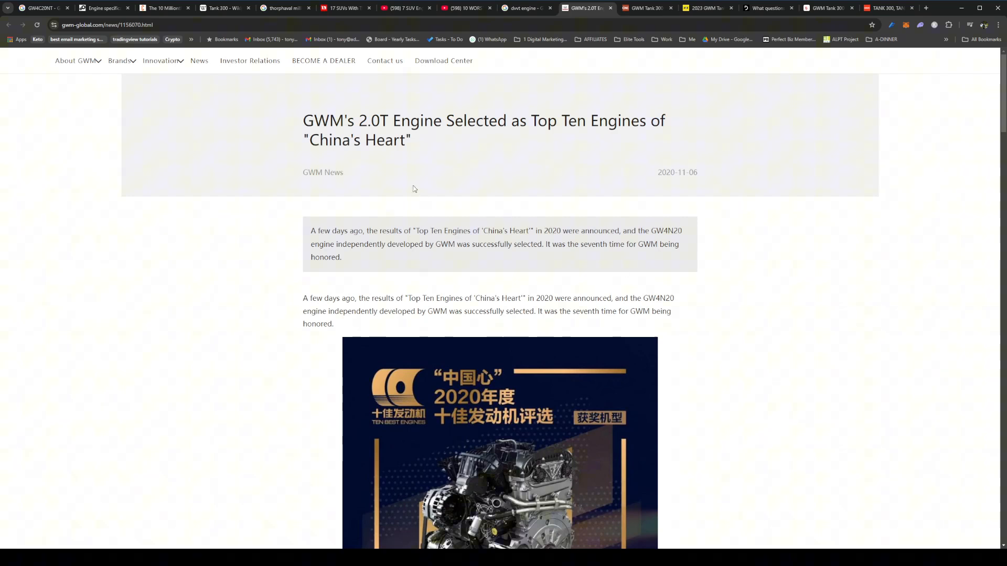
mouse_move(422, 142)
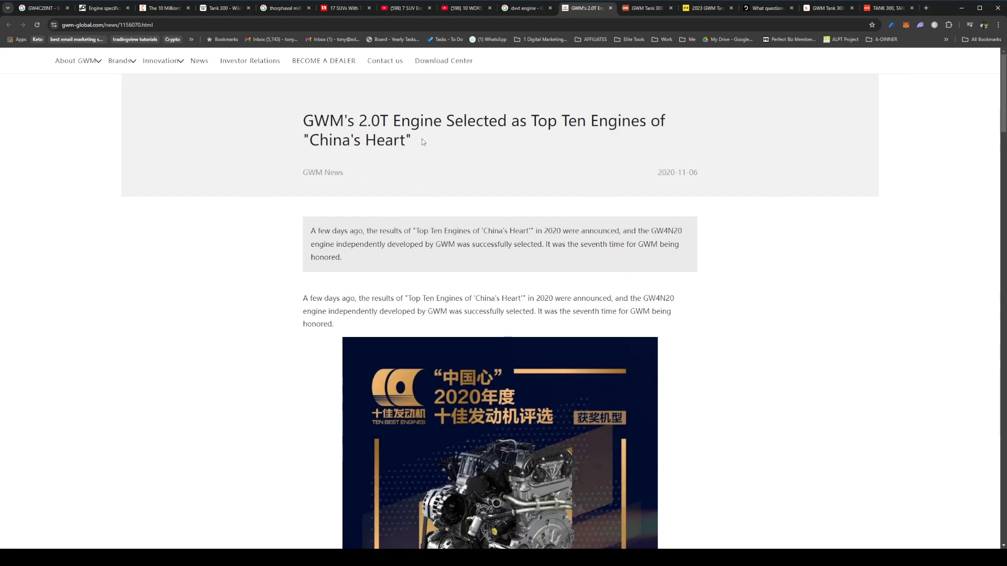
mouse_move(537, 159)
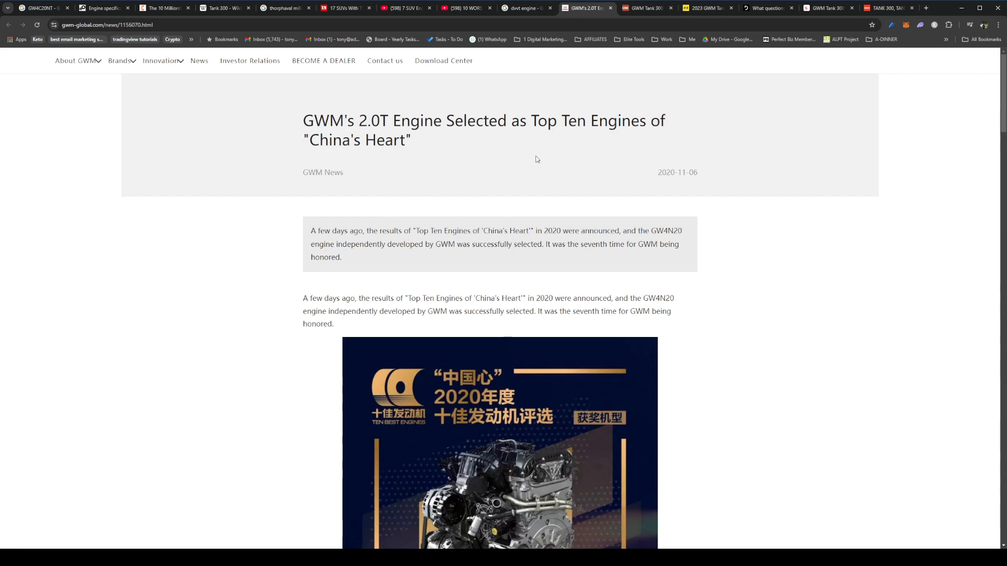
mouse_move(345, 359)
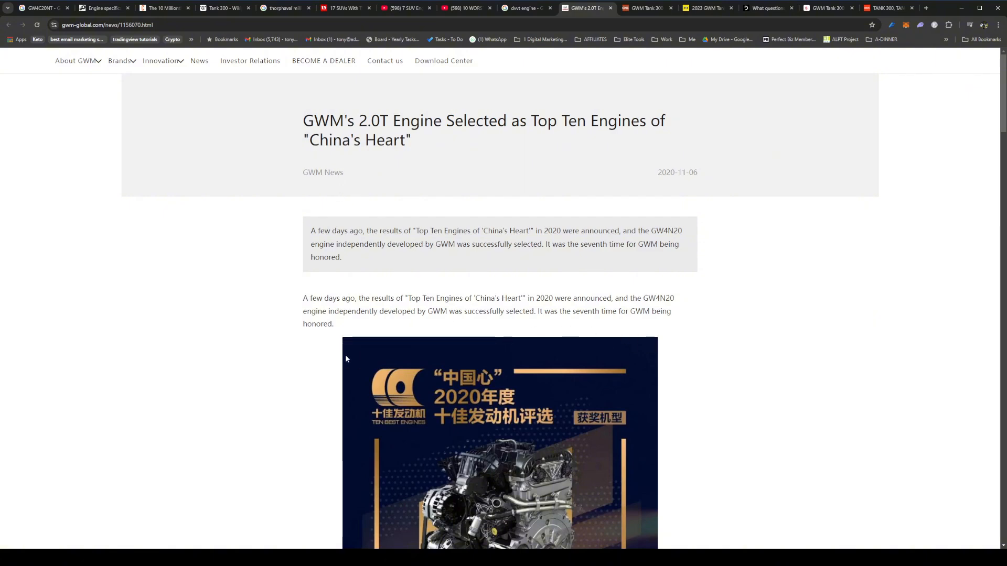
scroll("down", 3)
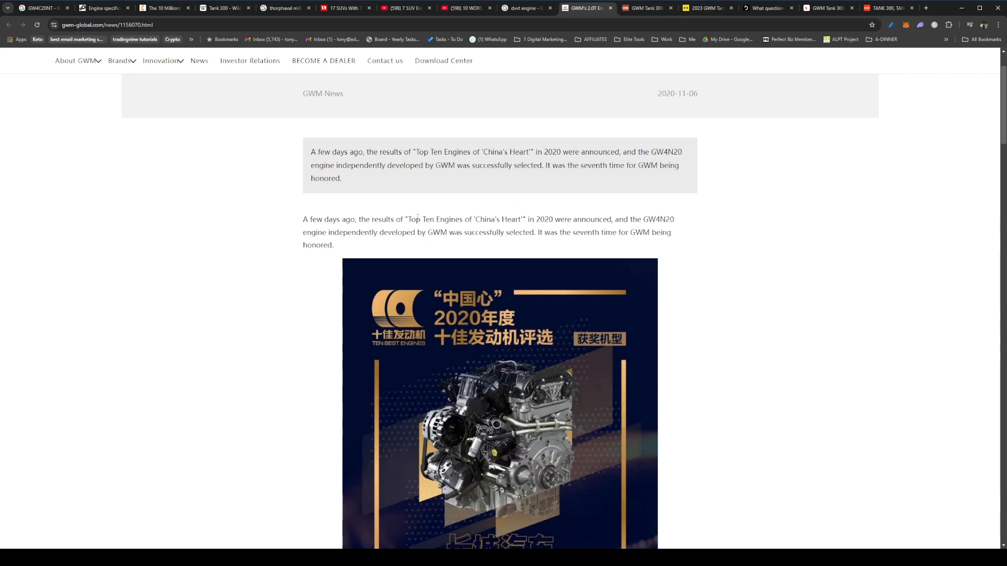
mouse_move(302, 265)
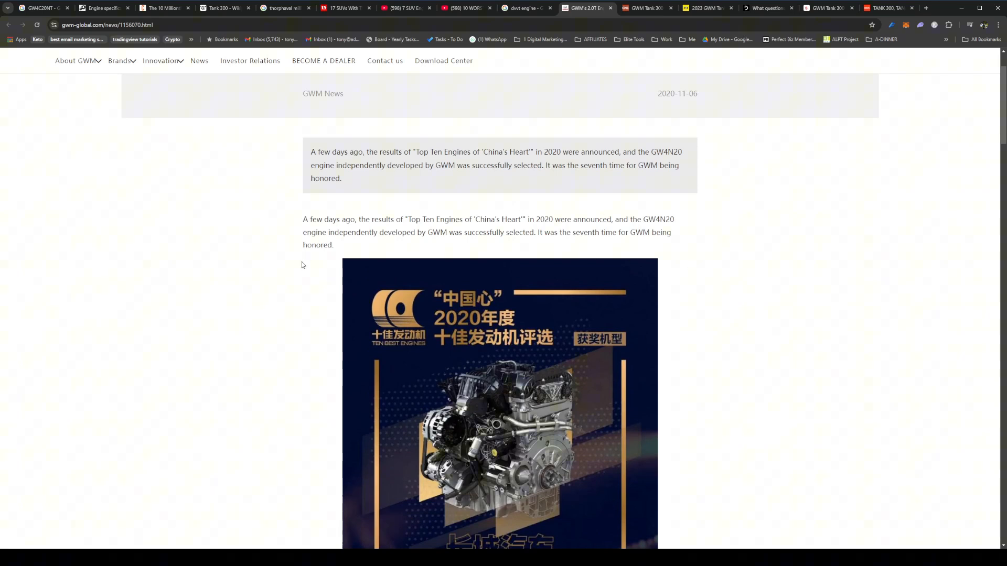
mouse_move(329, 264)
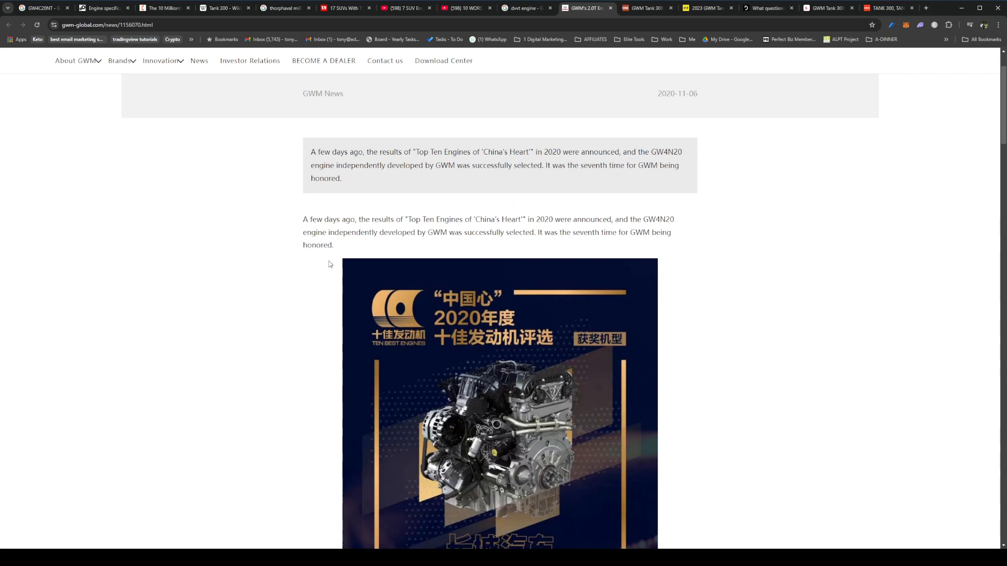
scroll("down", 3)
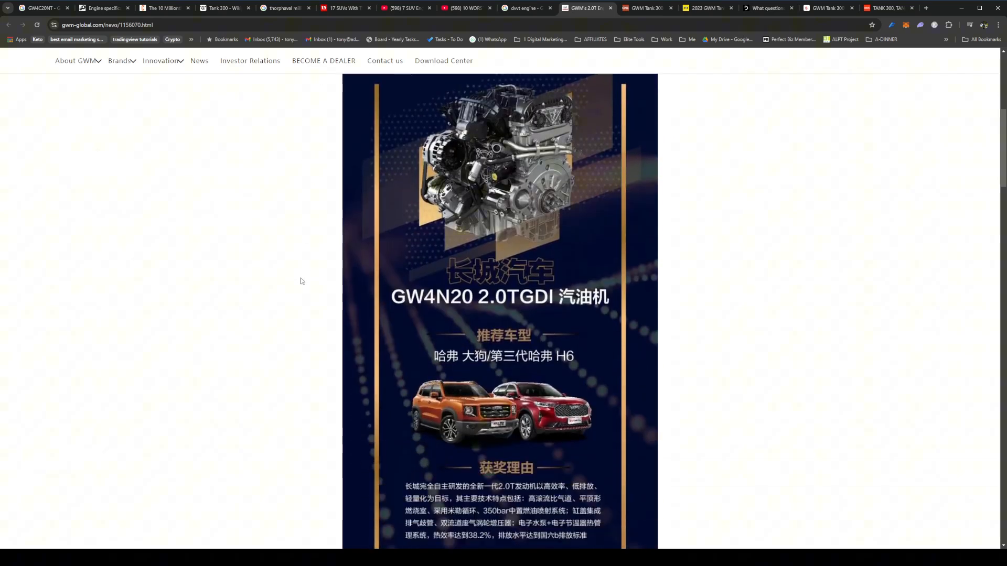
scroll("down", 3)
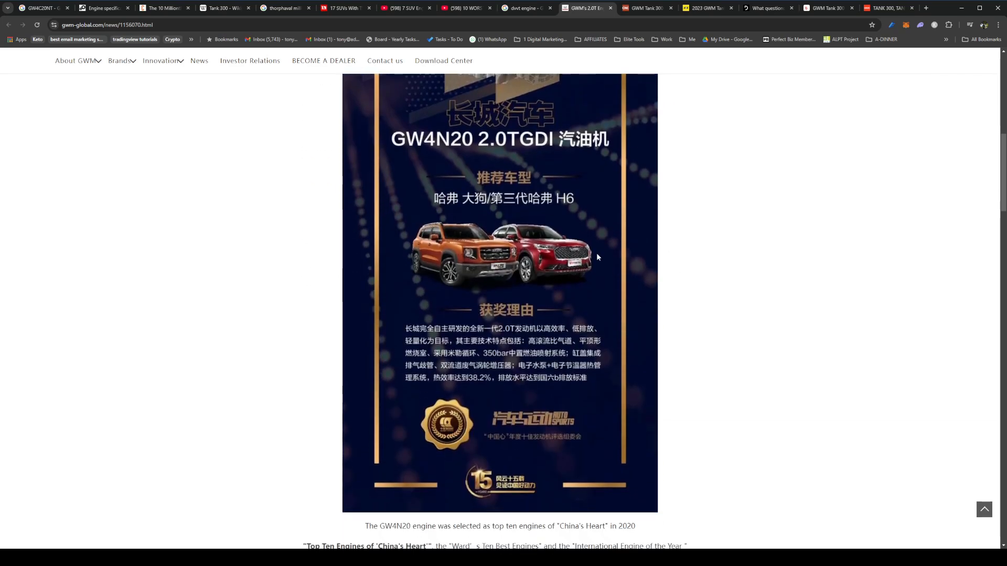
mouse_move(252, 231)
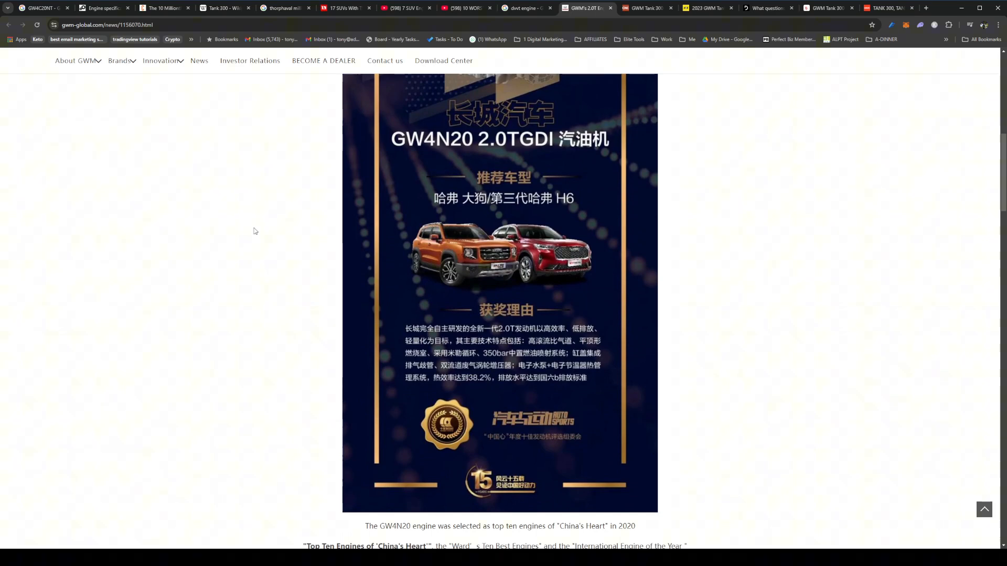
scroll("down", 3)
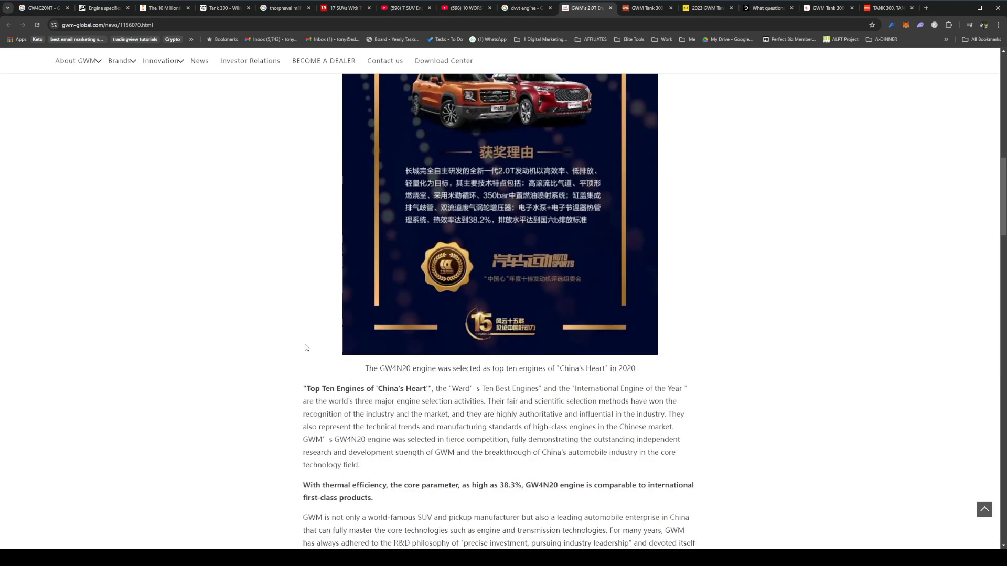
scroll("down", 3)
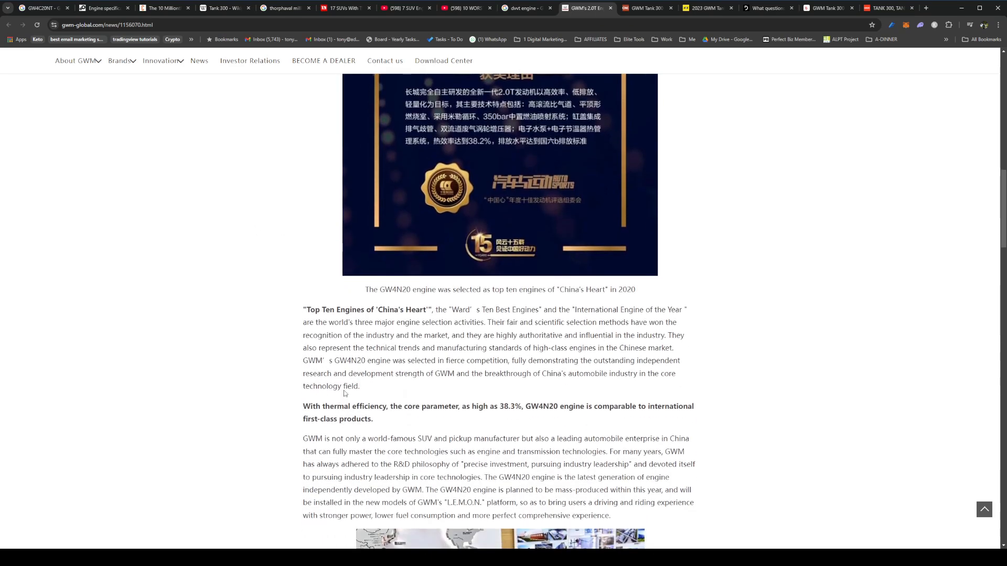
mouse_move(632, 424)
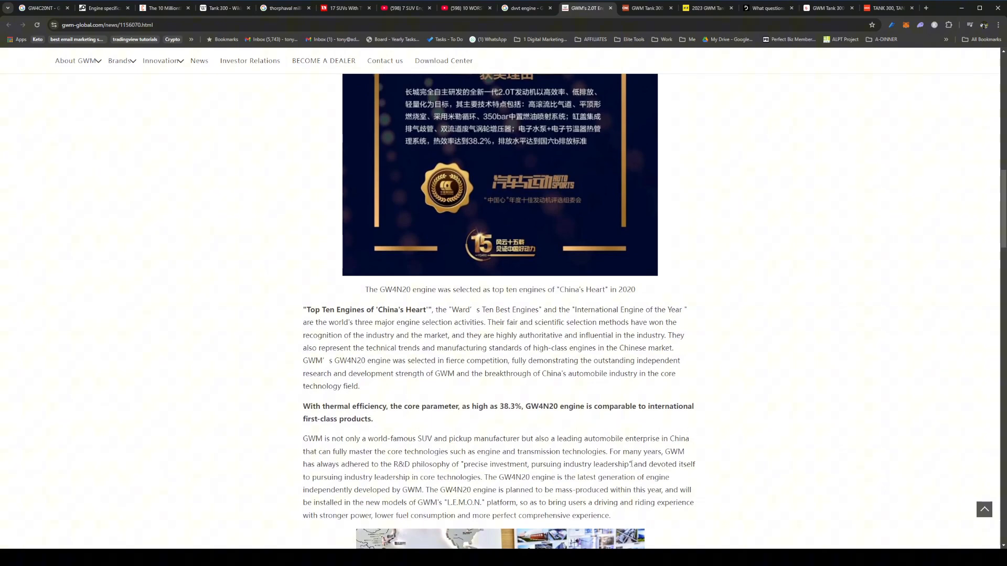
scroll("down", 3)
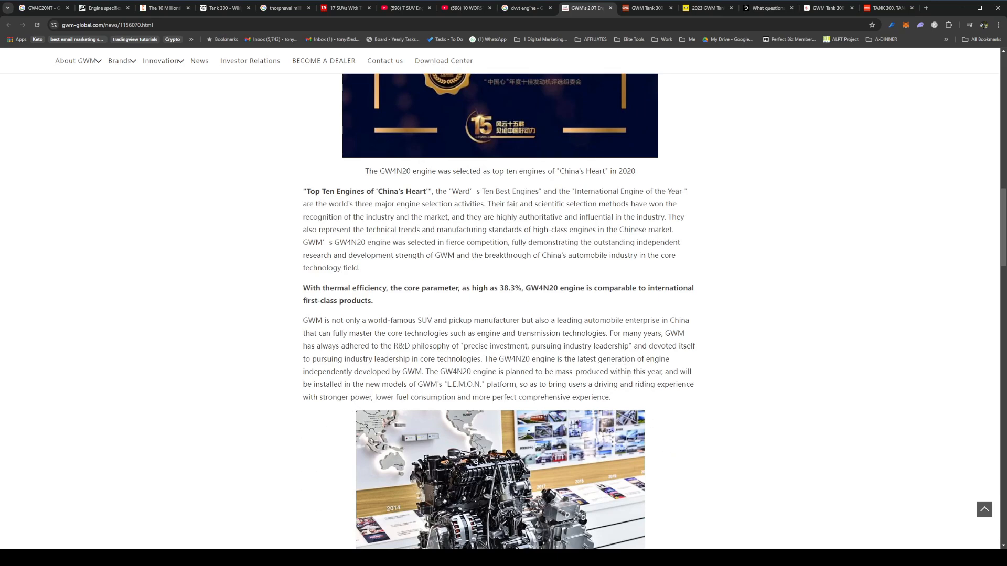
scroll("down", 3)
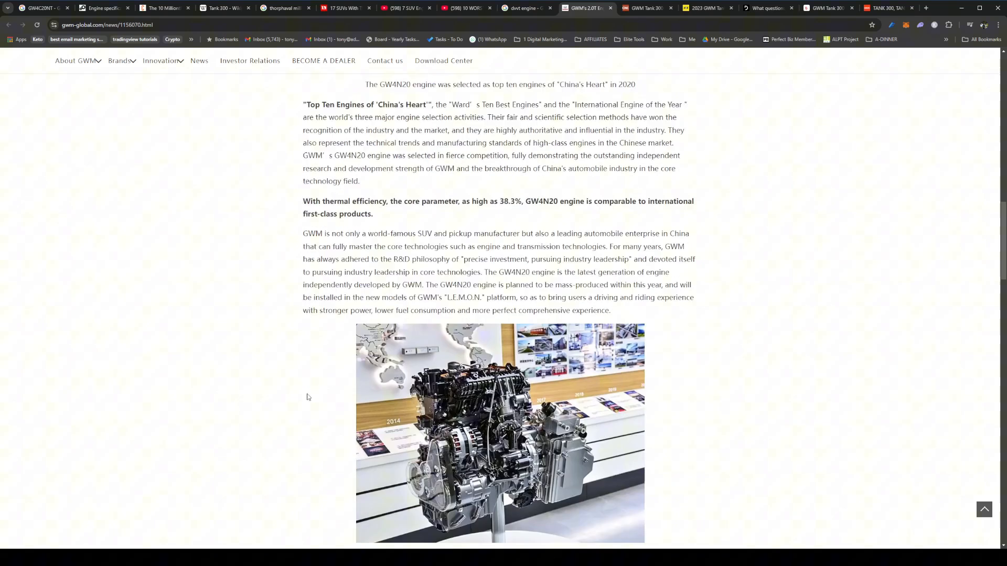
scroll("down", 3)
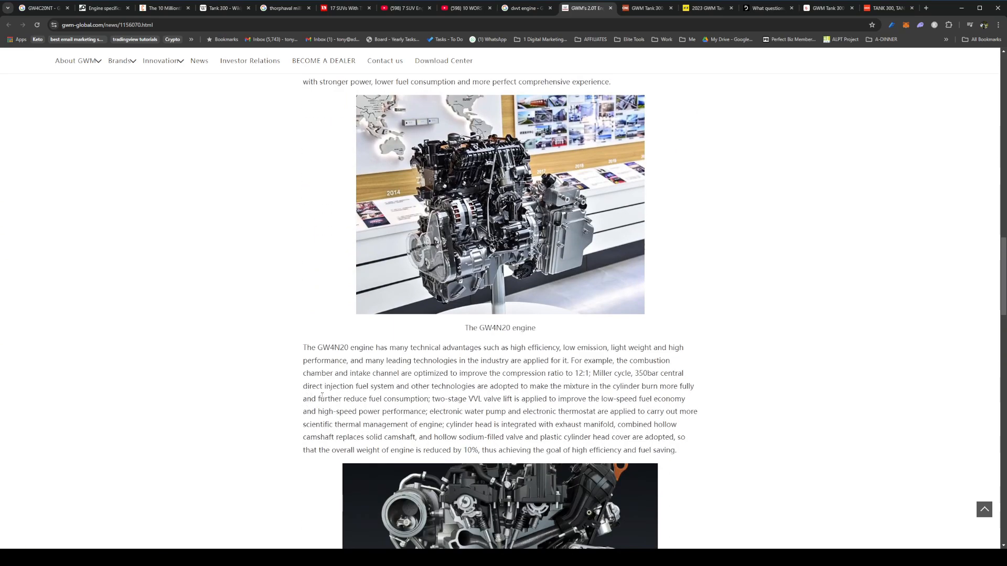
scroll("down", 3)
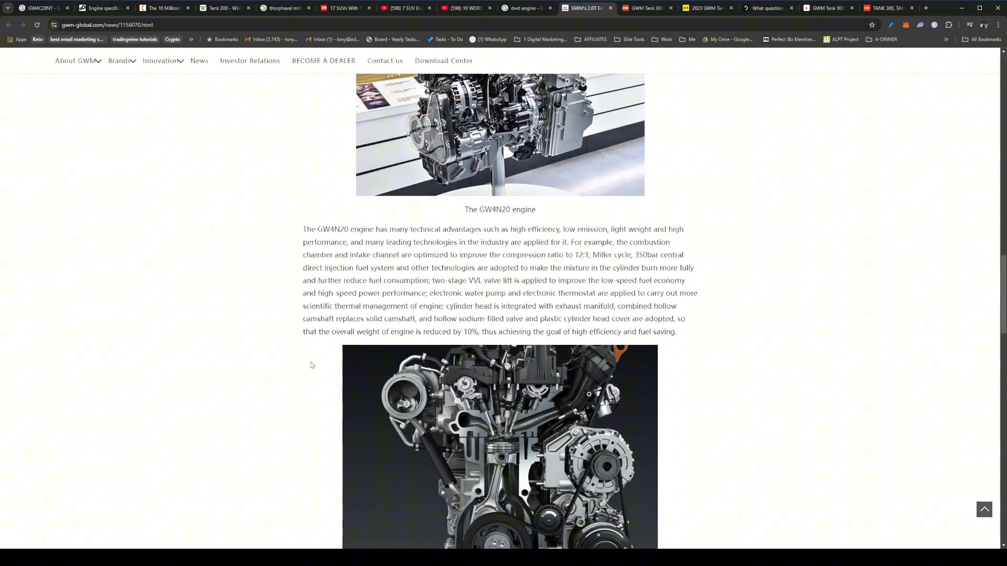
scroll("down", 3)
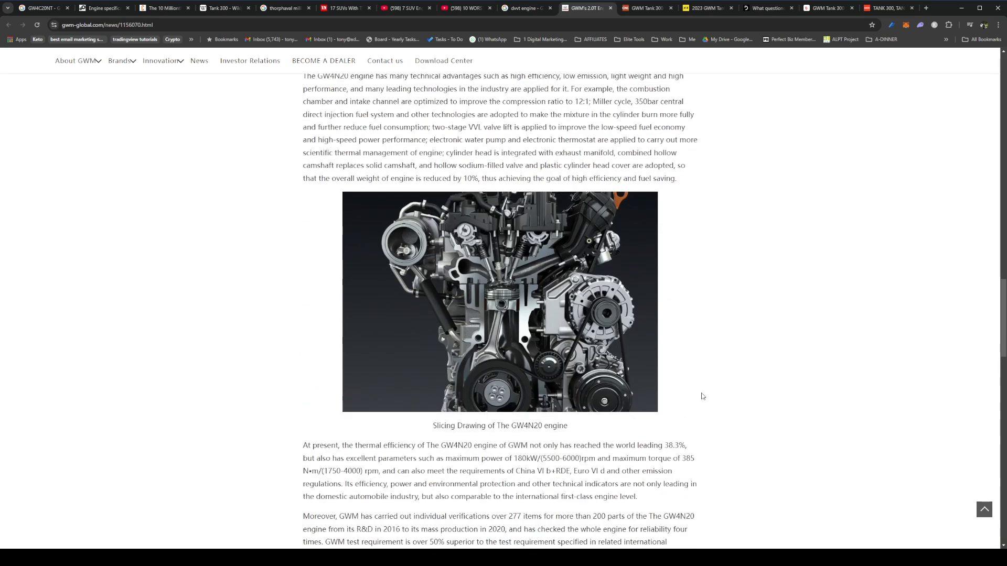
scroll("down", 3)
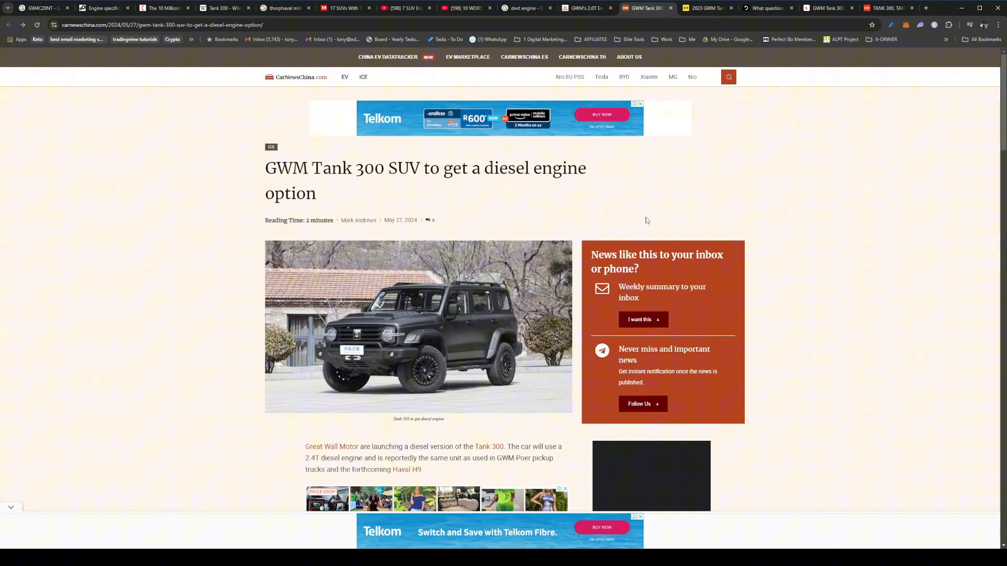
mouse_move(224, 314)
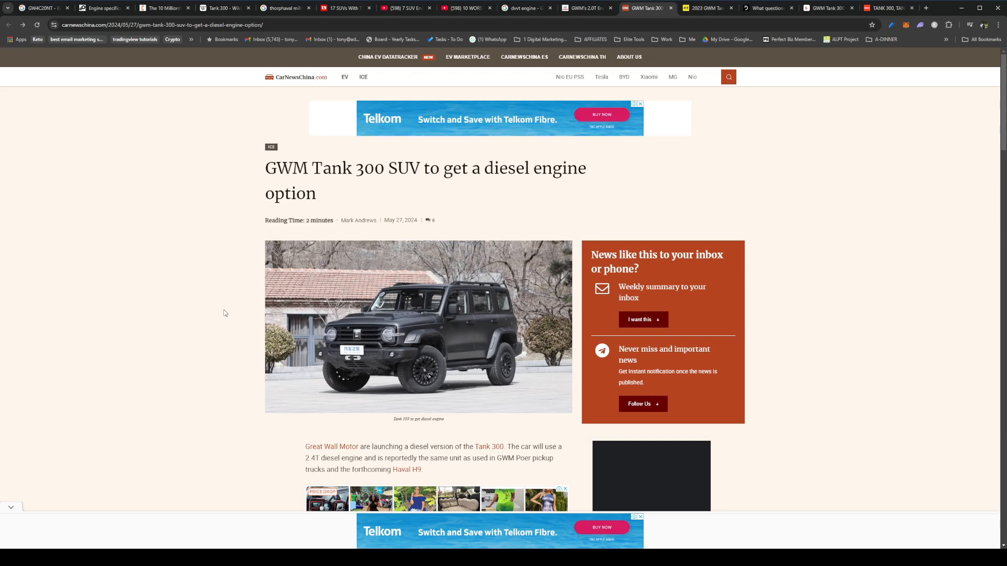
mouse_move(350, 312)
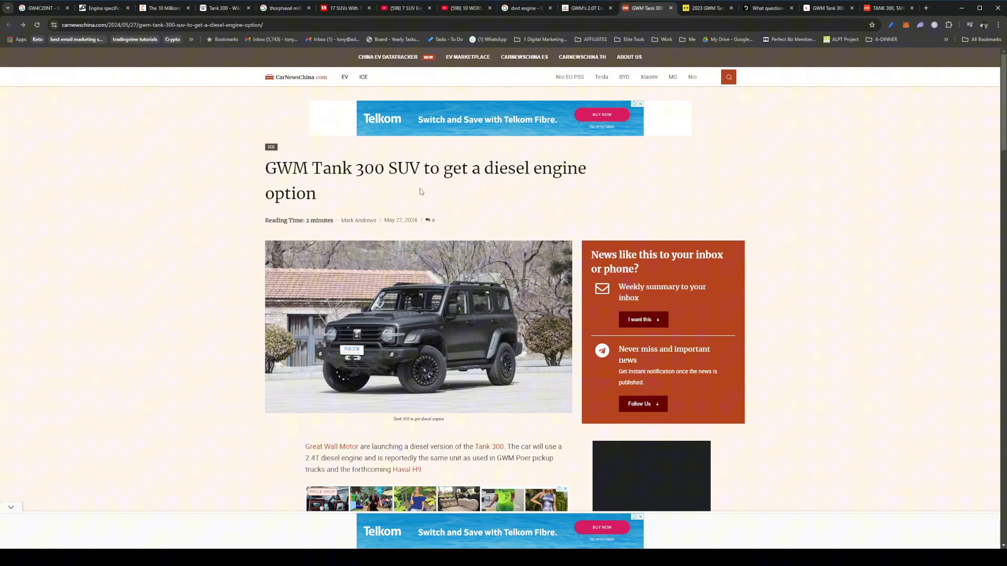
Skim the CarNewsChina Tank 300 2.4T diesel article and return to its top
scroll("down", 3)
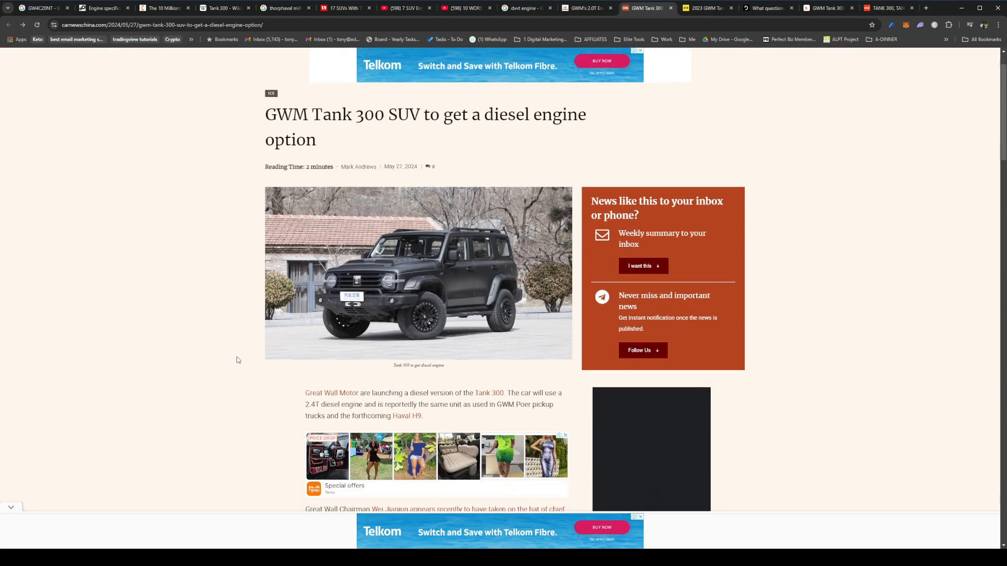
scroll("down", 3)
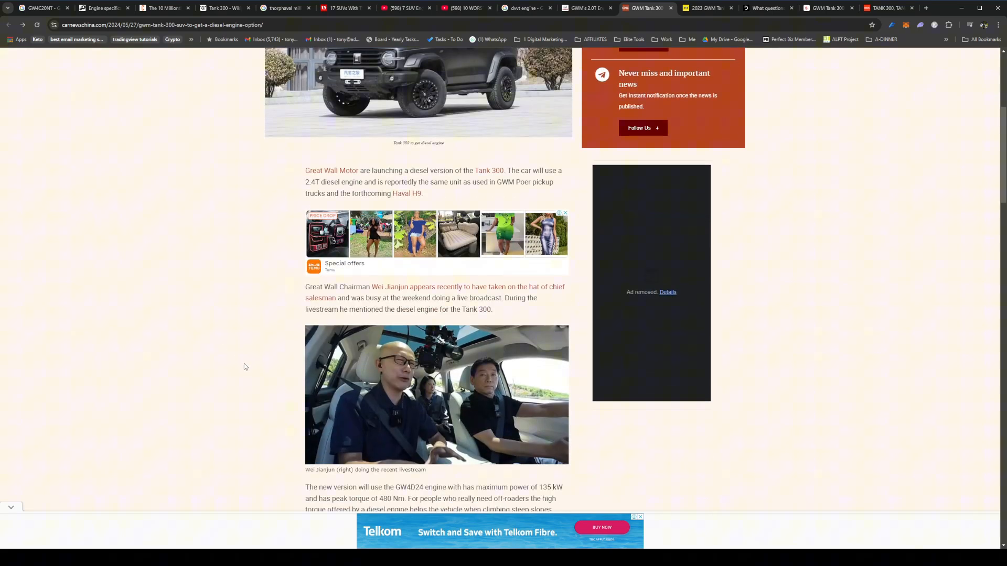
scroll("up", 3)
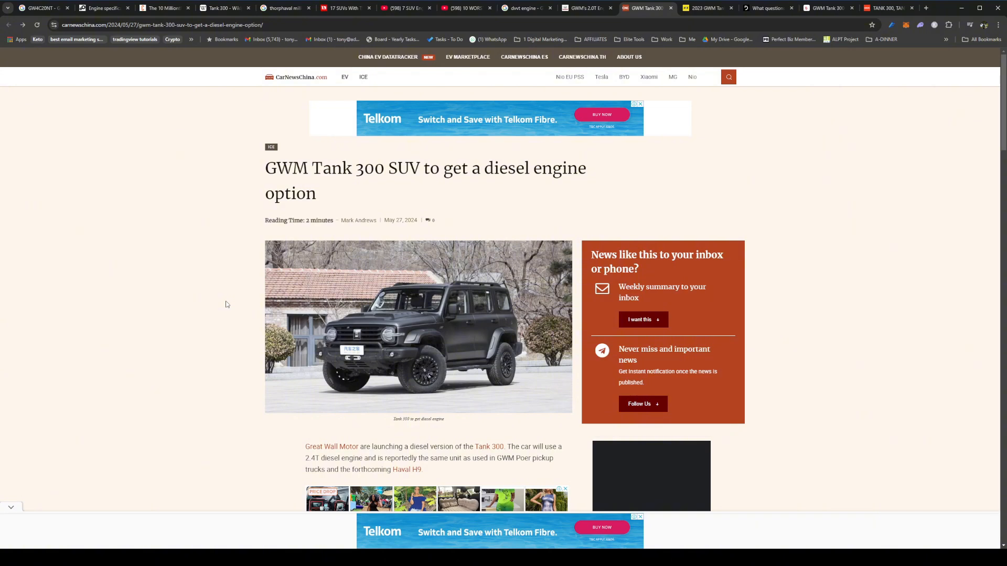
mouse_move(742, 232)
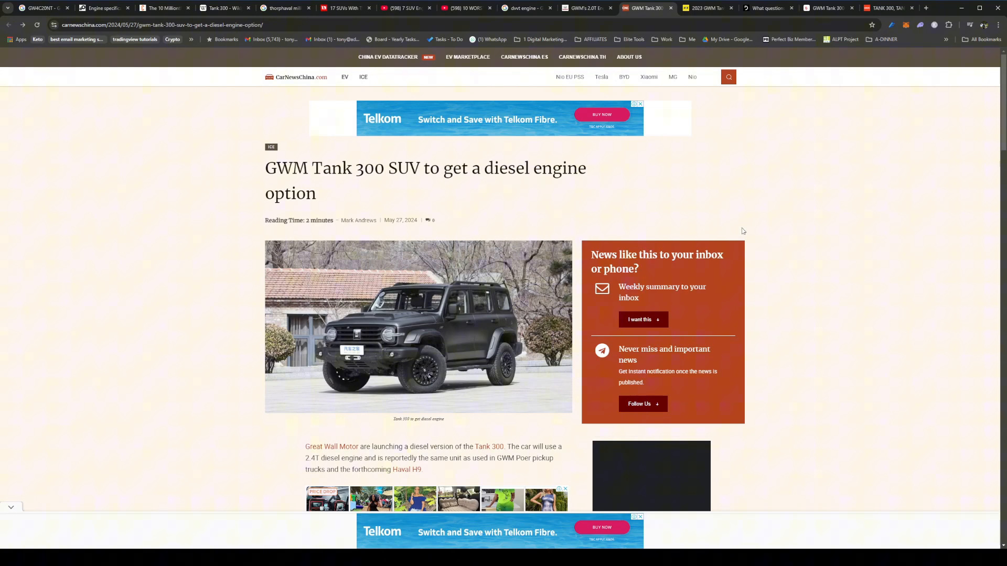
mouse_move(231, 240)
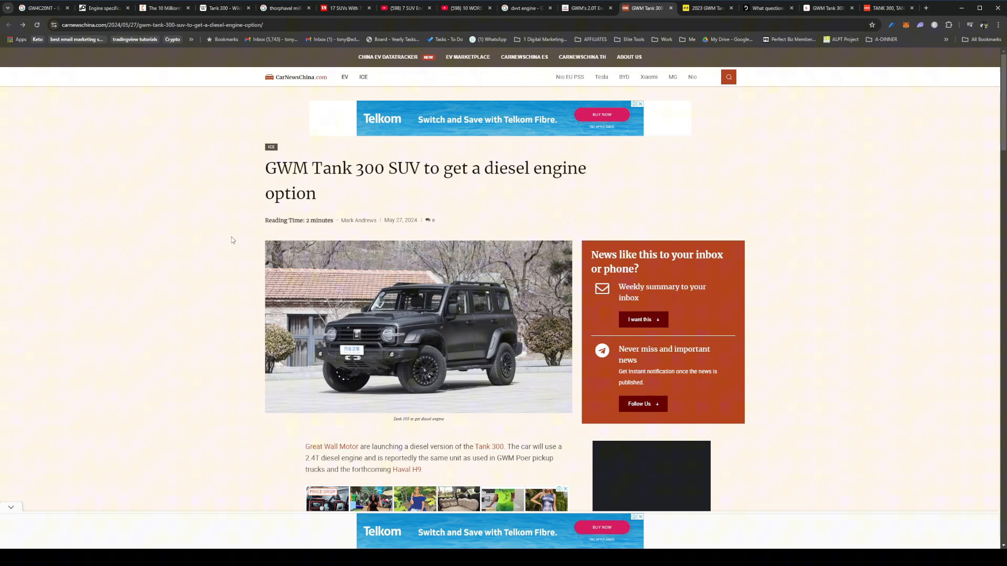
mouse_move(215, 308)
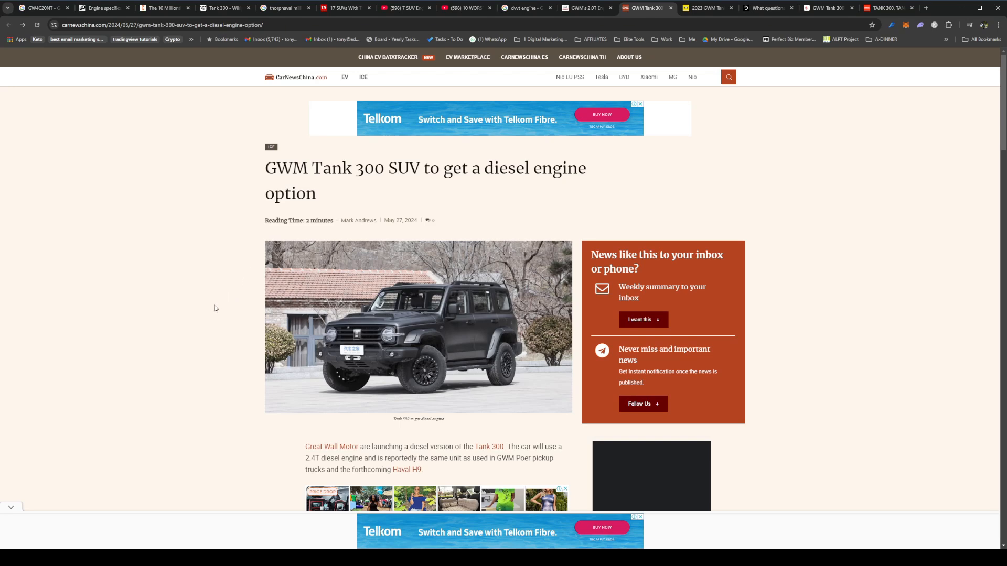
mouse_move(207, 437)
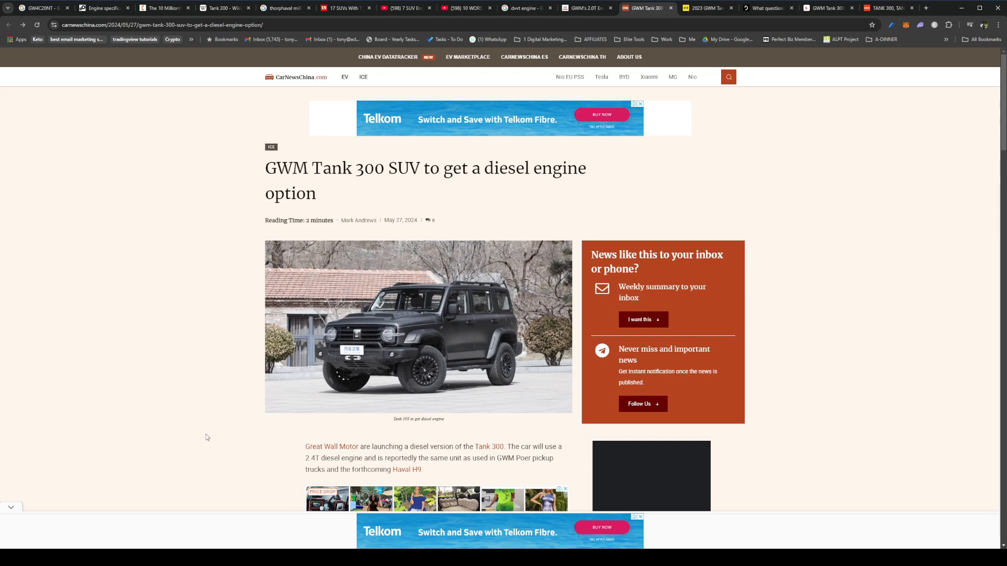
mouse_move(220, 282)
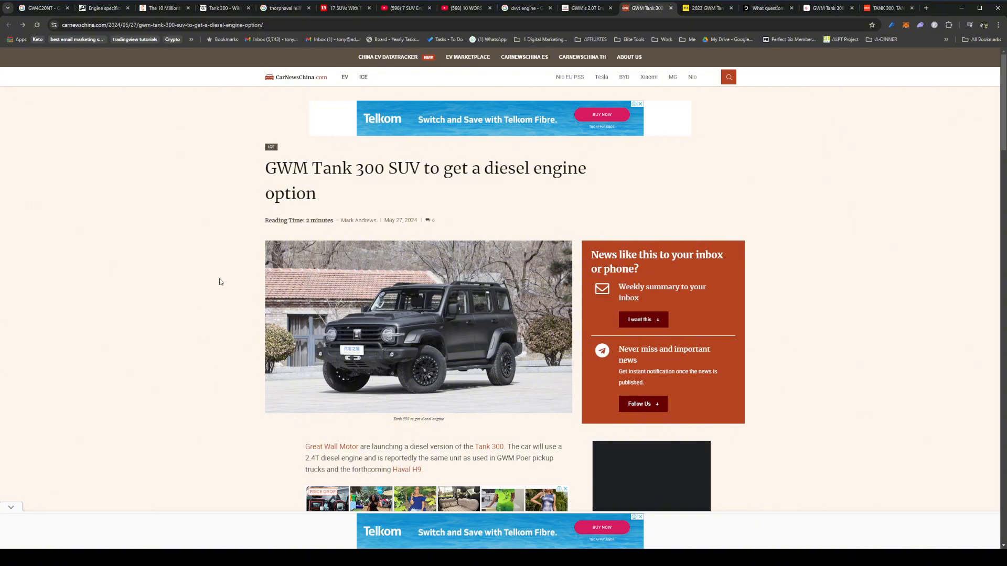
mouse_move(230, 284)
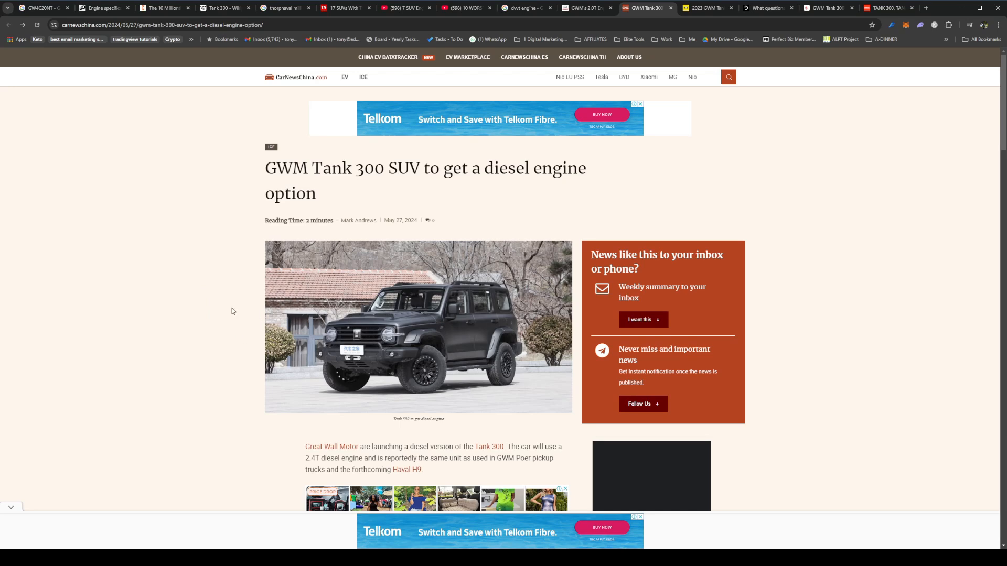
mouse_move(240, 296)
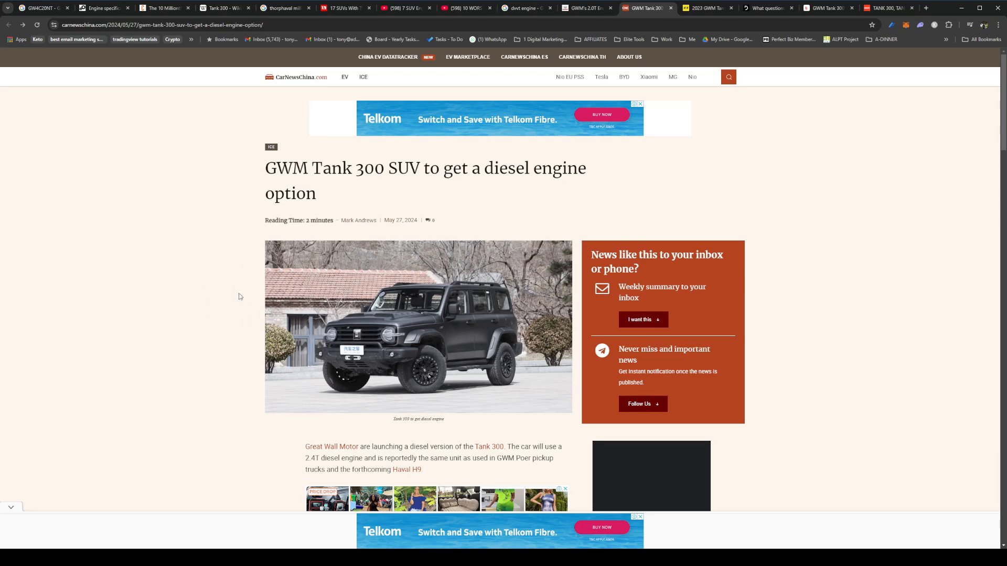
mouse_move(244, 358)
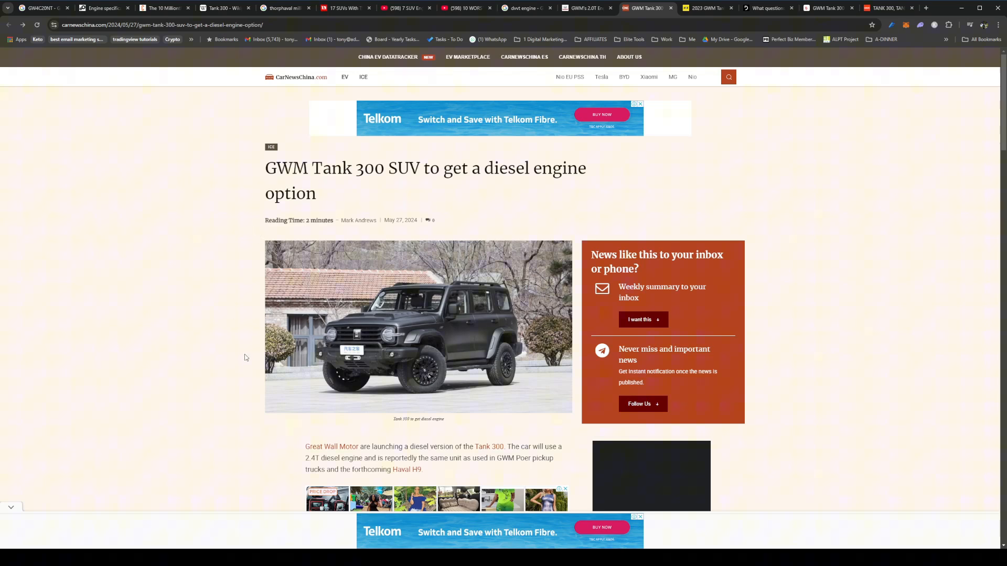